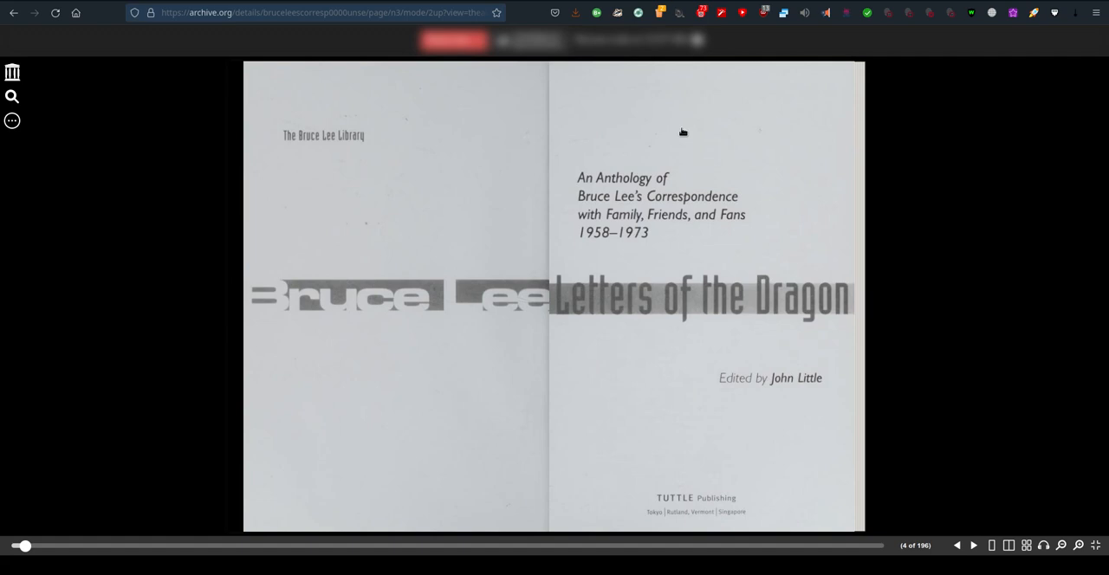
mouse_move(710, 333)
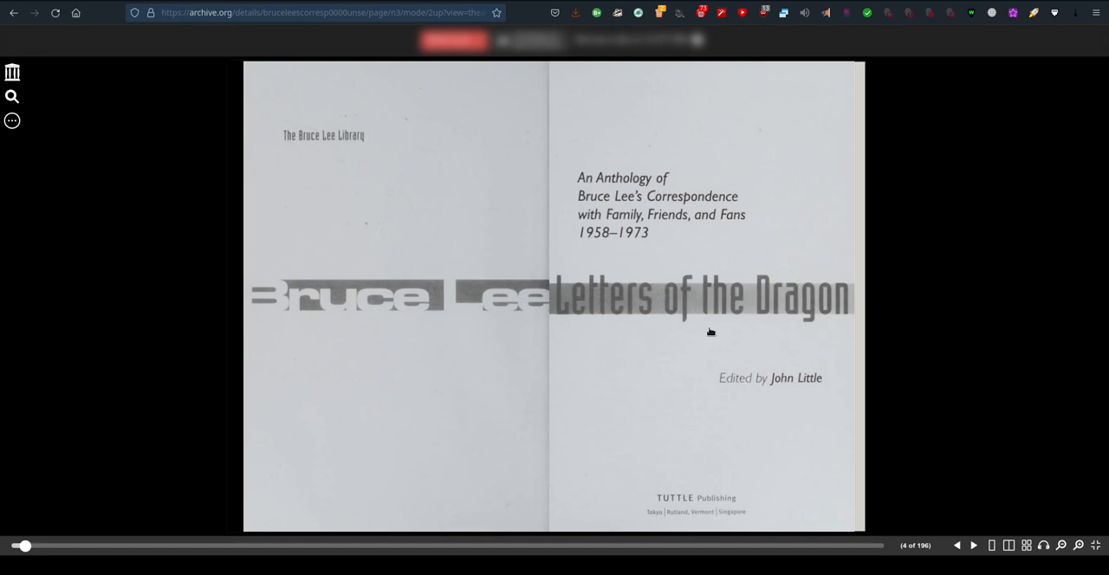
- Page forward to pages 10–11, Linda Lee Cadwell's 'Patterns' Preface section with the portrait
click(980, 545)
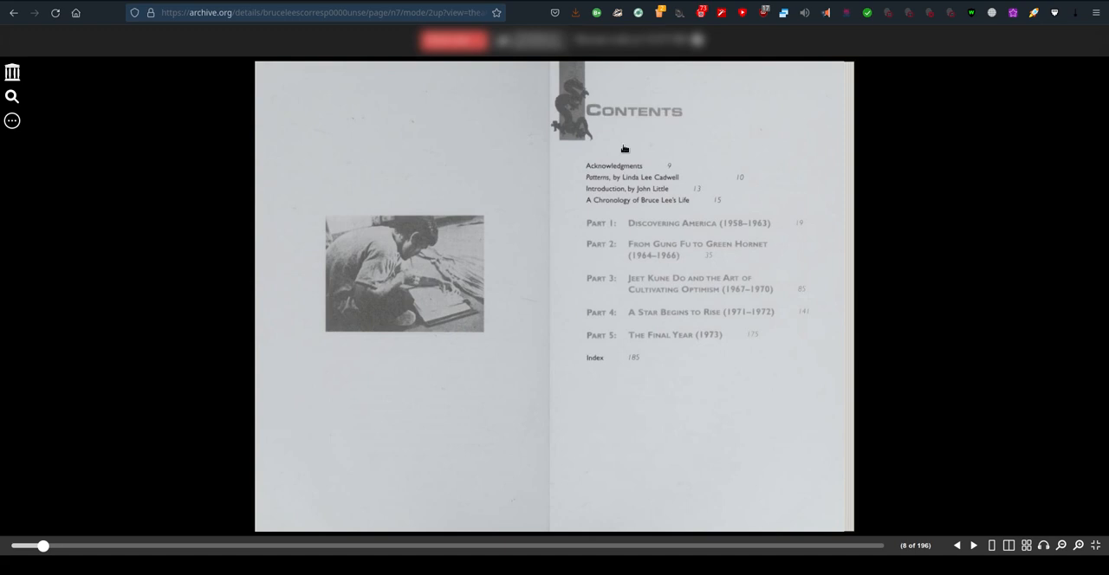
mouse_move(589, 213)
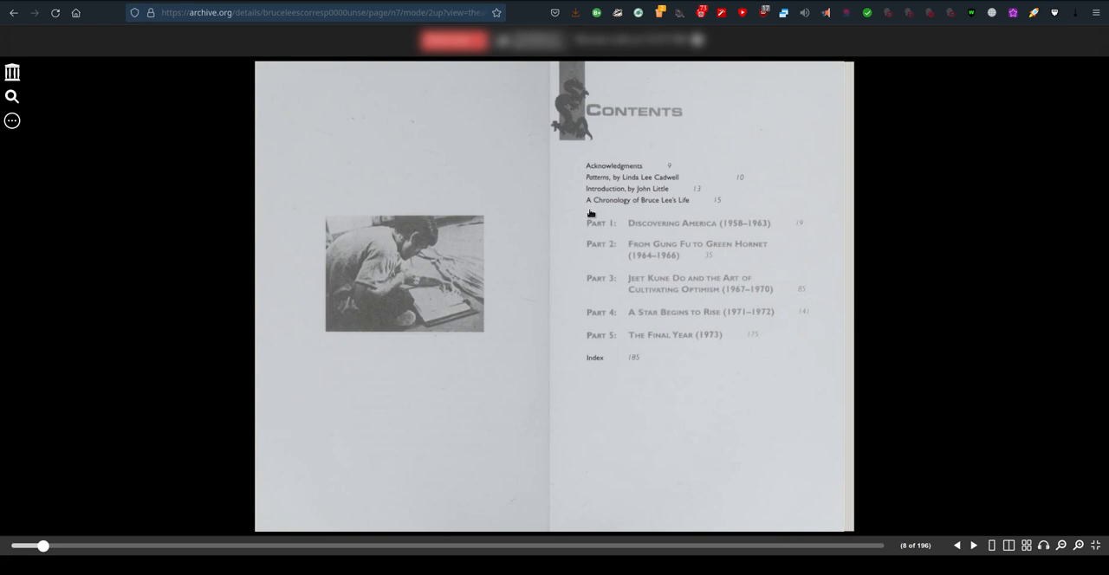
click(974, 546)
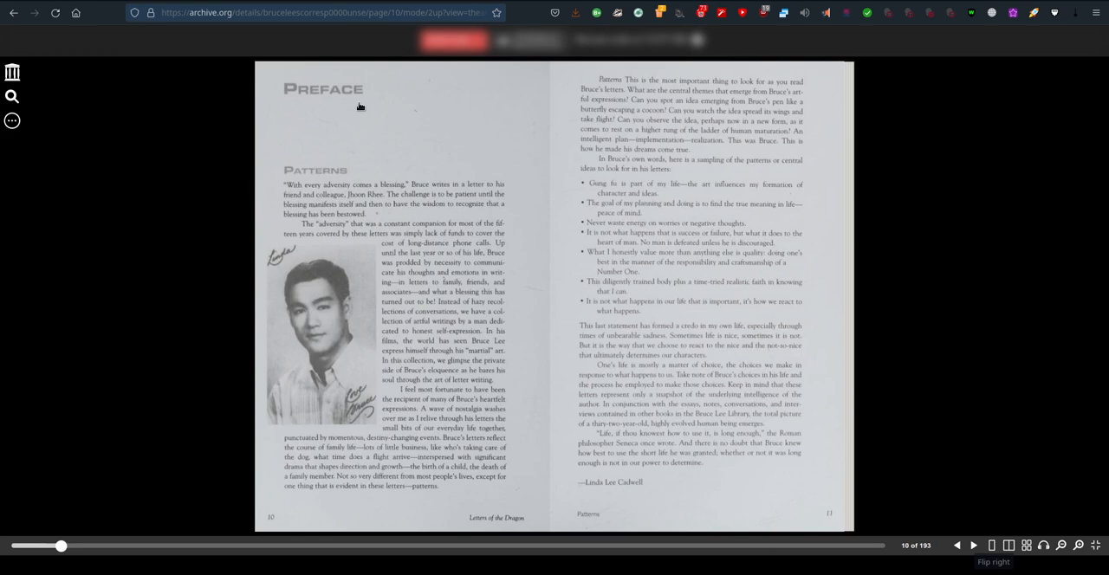
mouse_move(166, 362)
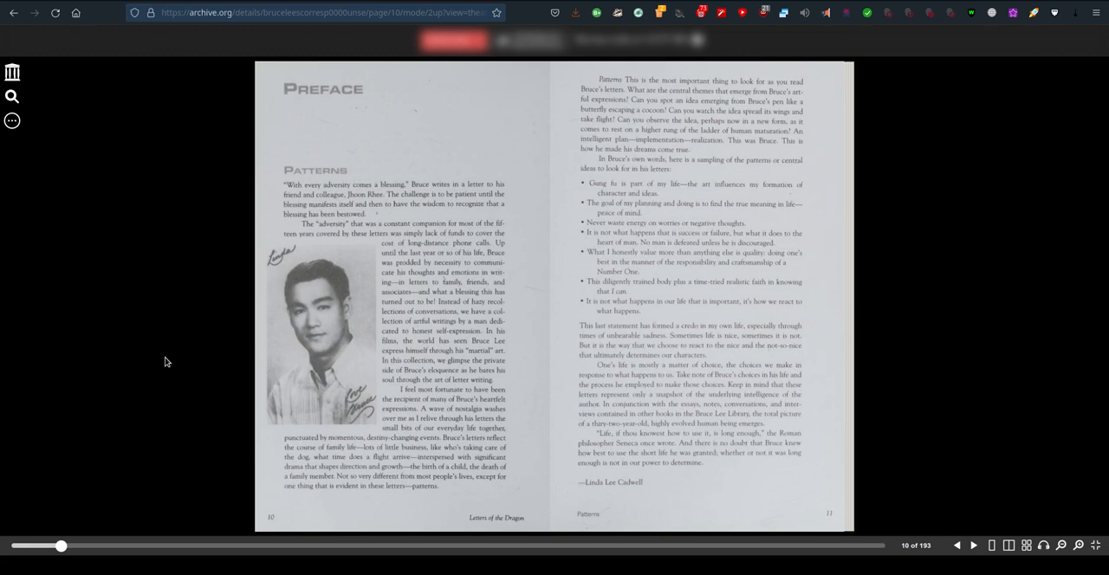
- Turn to pages 12–13, where Cadwell's postscript ends and John Little's Introduction starts
click(972, 545)
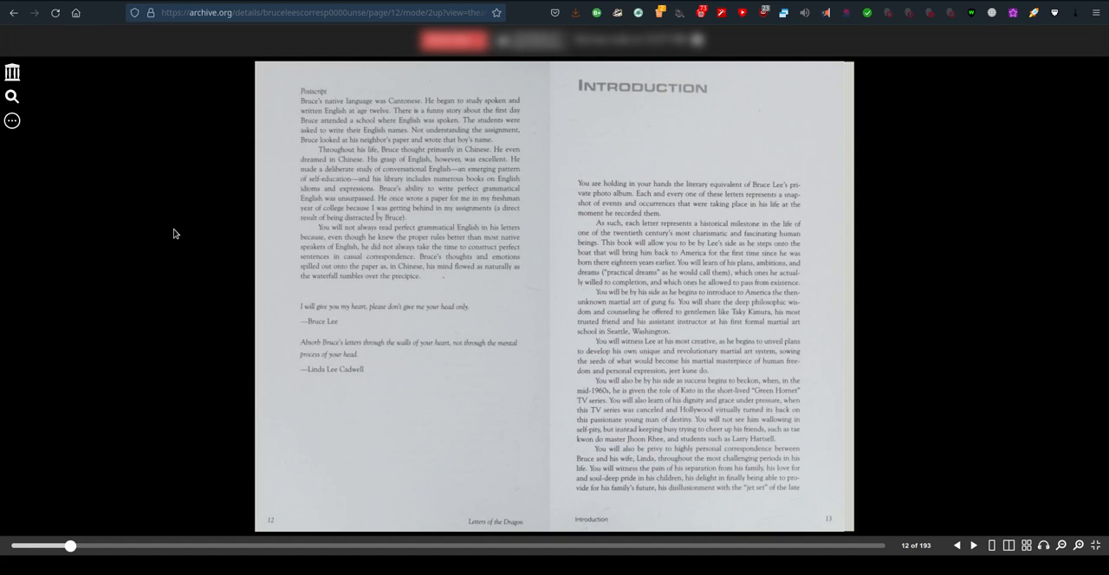
mouse_move(882, 427)
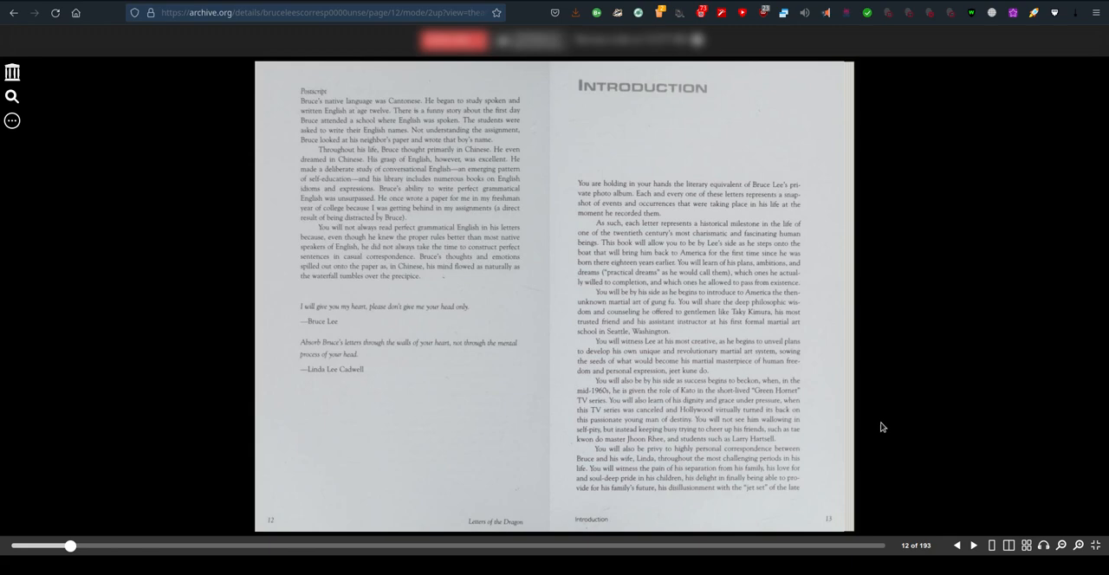
- Advance to pages 14–15, ending the Introduction and beginning Bruce Lee's chronology
click(976, 547)
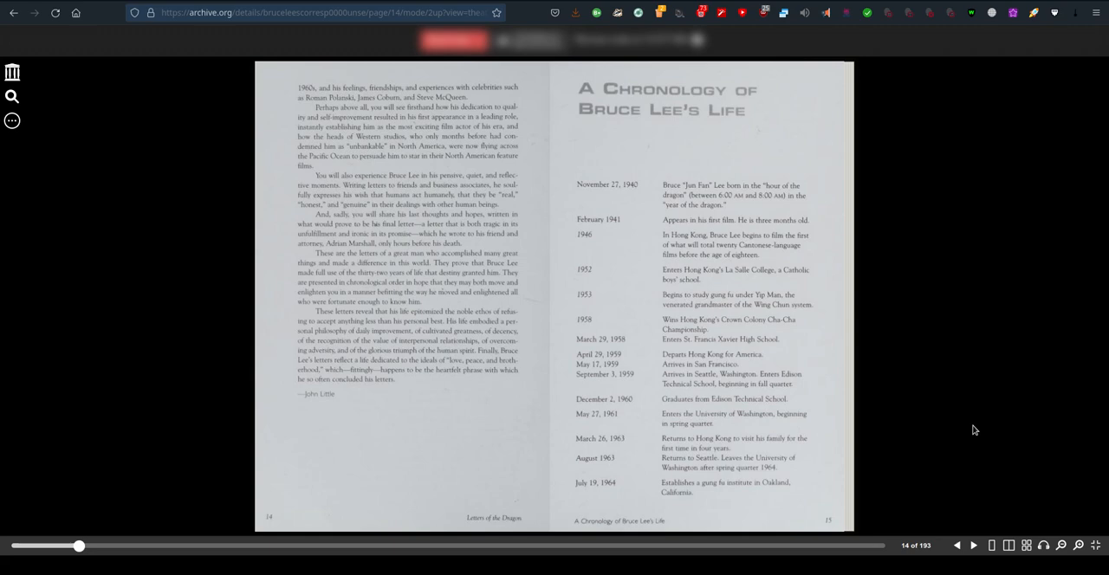
mouse_move(688, 147)
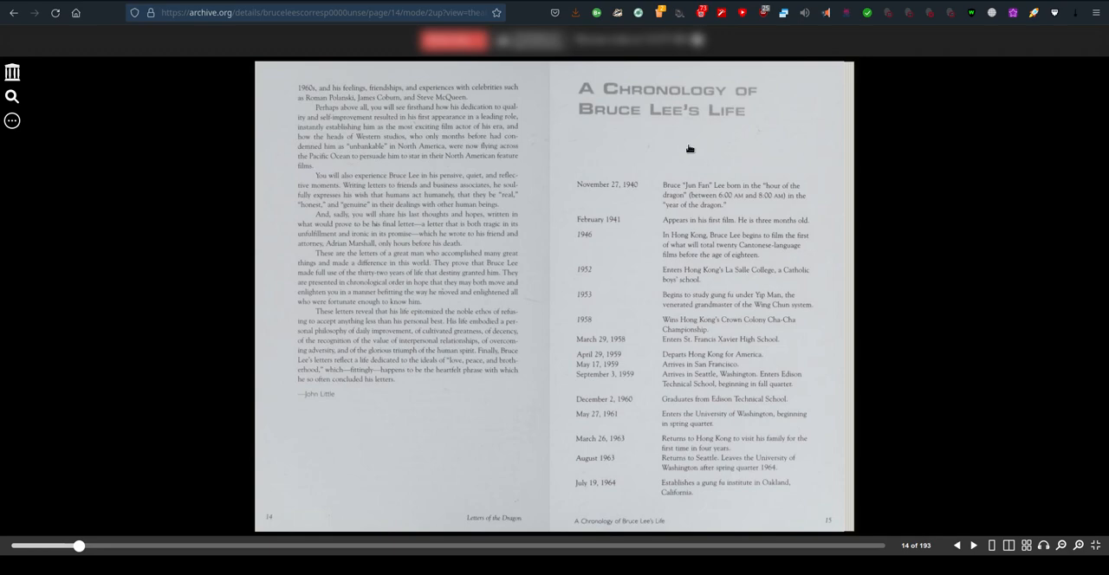
- Page forward to pages 20–21, where the 1958 and 1959 letters begin
click(969, 541)
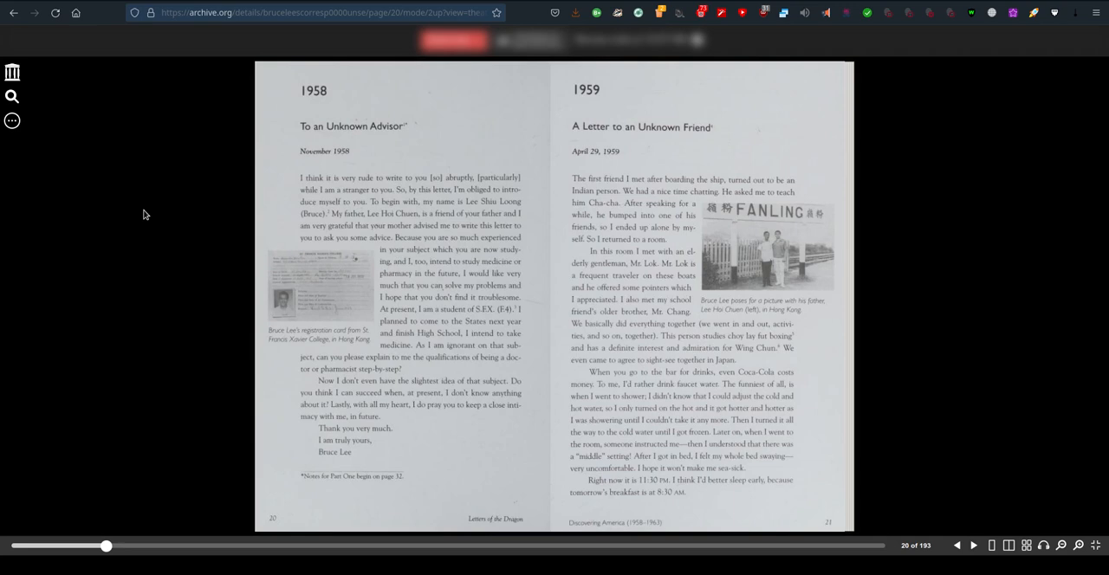
mouse_move(224, 193)
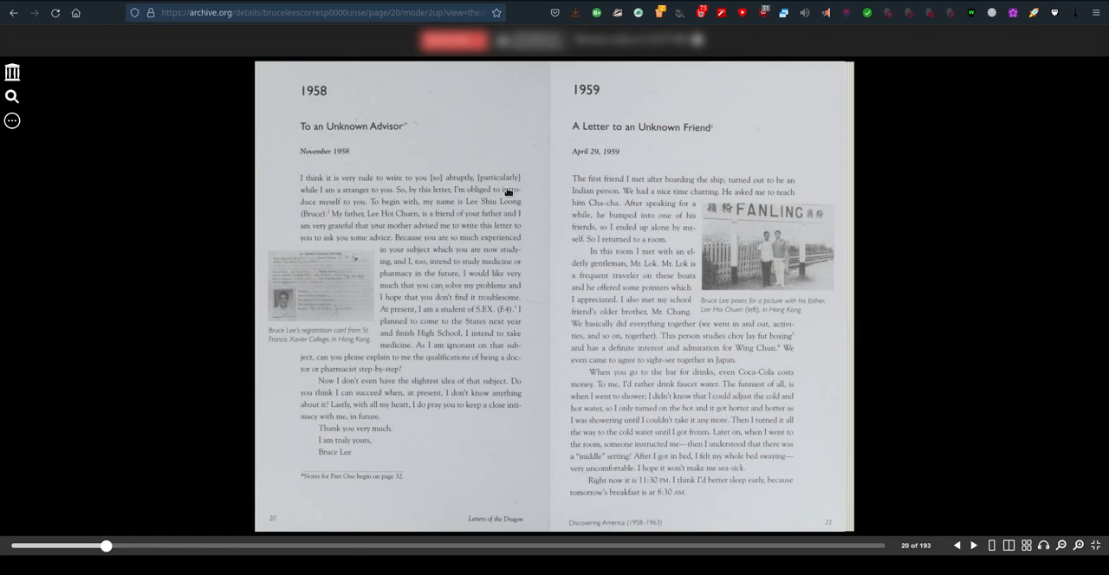
mouse_move(942, 434)
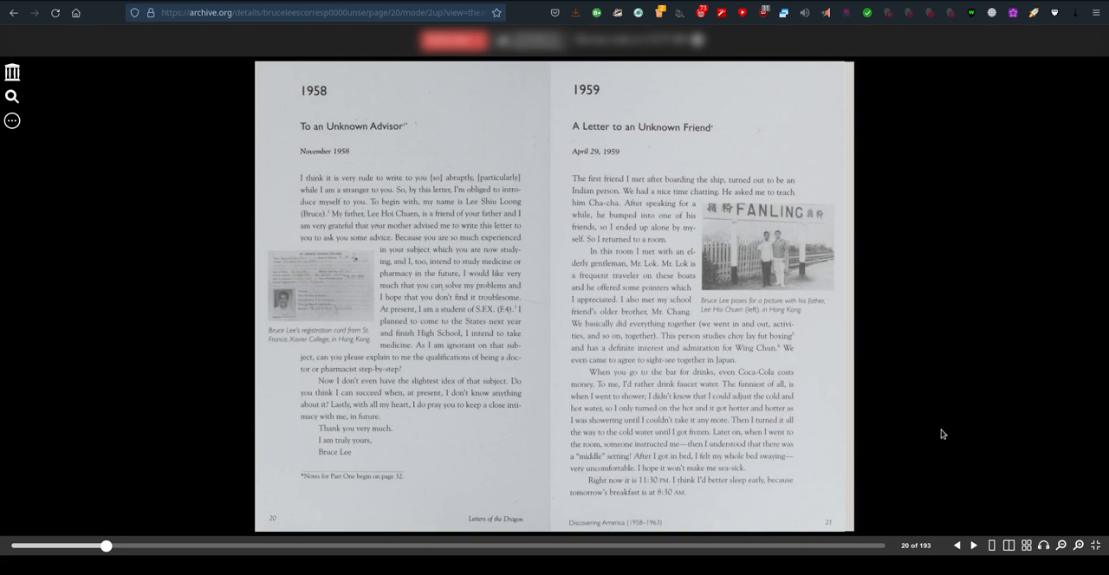
click(972, 547)
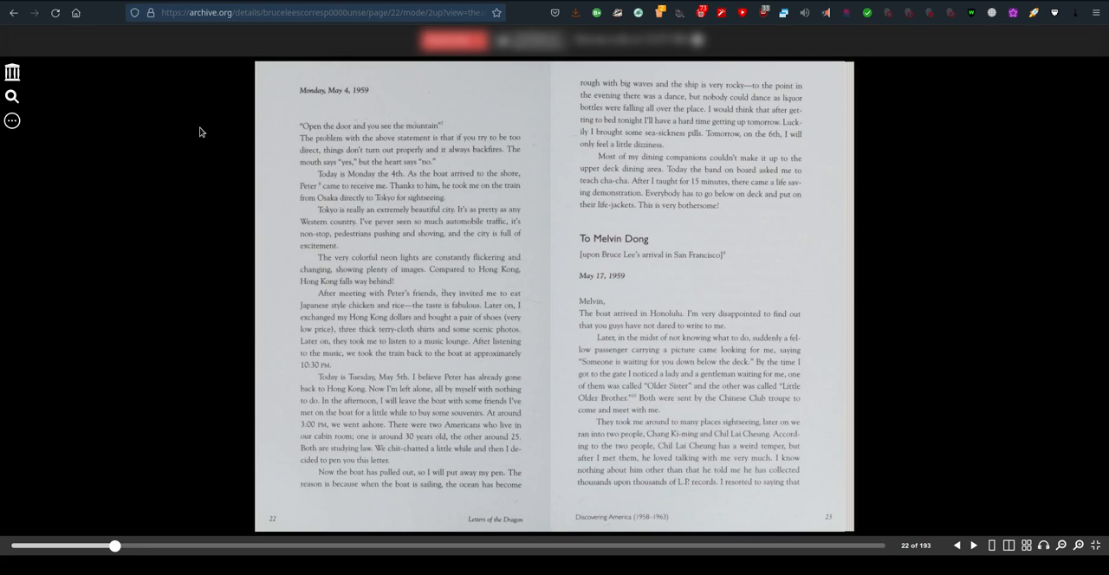
mouse_move(229, 203)
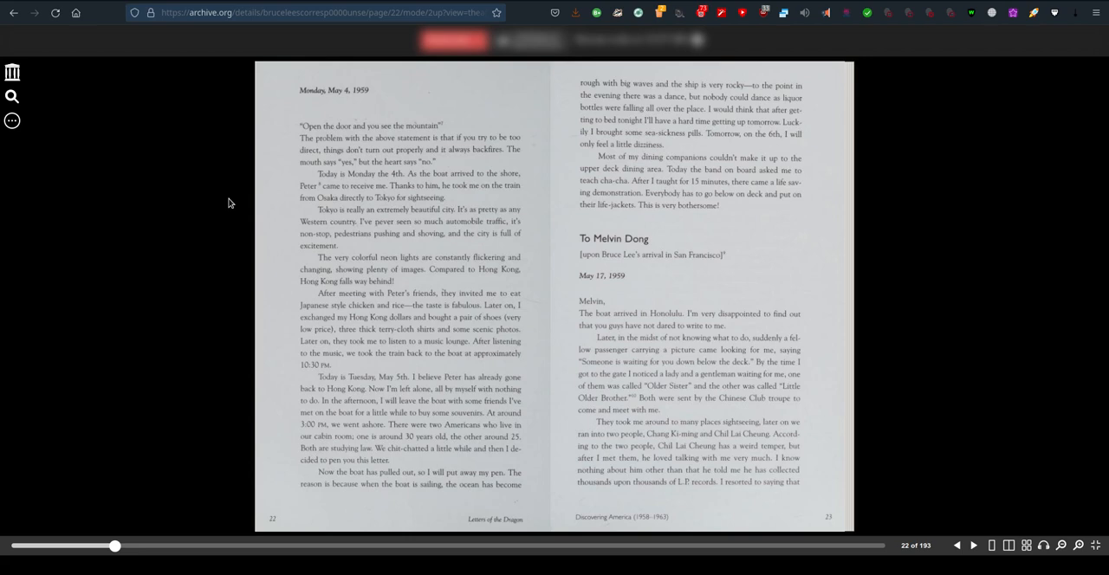
mouse_move(376, 498)
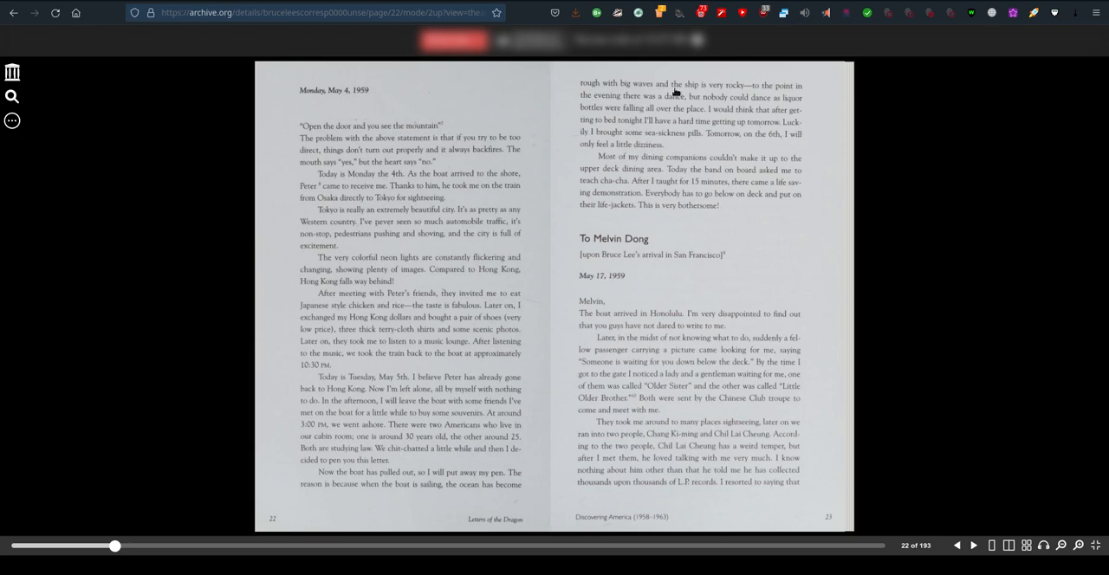
mouse_move(876, 268)
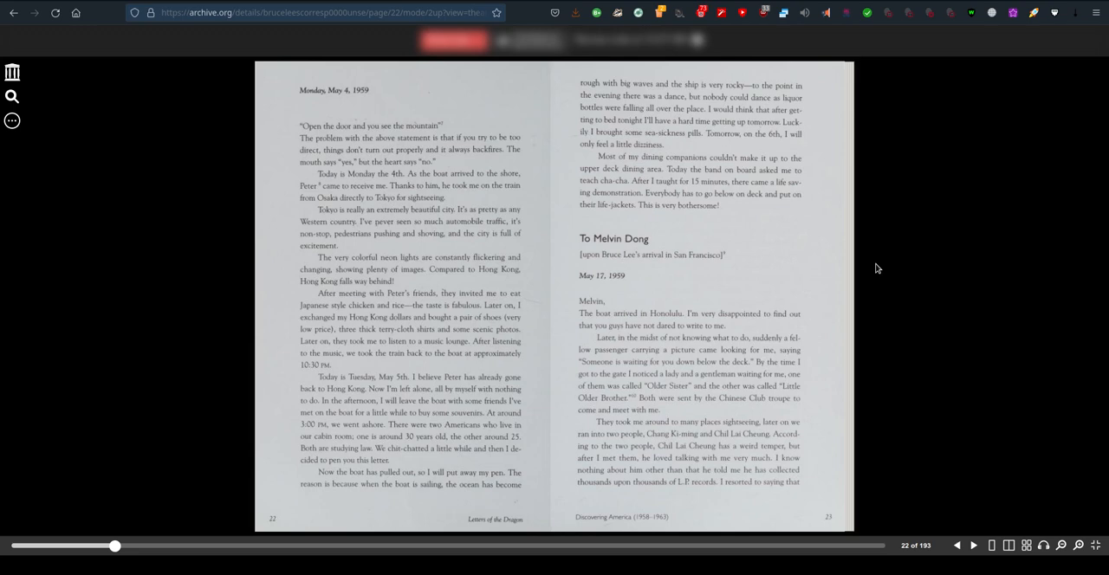
mouse_move(891, 184)
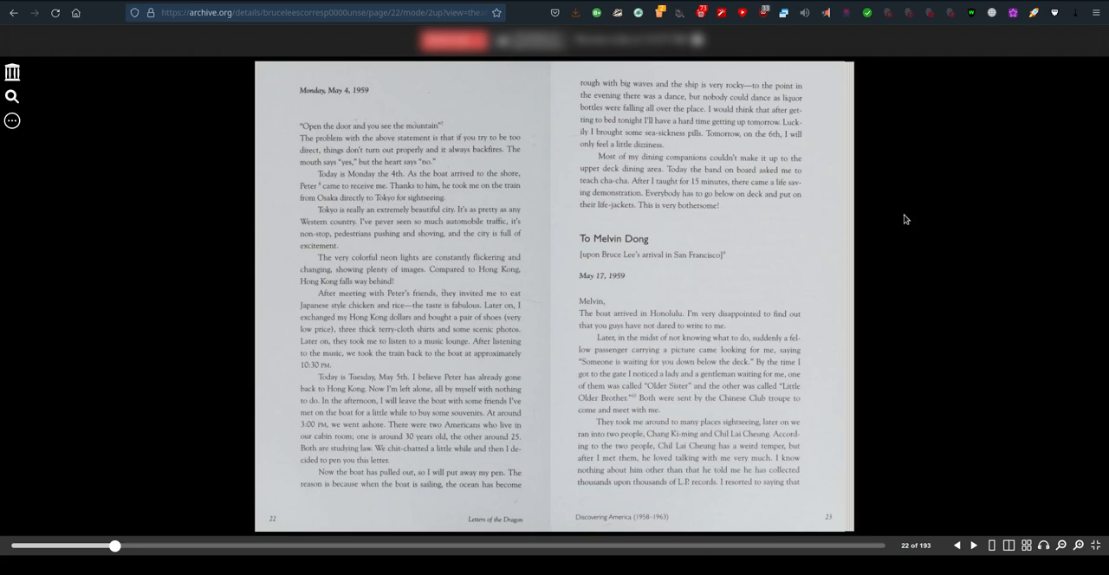
mouse_move(695, 279)
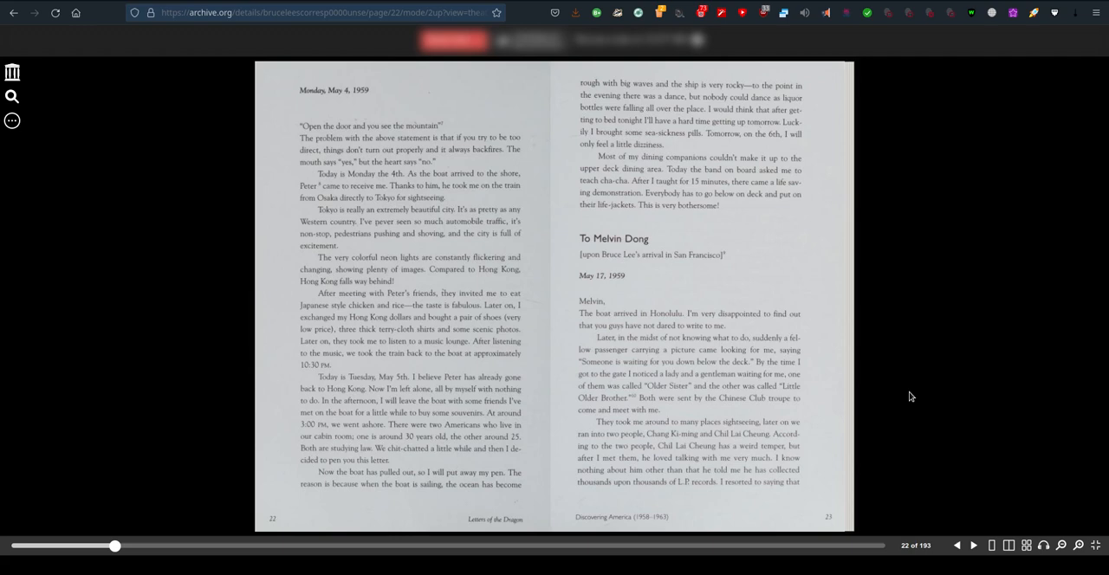
- Advance to pages 24–25, where the 1960 letter to Hawkins Cheung begins
click(972, 546)
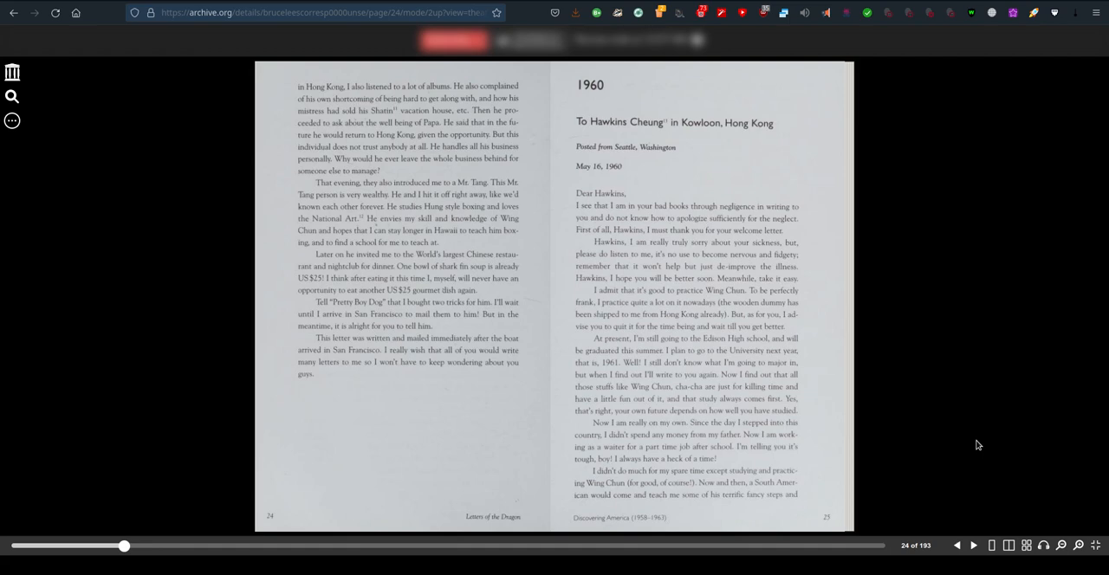
mouse_move(351, 391)
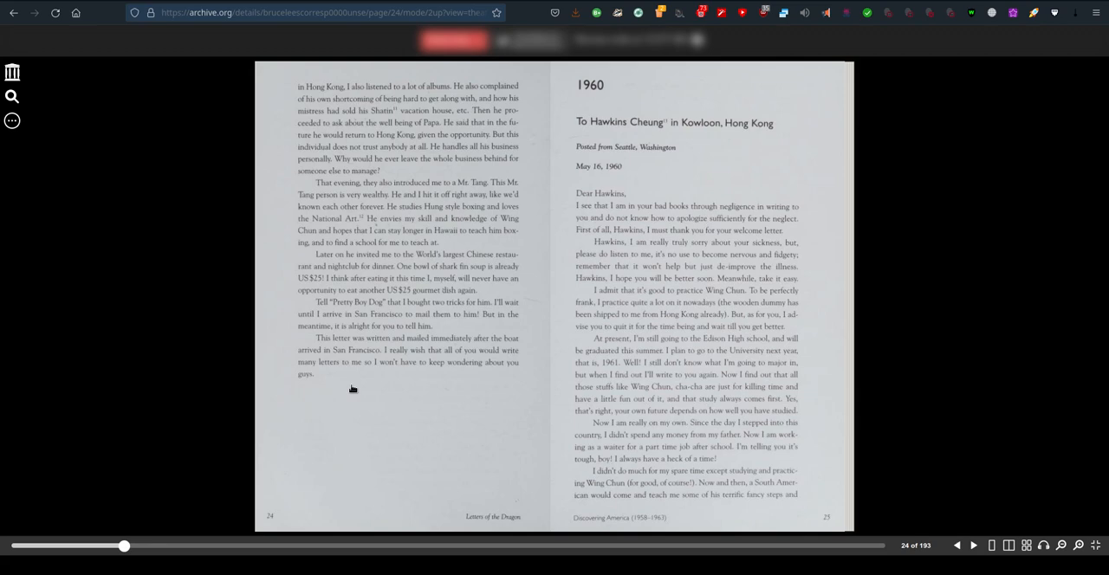
mouse_move(625, 118)
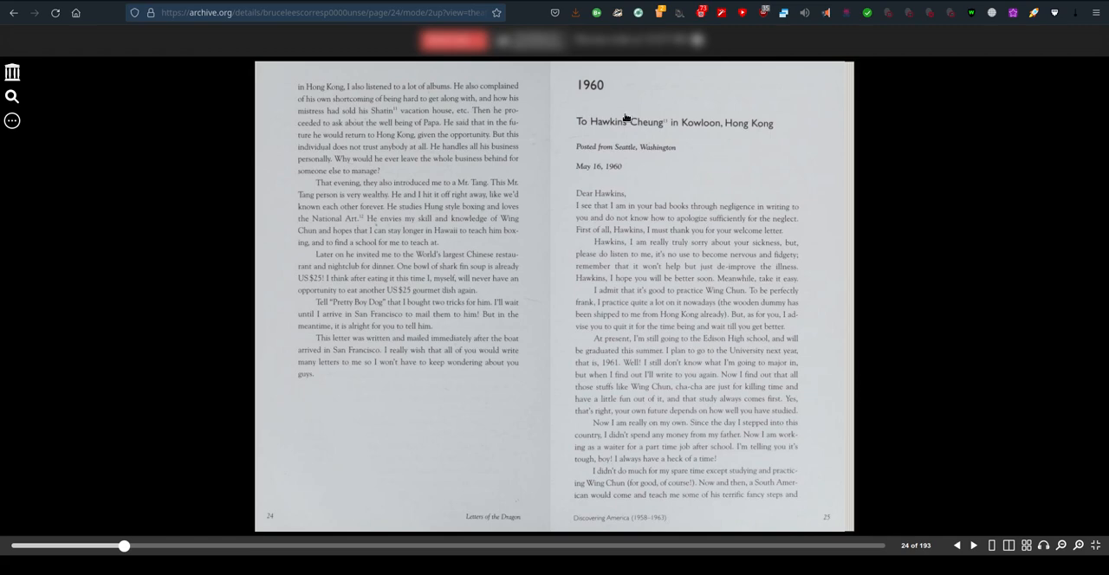
mouse_move(660, 156)
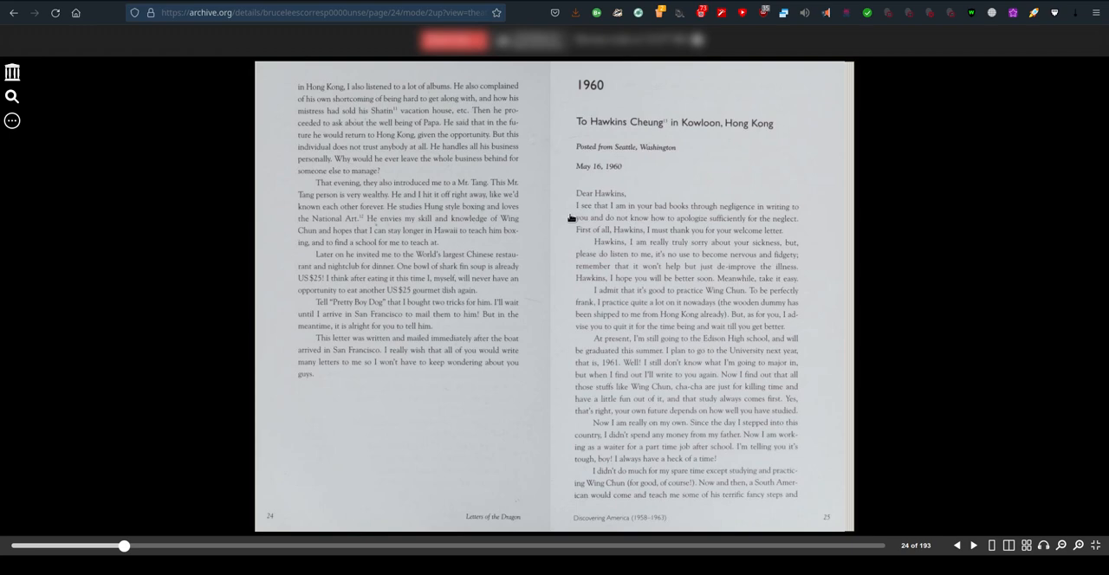
mouse_move(730, 229)
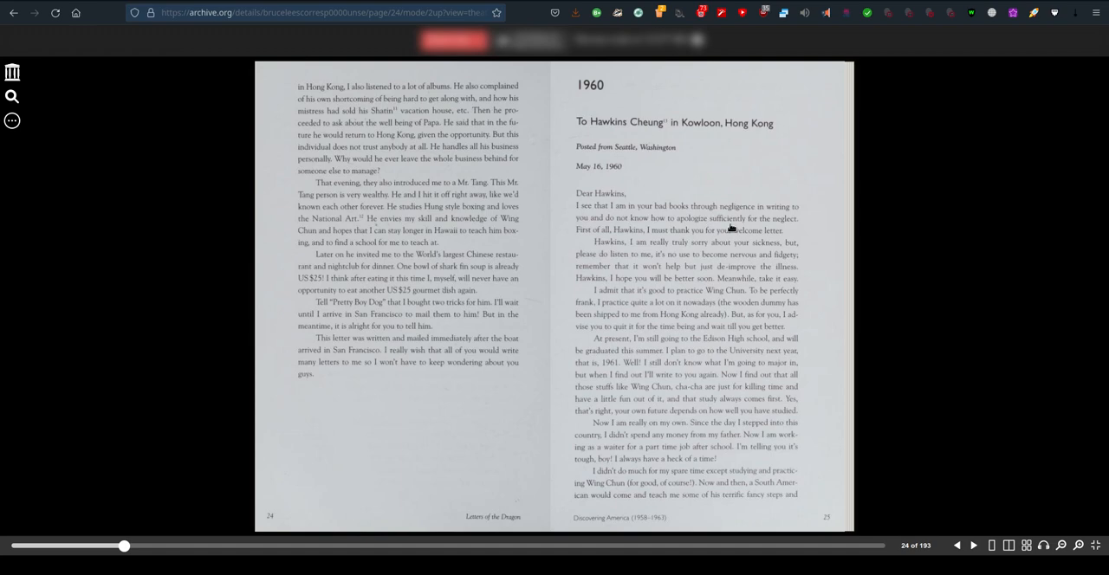
mouse_move(574, 245)
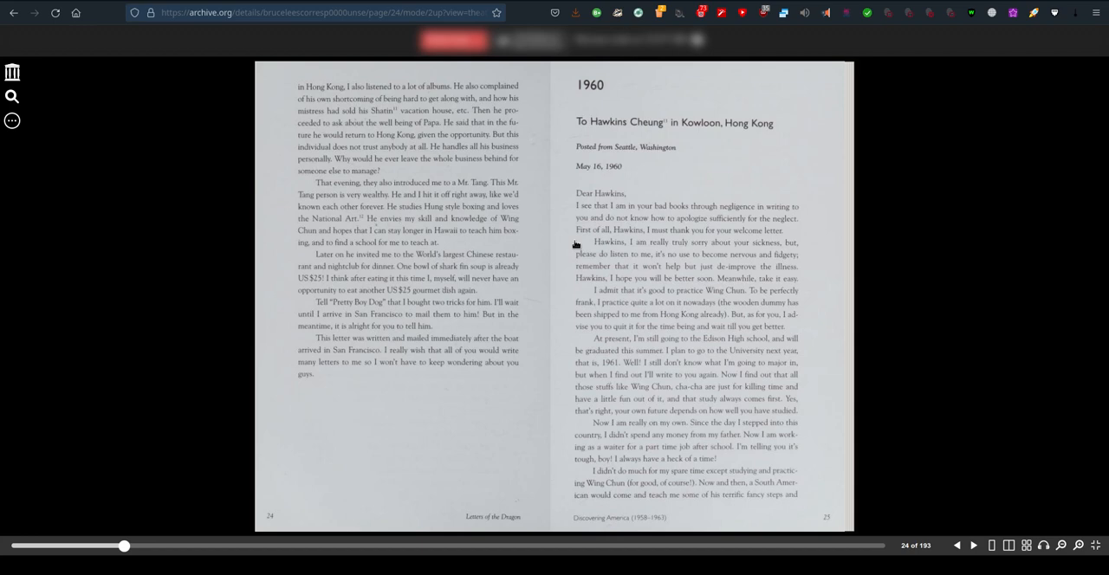
mouse_move(554, 267)
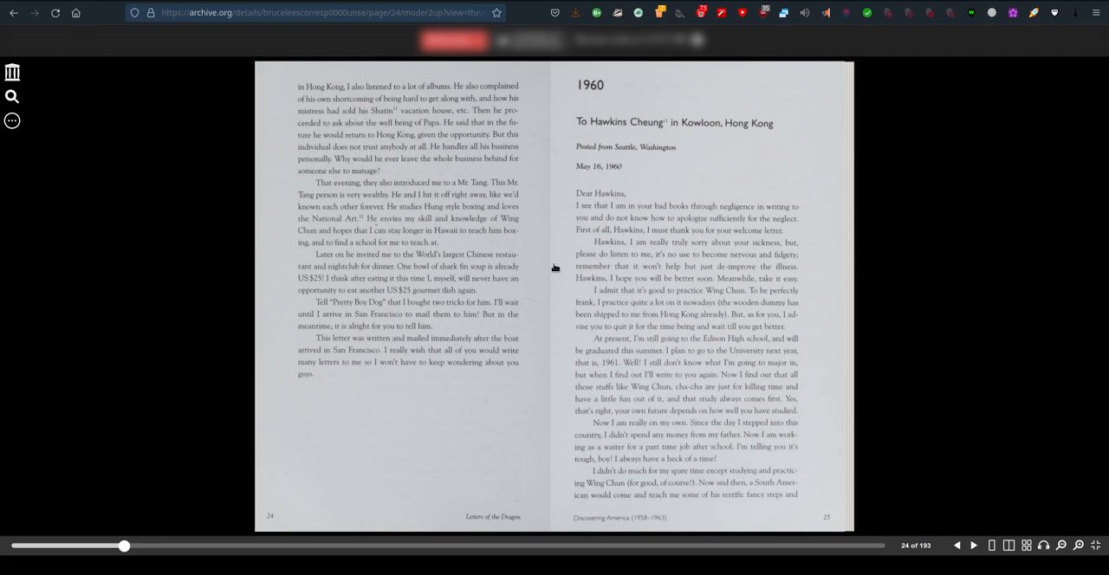
mouse_move(555, 292)
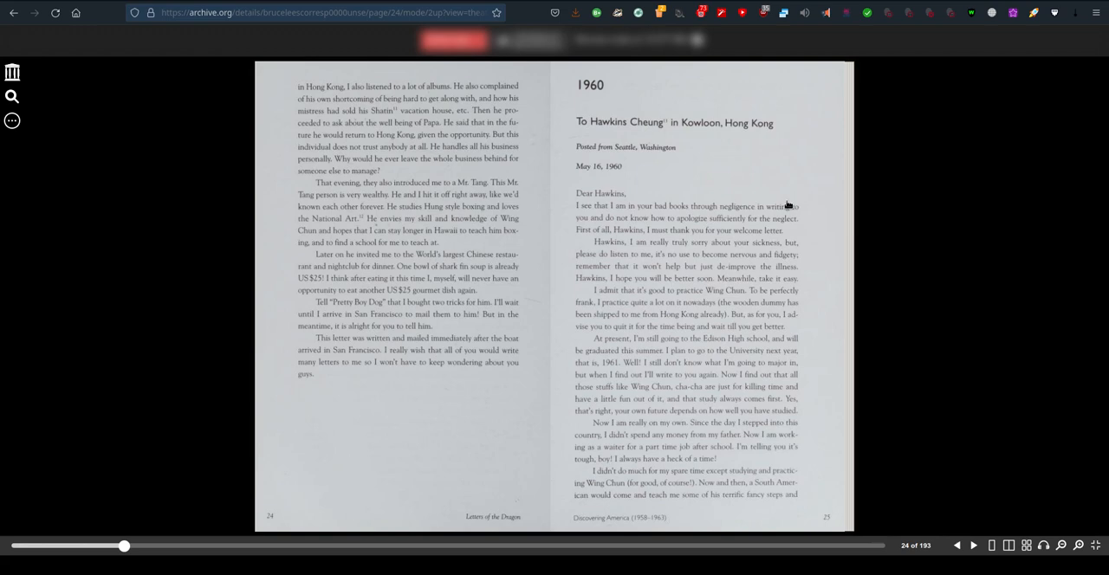
mouse_move(560, 324)
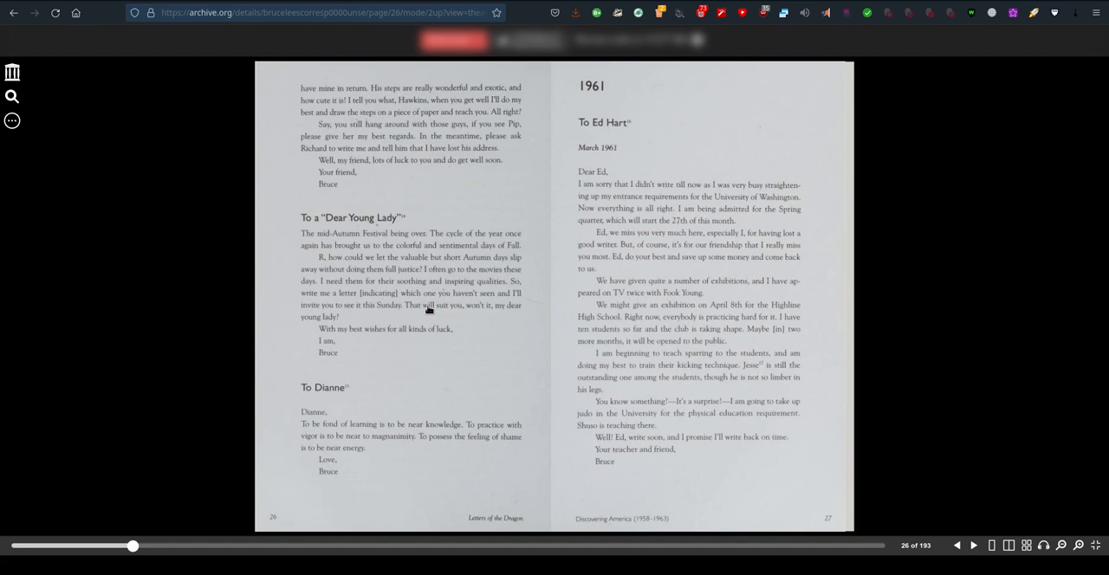
mouse_move(217, 139)
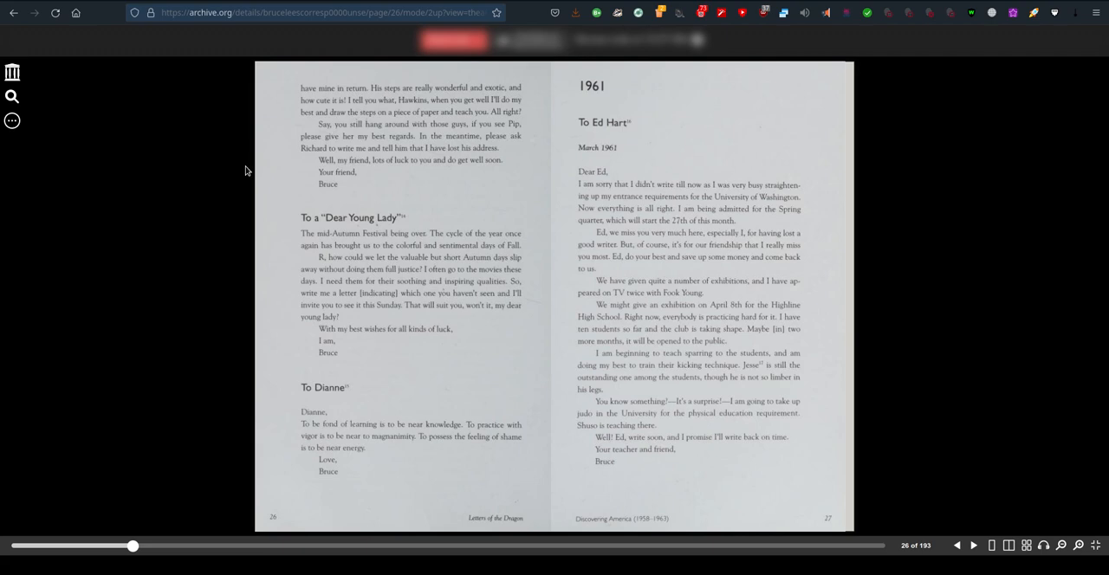
mouse_move(278, 207)
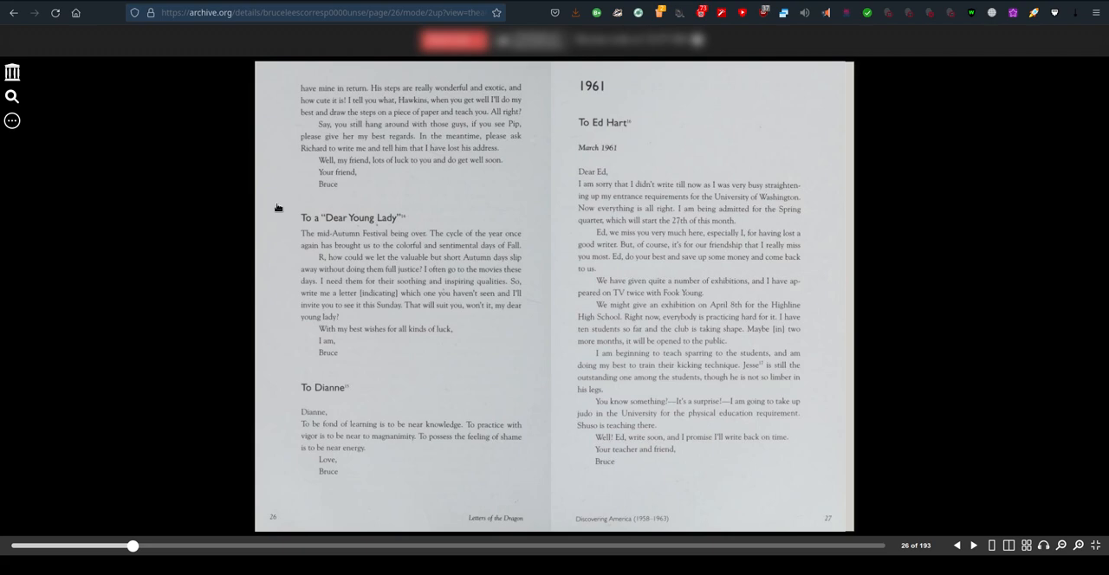
mouse_move(247, 410)
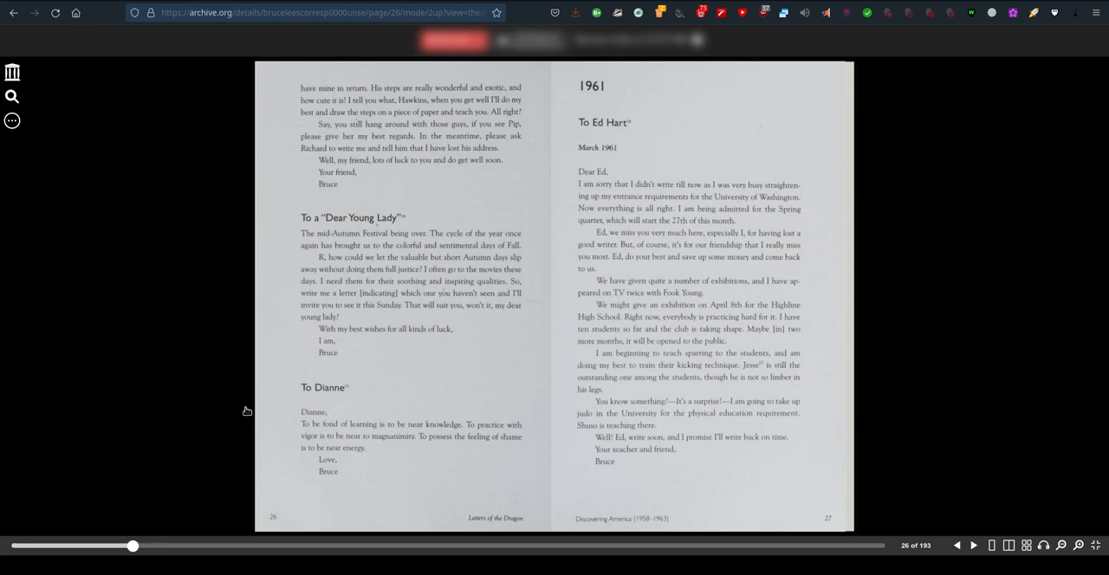
mouse_move(242, 439)
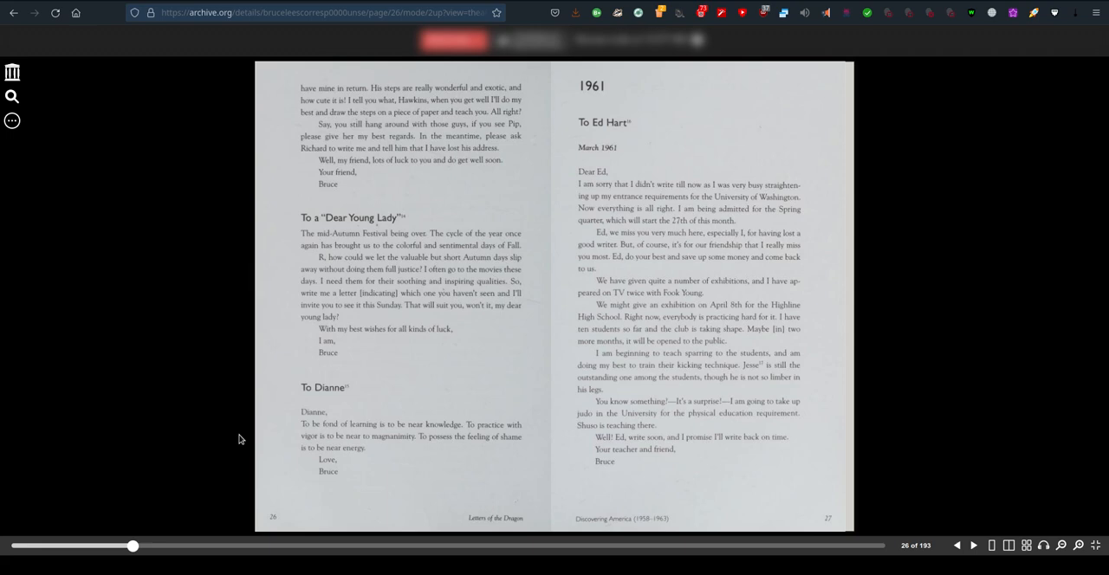
mouse_move(763, 322)
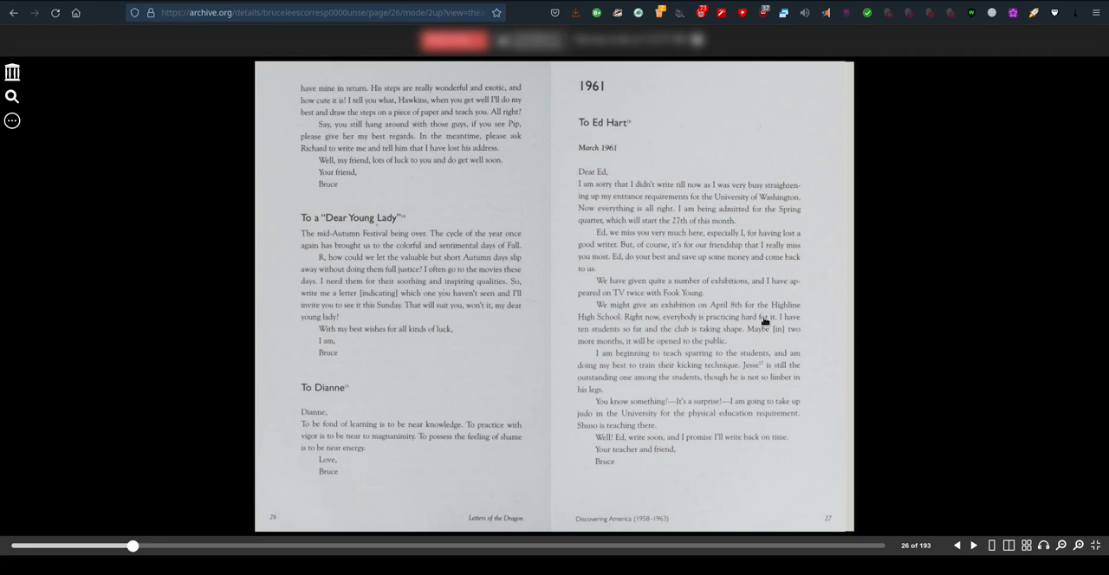
mouse_move(869, 434)
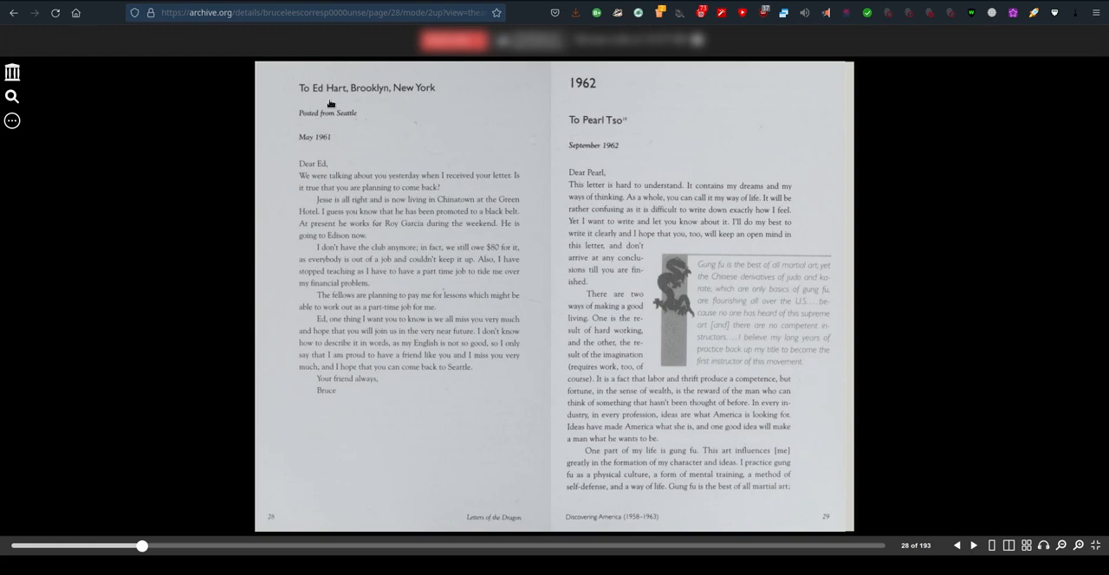
mouse_move(825, 172)
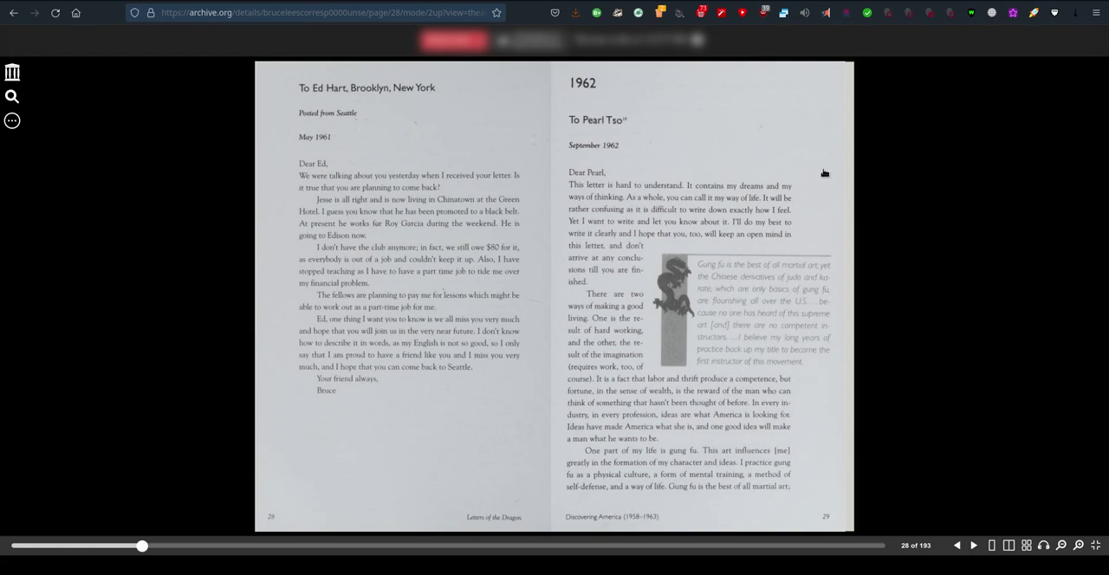
mouse_move(887, 233)
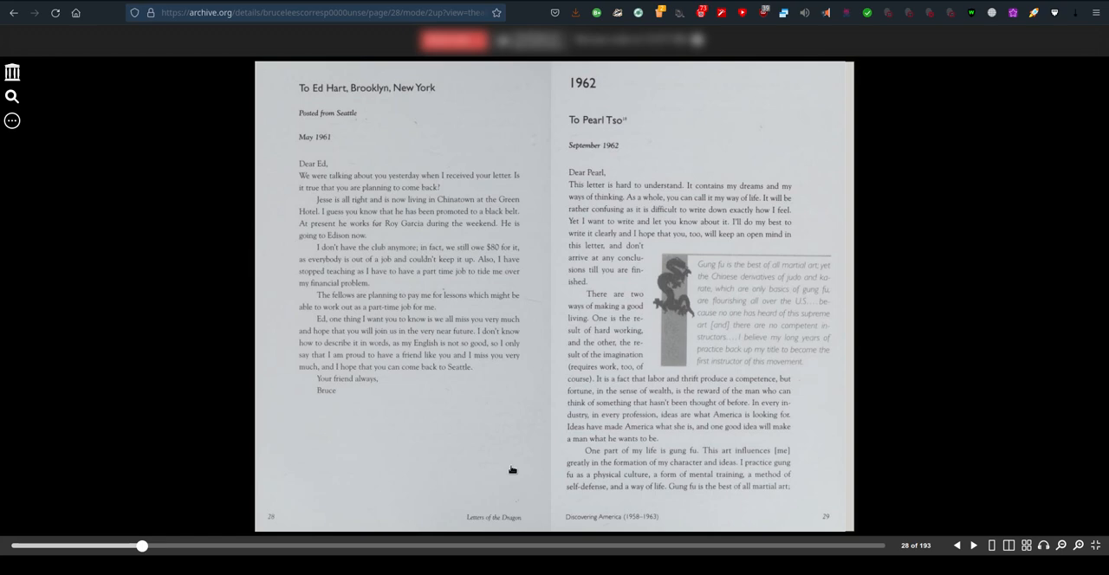
mouse_move(973, 551)
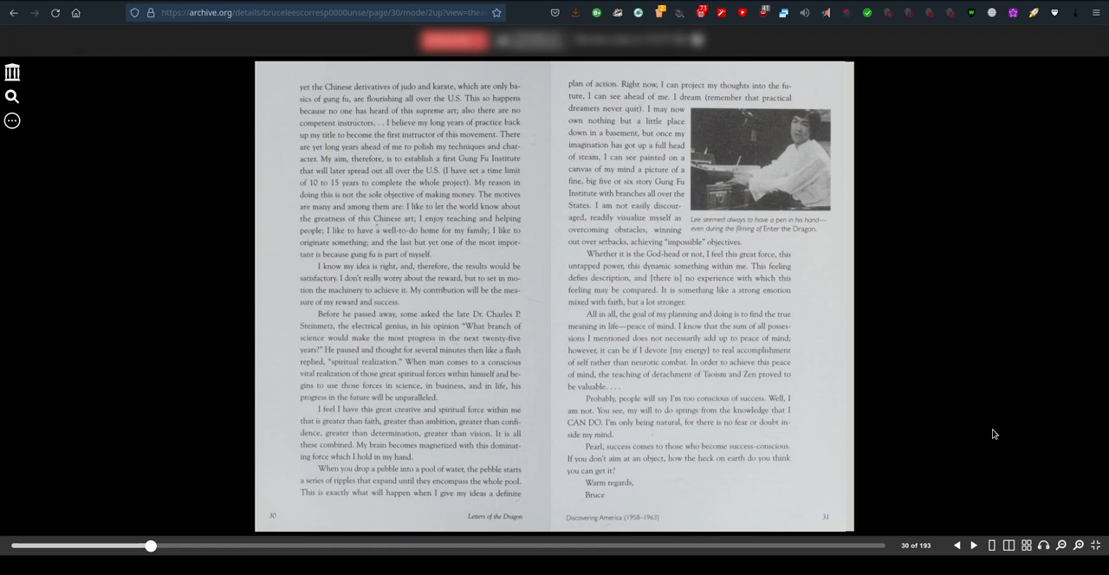
mouse_move(472, 136)
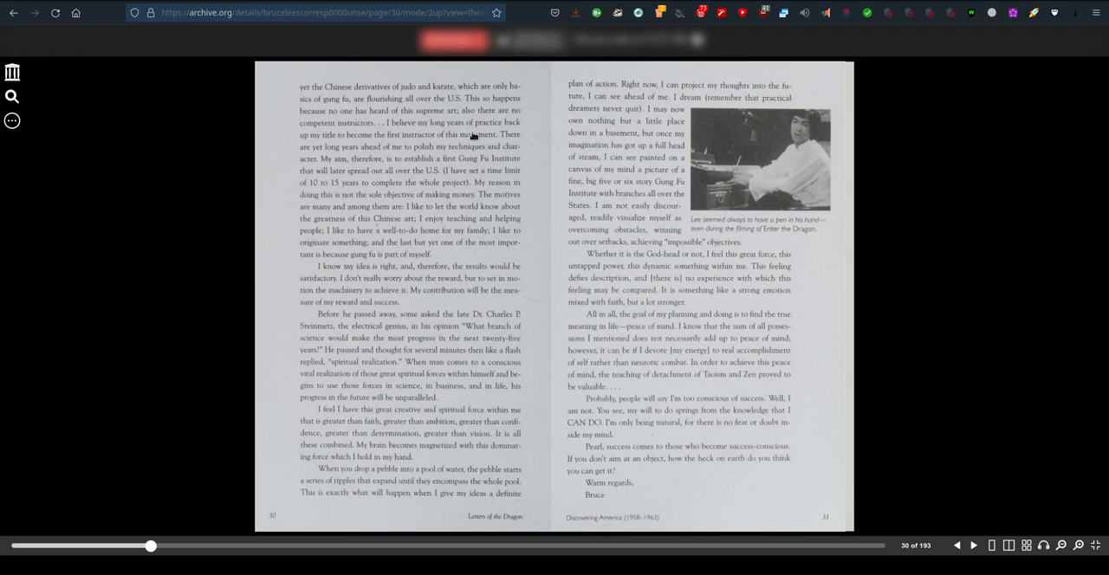
mouse_move(327, 191)
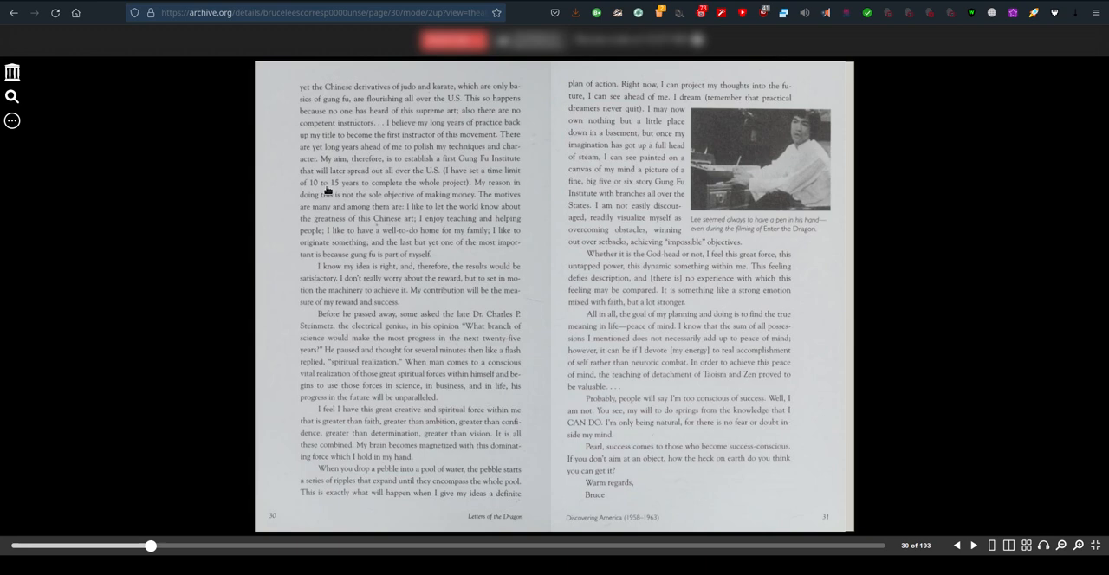
mouse_move(241, 217)
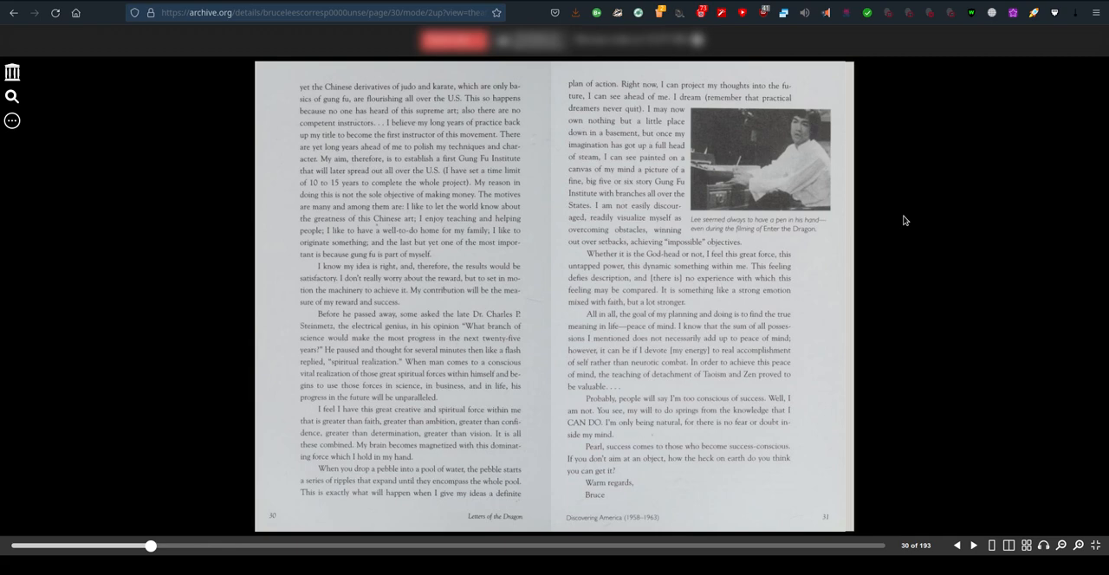
mouse_move(794, 240)
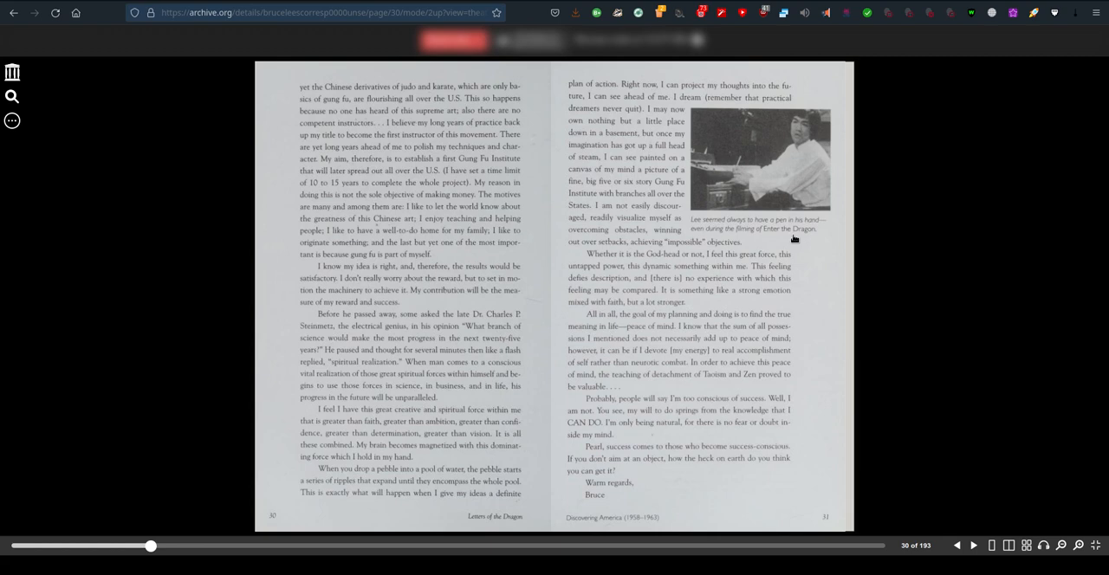
mouse_move(694, 245)
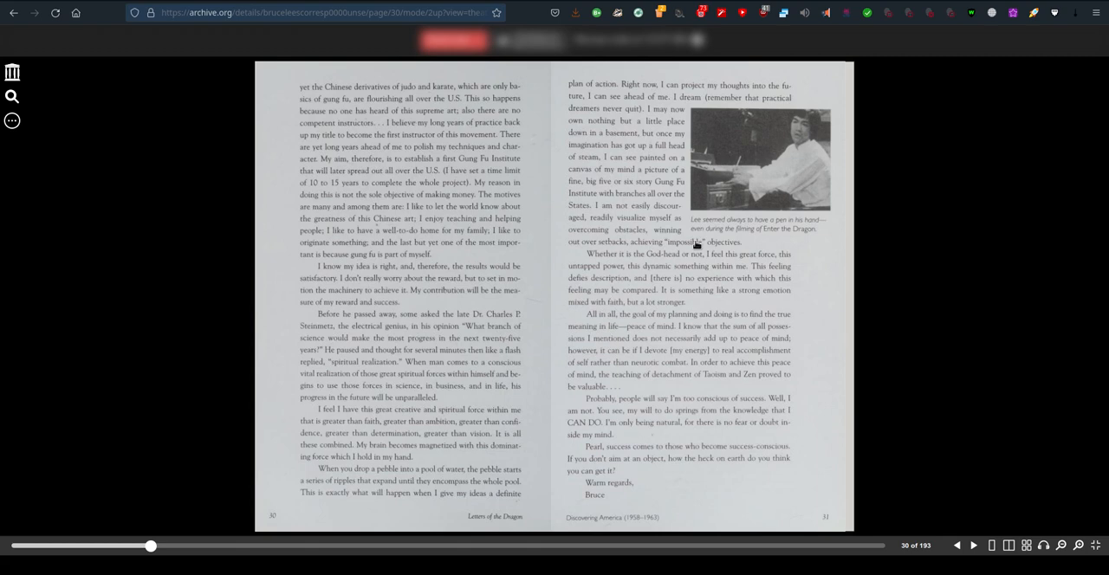
mouse_move(938, 277)
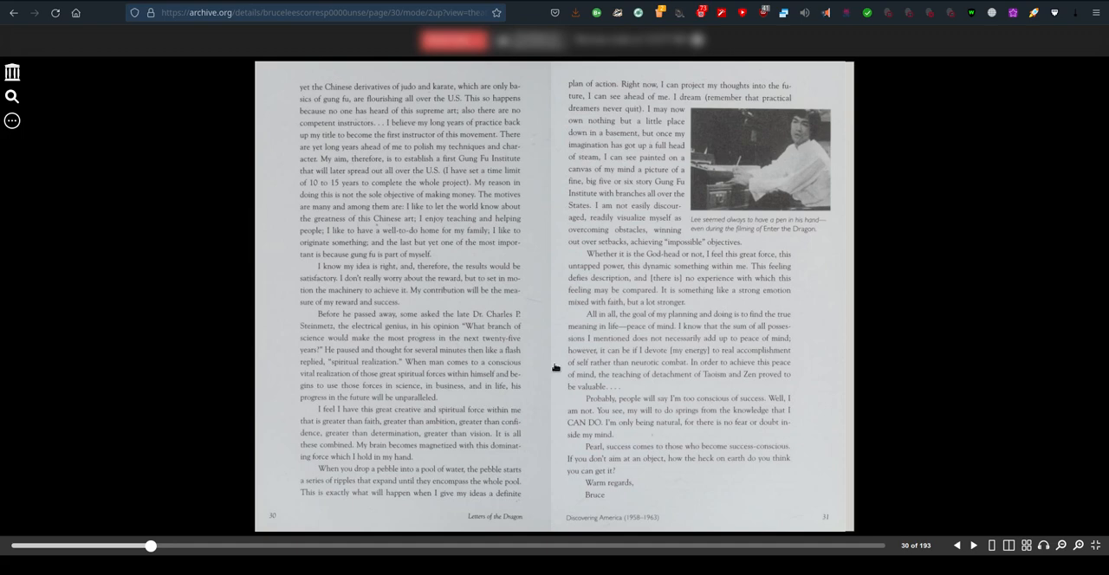
- Turn to pages 32–33 showing the Oct. 20, 1963 letter to Linda
click(972, 545)
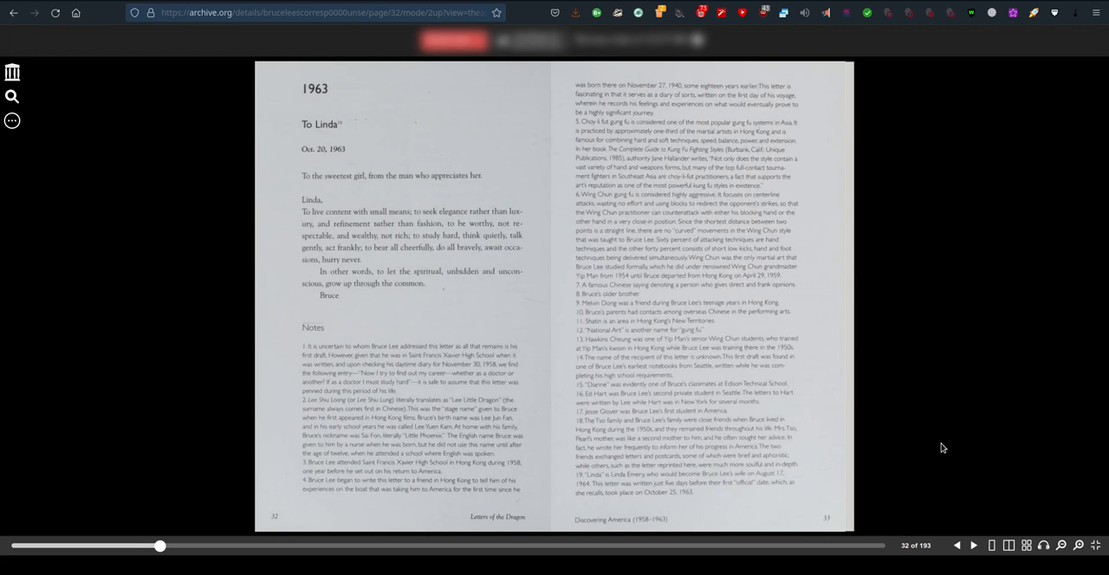
mouse_move(404, 155)
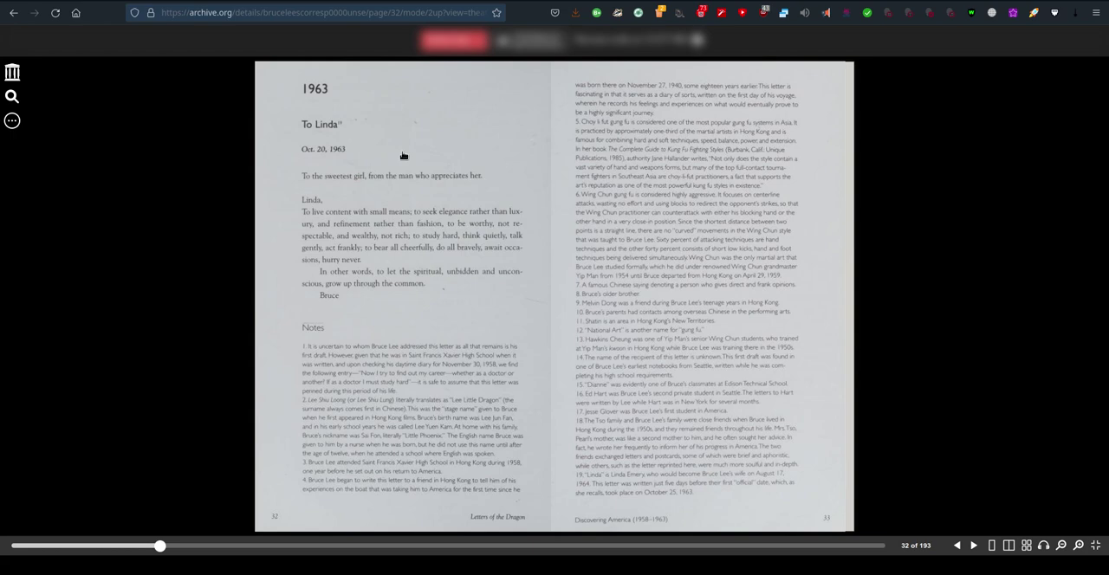
mouse_move(236, 184)
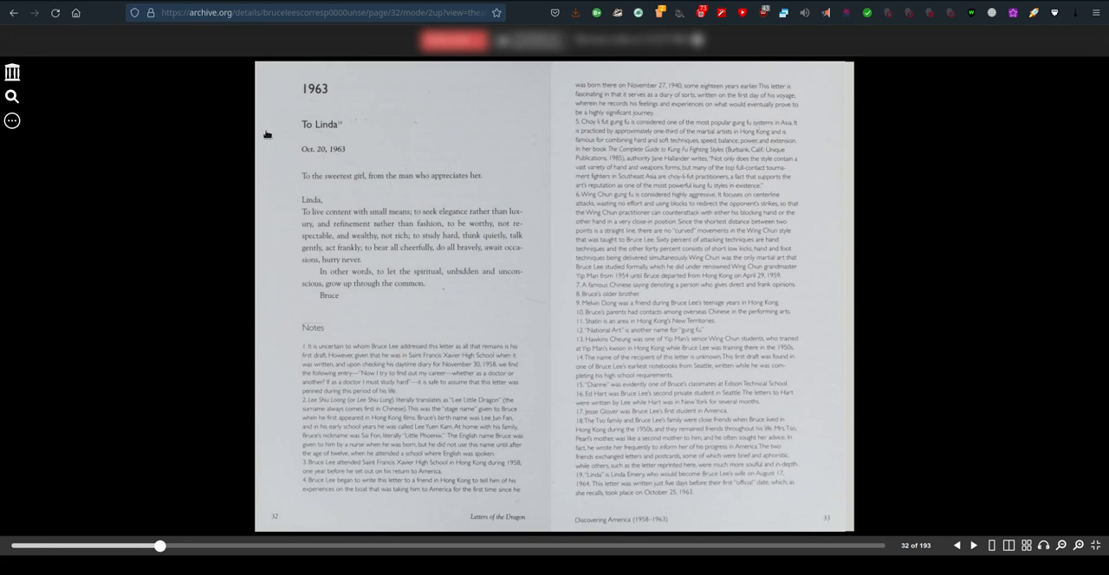
mouse_move(264, 197)
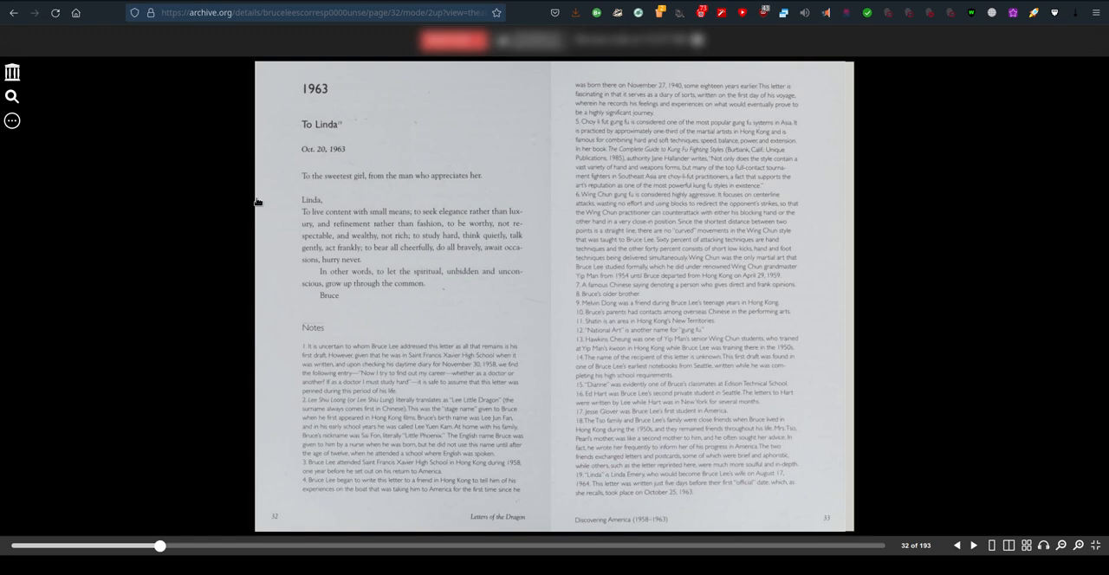
mouse_move(242, 344)
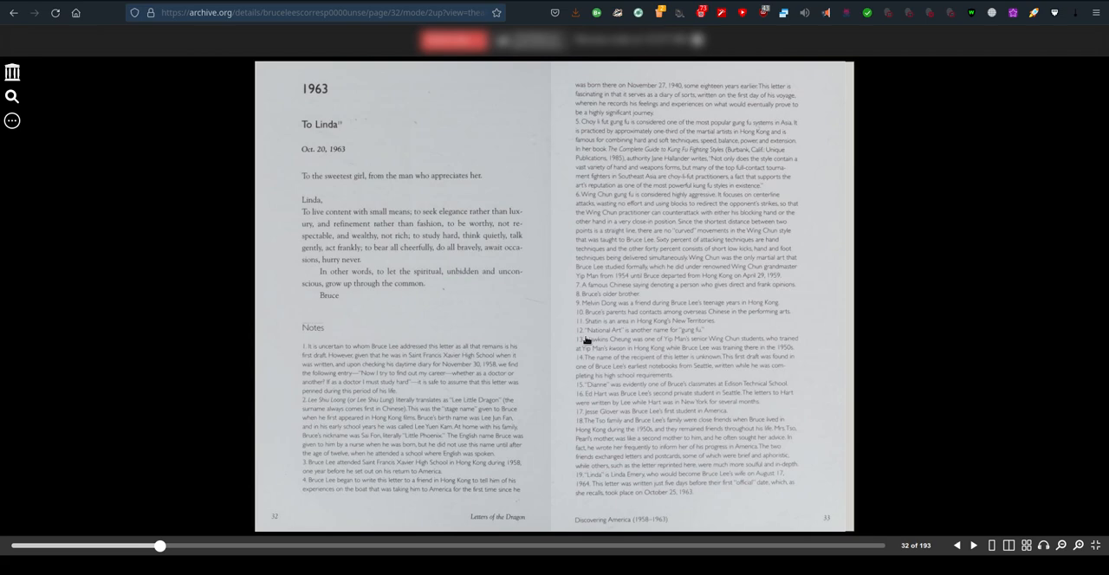
mouse_move(864, 448)
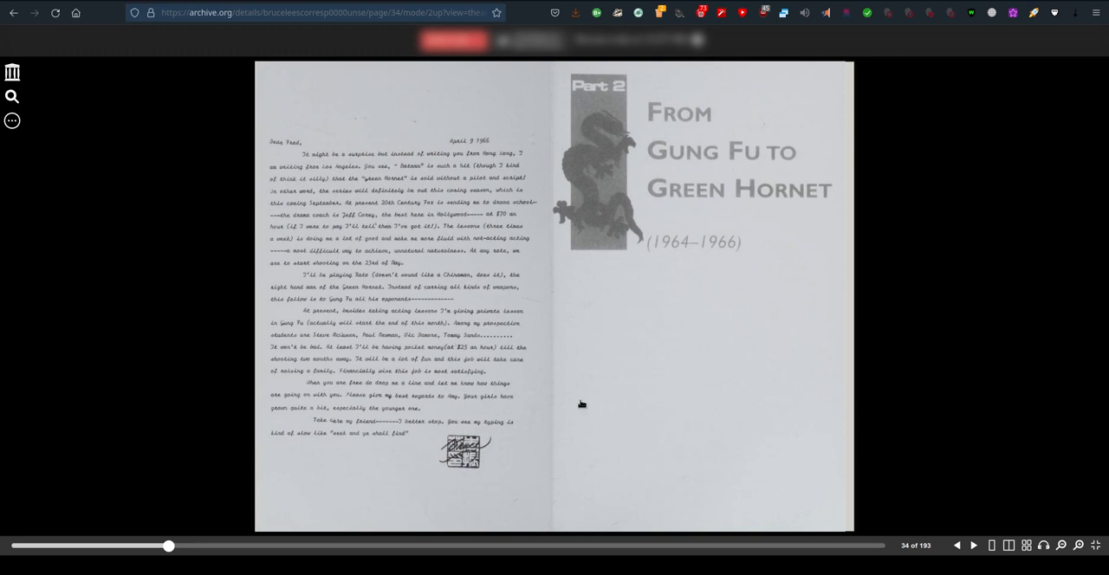
mouse_move(183, 172)
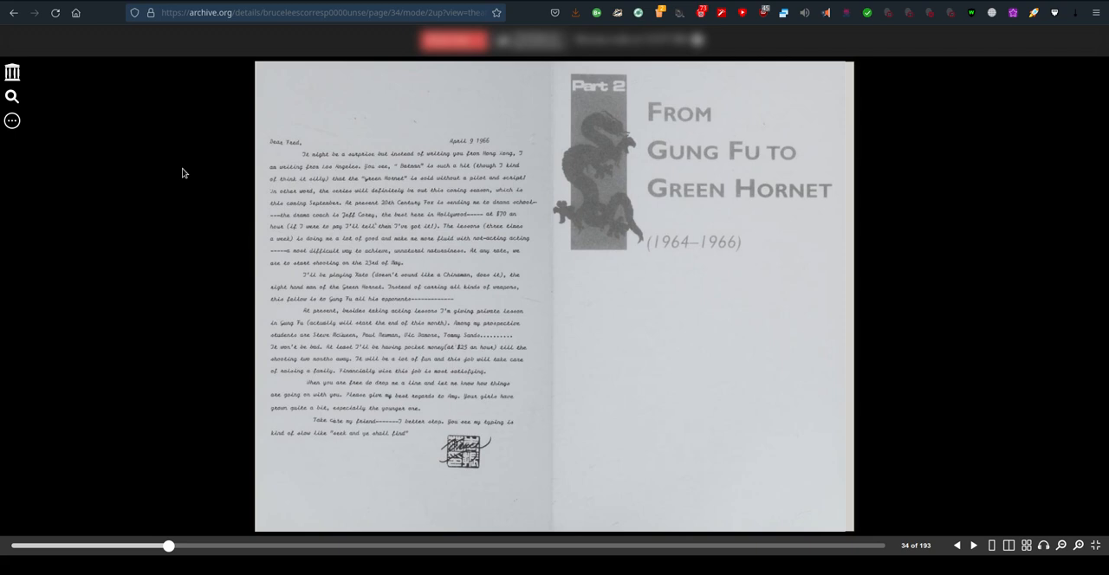
mouse_move(781, 204)
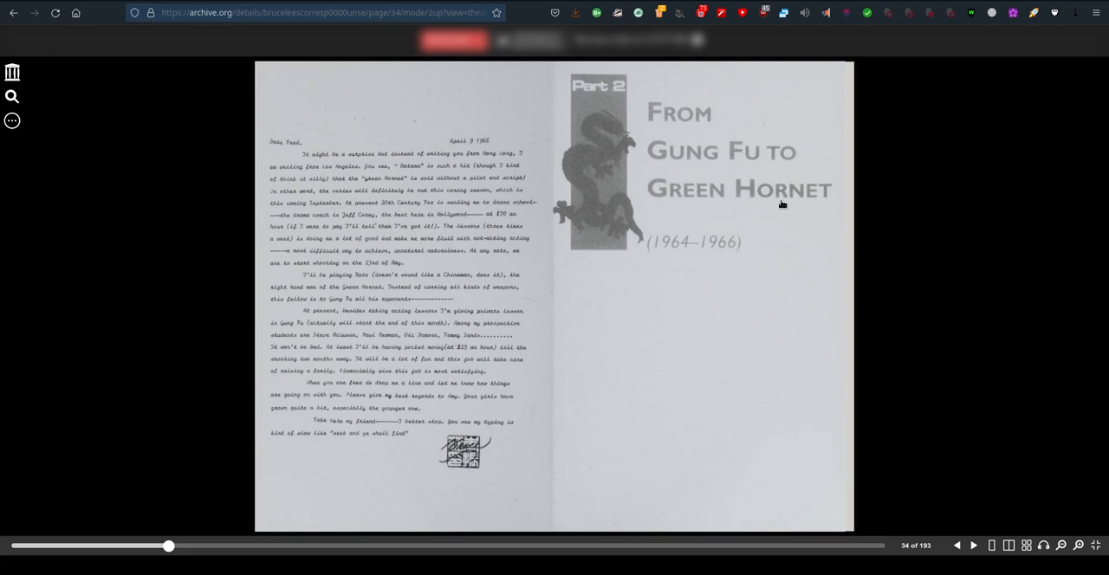
- Advance to pages 36–37, where the 1964 letter to Taky Kimura begins
click(974, 546)
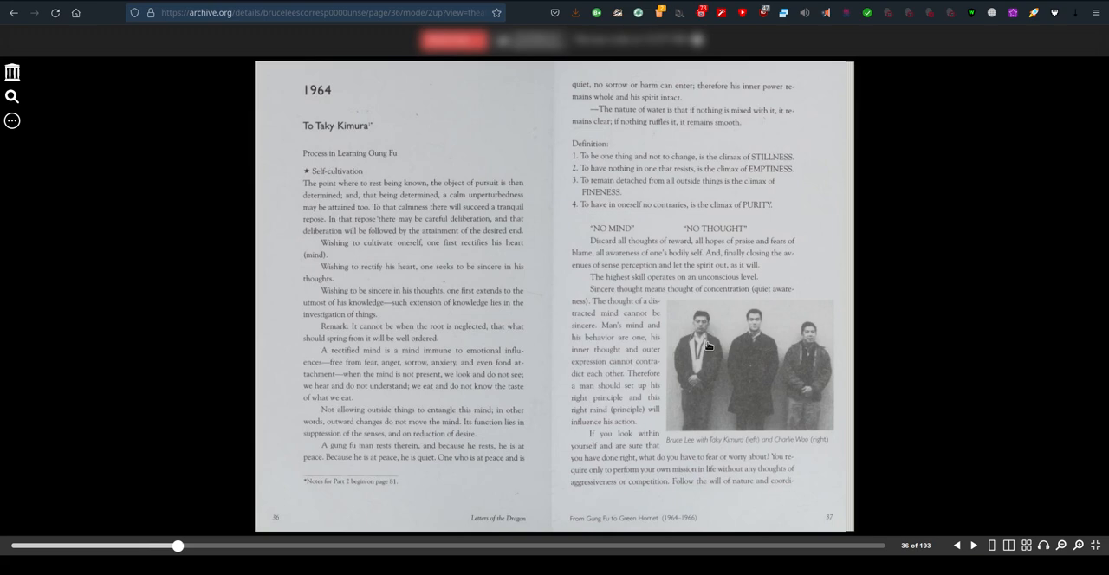
mouse_move(268, 398)
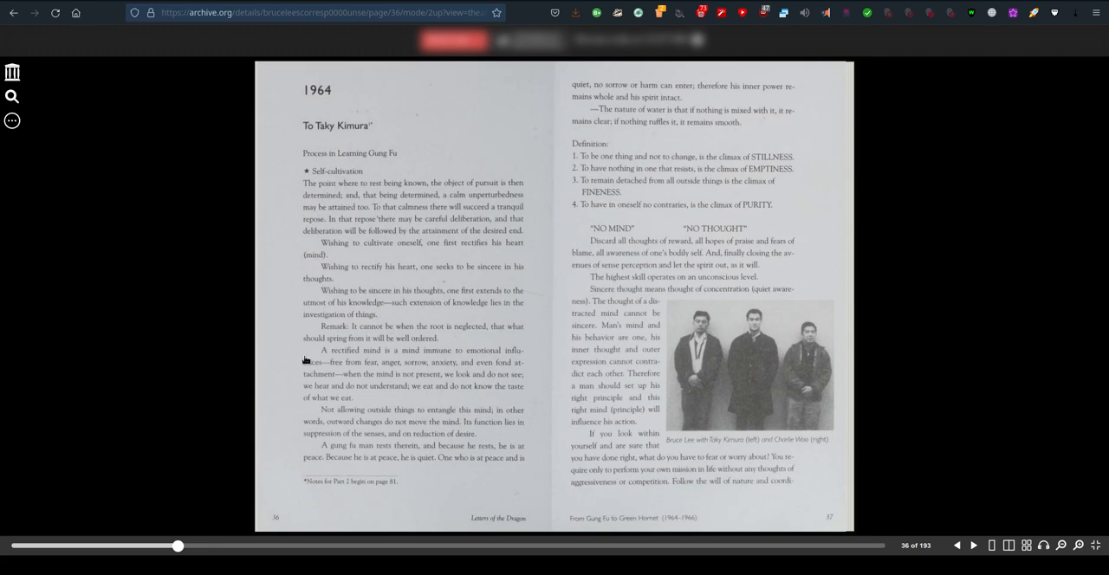
mouse_move(305, 385)
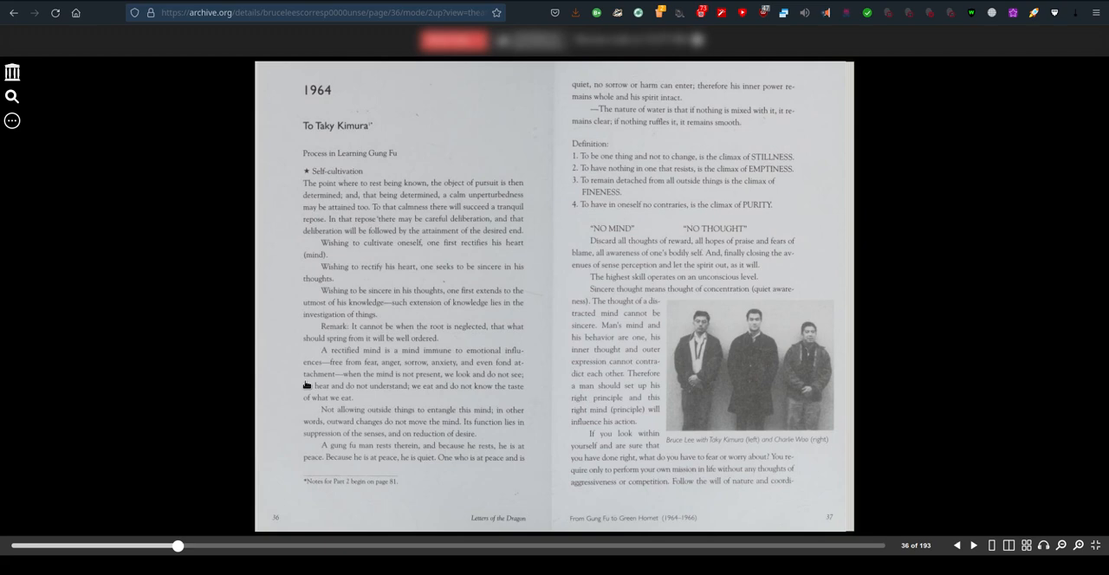
mouse_move(848, 462)
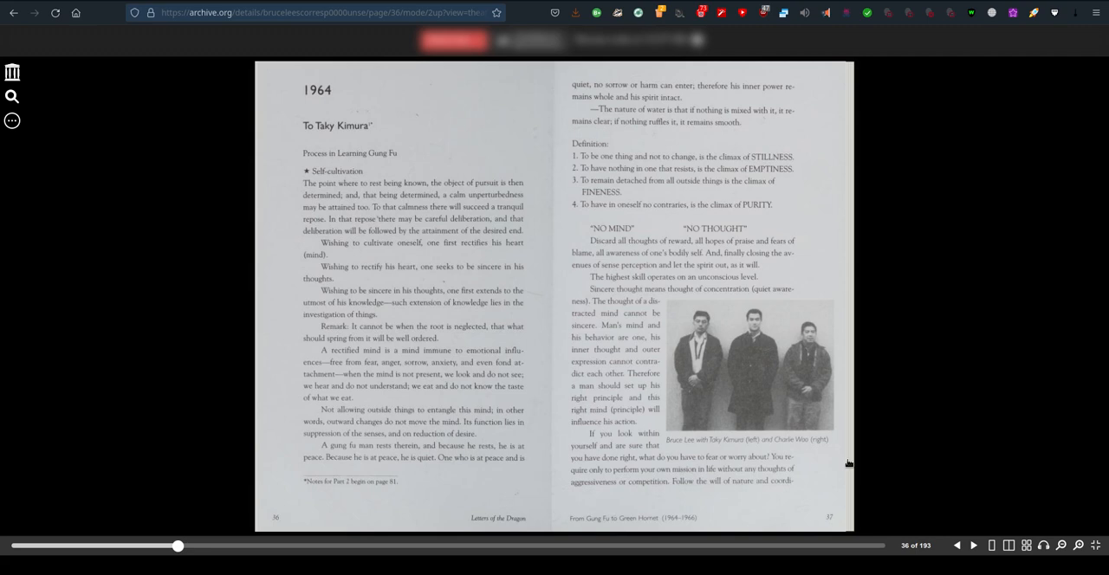
mouse_move(365, 297)
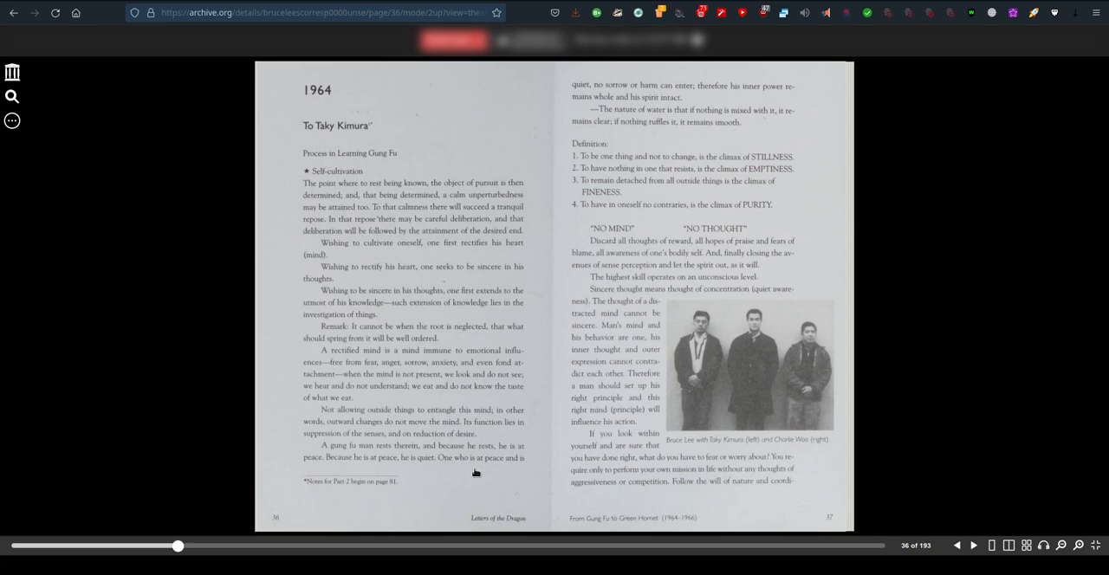
mouse_move(1000, 254)
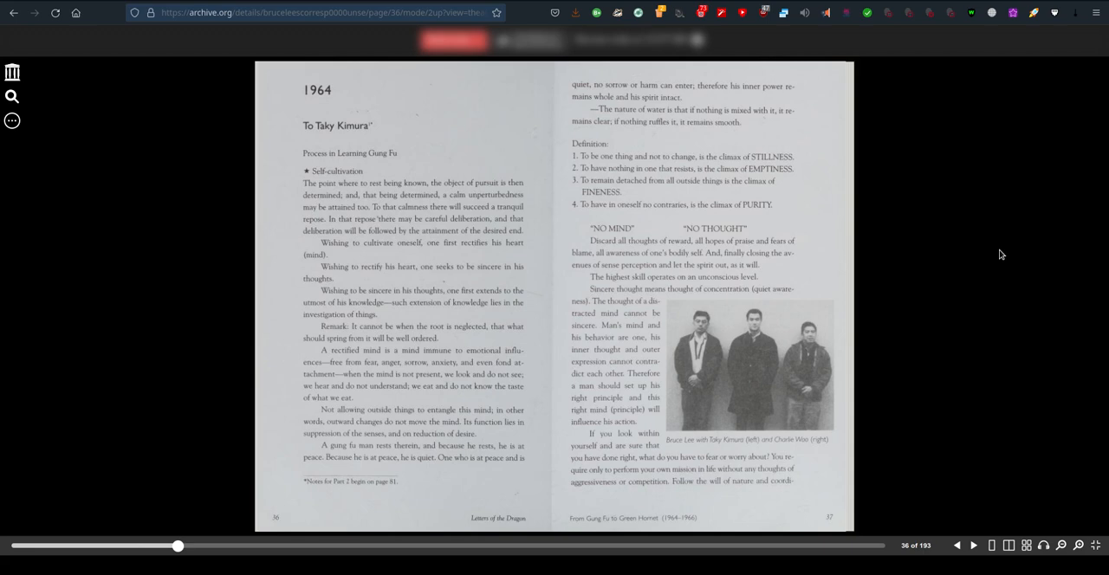
mouse_move(963, 400)
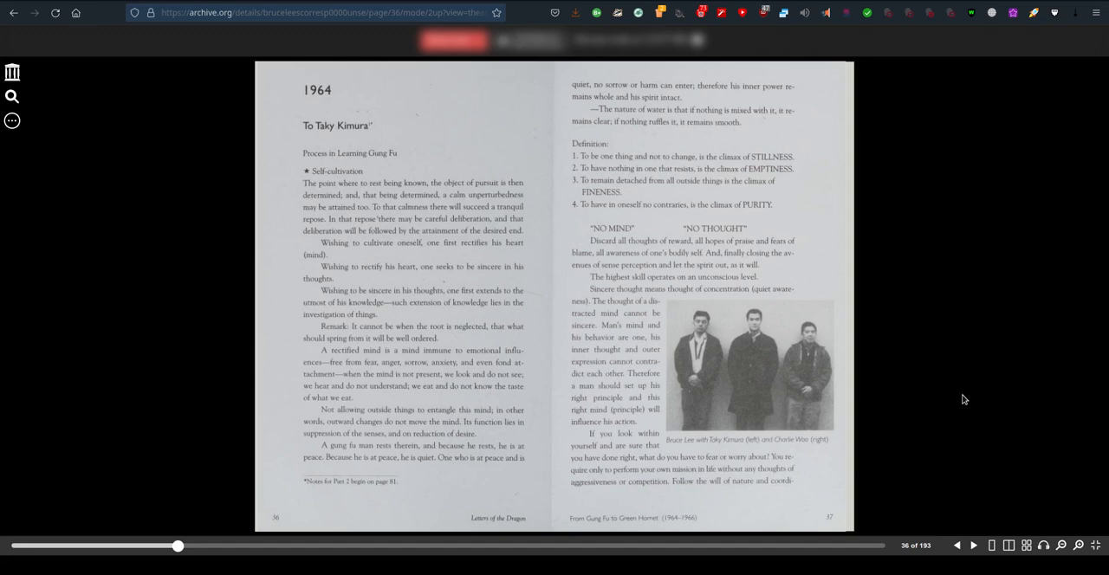
- Turn to pages 38–39 with the September 2, 1964 letter to Bill Evans
click(973, 545)
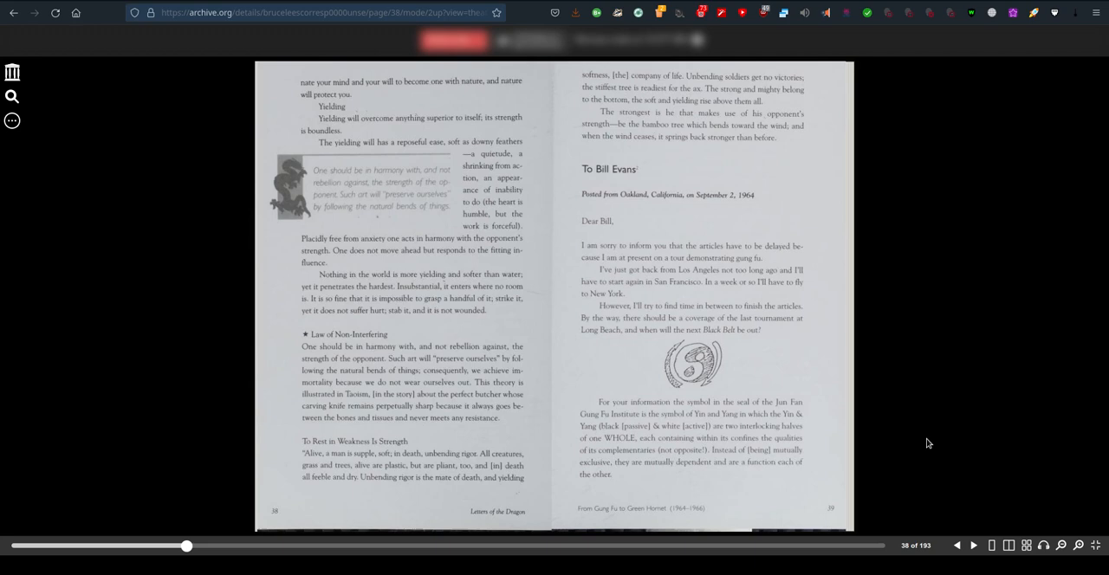
mouse_move(1073, 479)
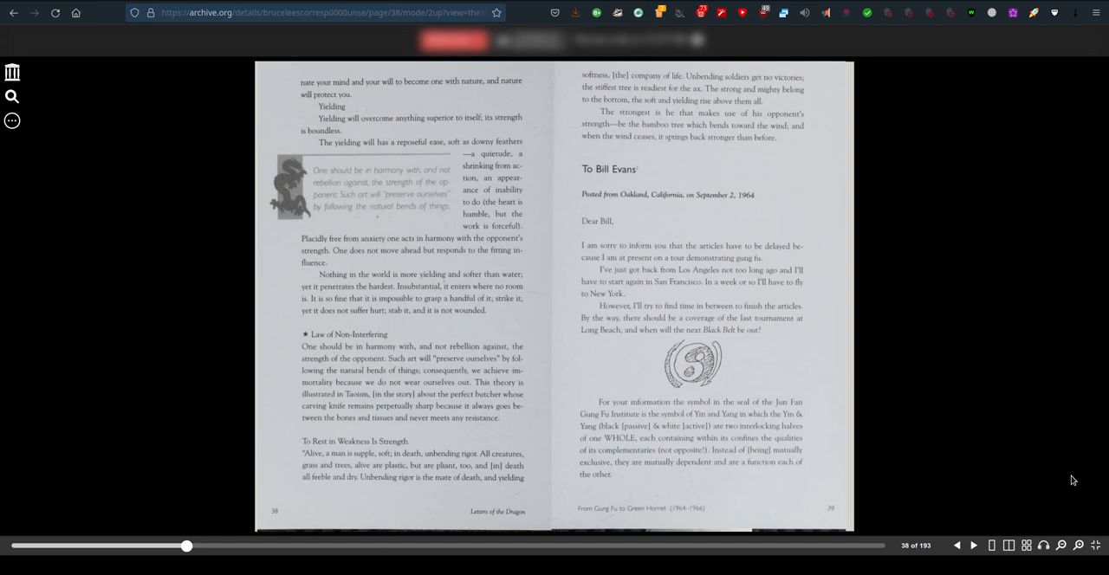
mouse_move(741, 469)
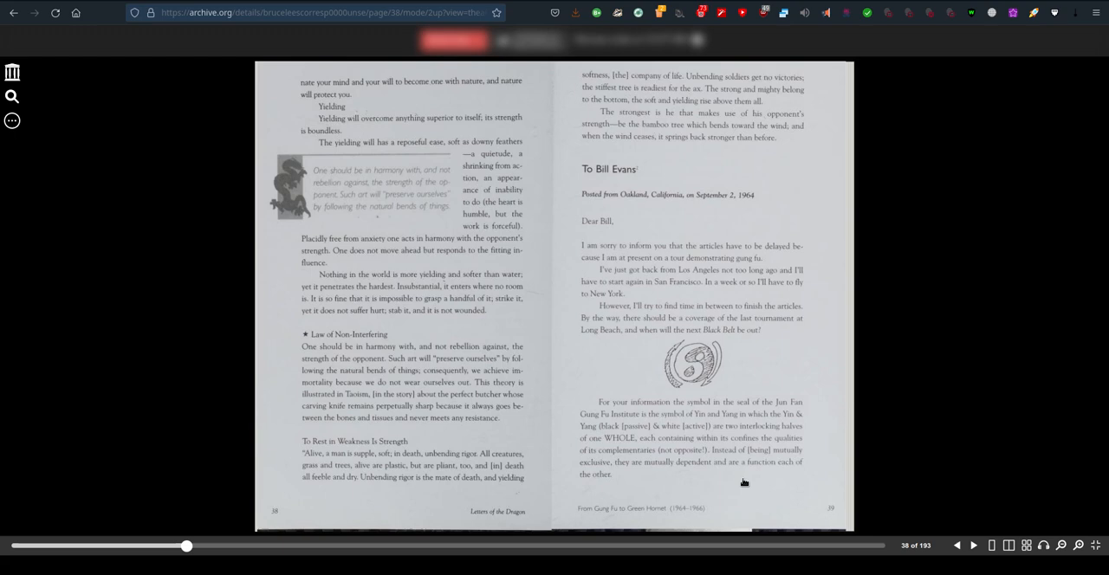
mouse_move(652, 340)
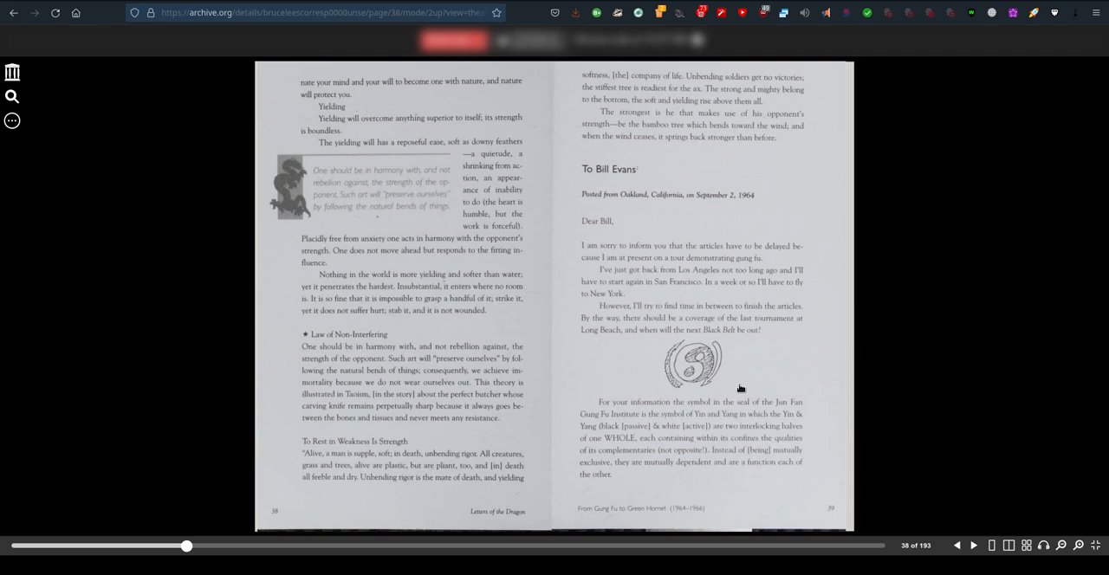
mouse_move(637, 465)
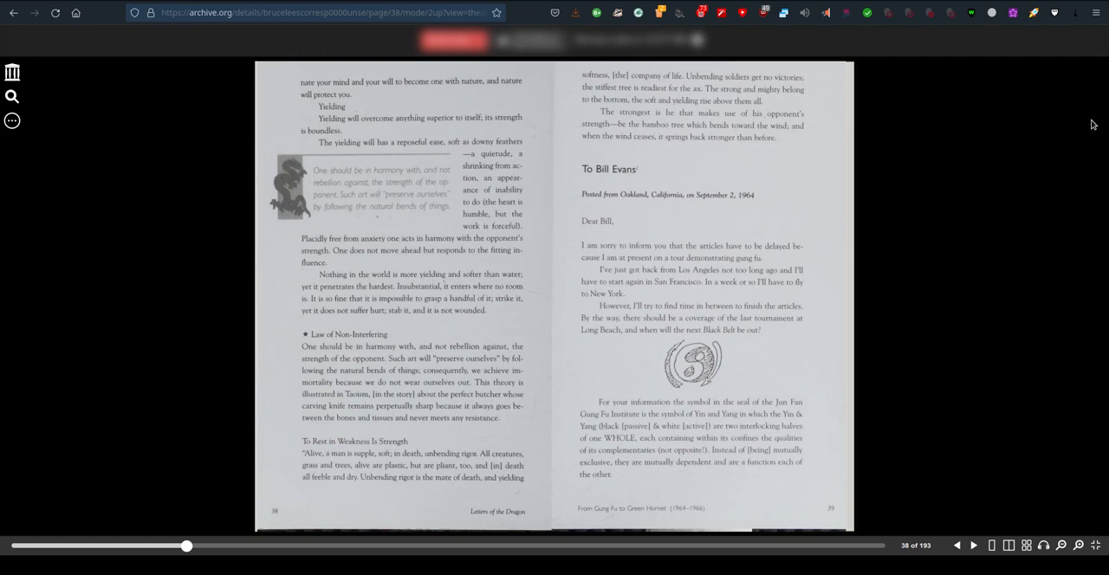
click(973, 547)
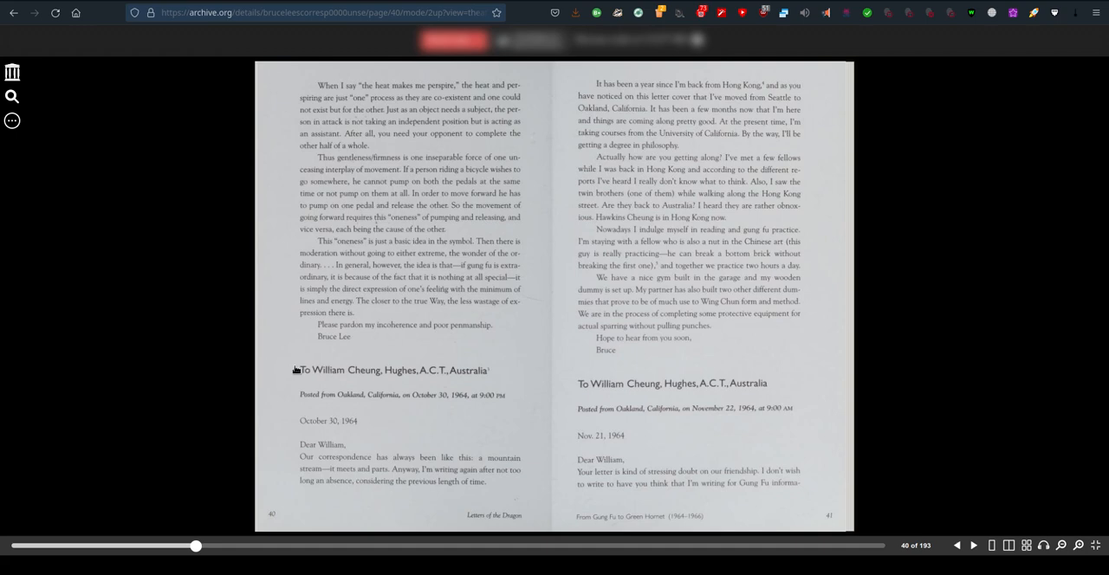
mouse_move(280, 401)
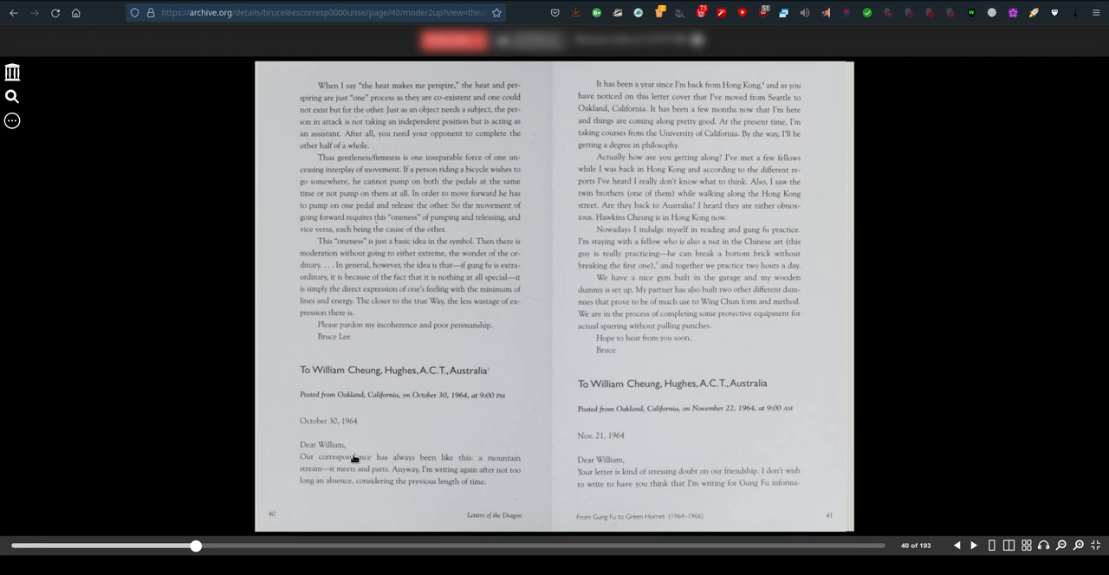
mouse_move(317, 426)
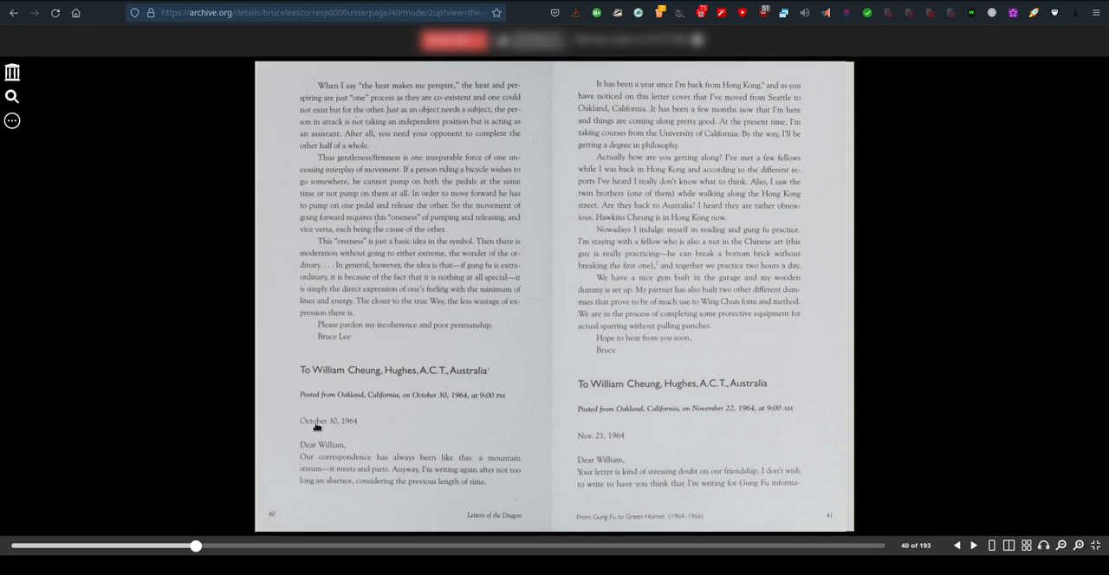
mouse_move(788, 354)
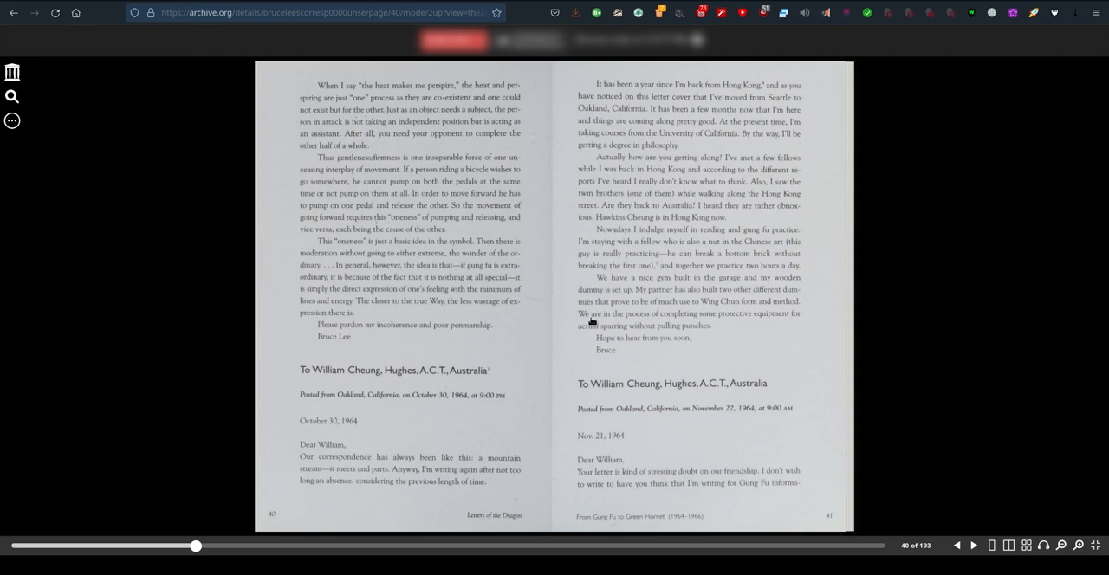
mouse_move(645, 408)
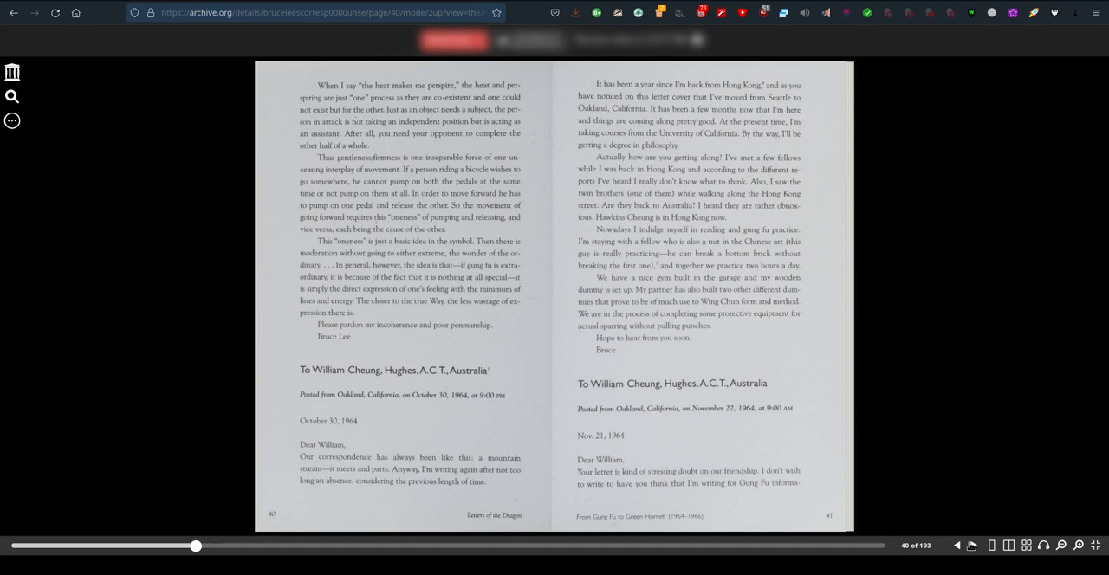
- Advance to pages 42–43, ending the William Cheung letter and starting the 1965 Taky Kimura letters
click(978, 545)
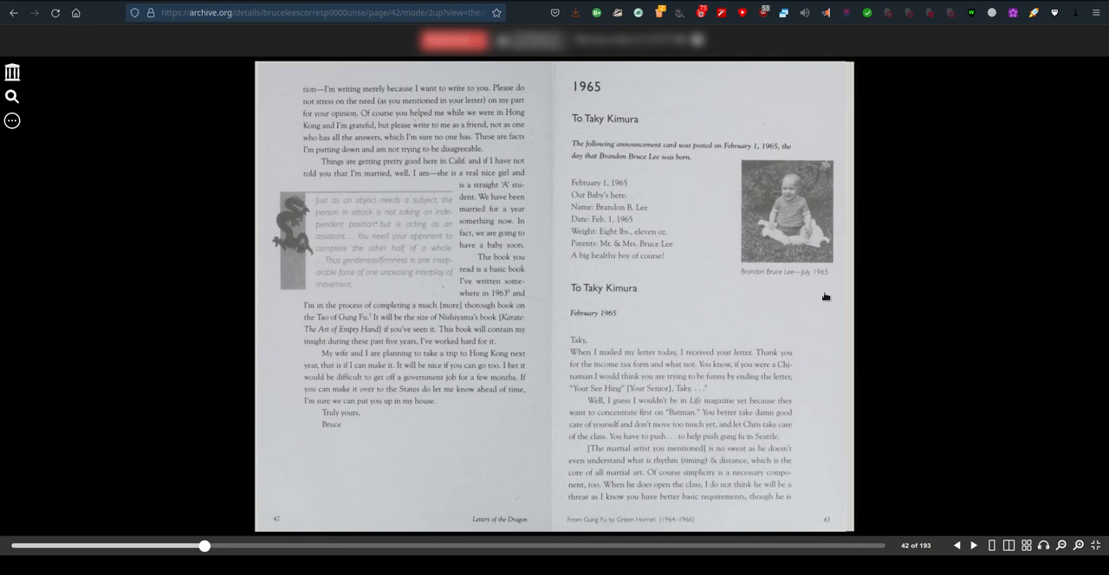
mouse_move(799, 307)
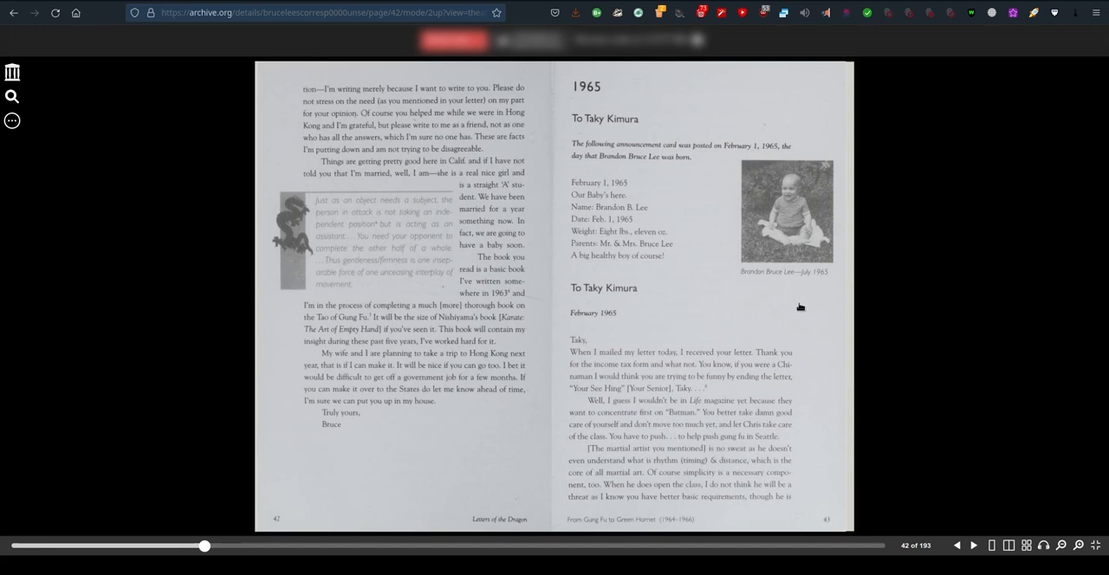
mouse_move(616, 331)
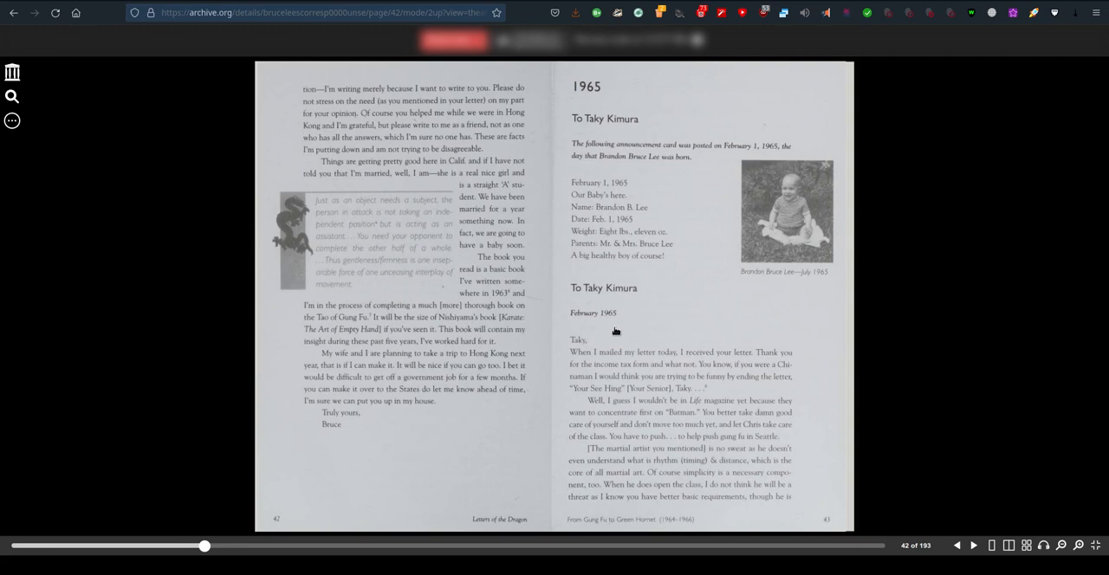
mouse_move(318, 170)
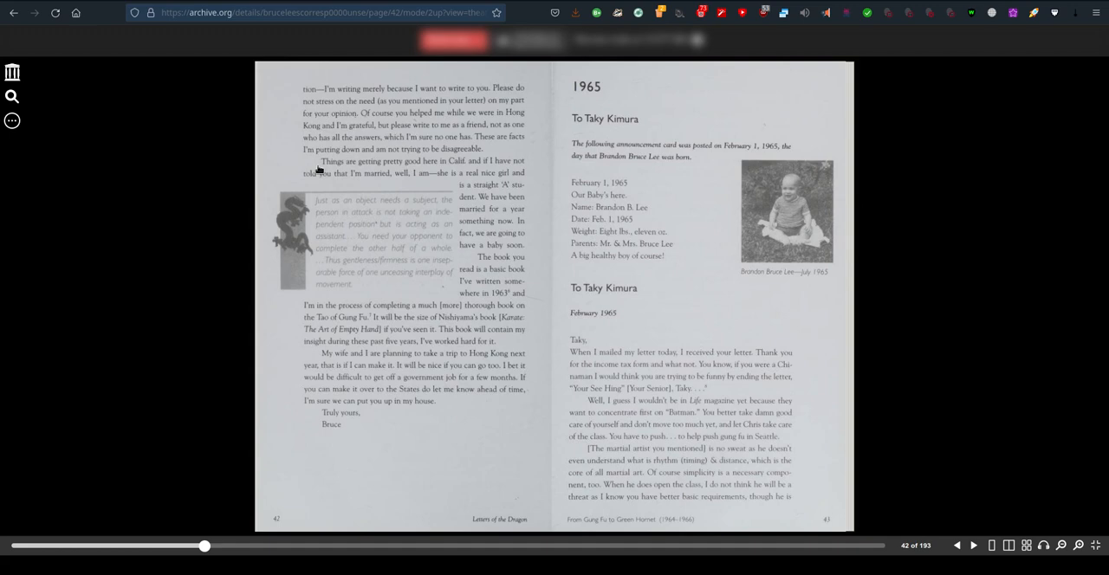
mouse_move(475, 197)
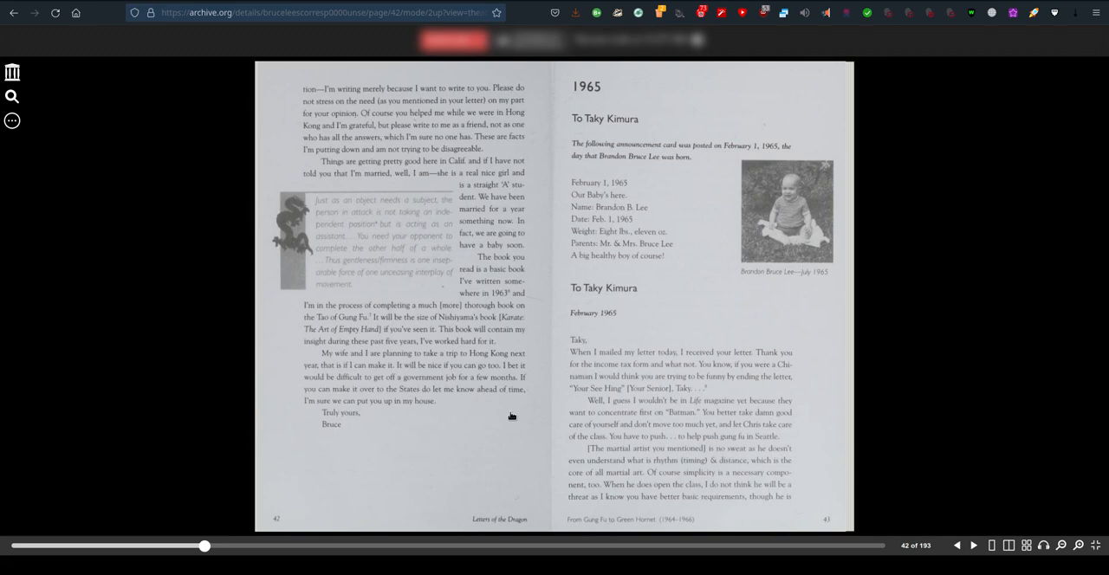
mouse_move(638, 79)
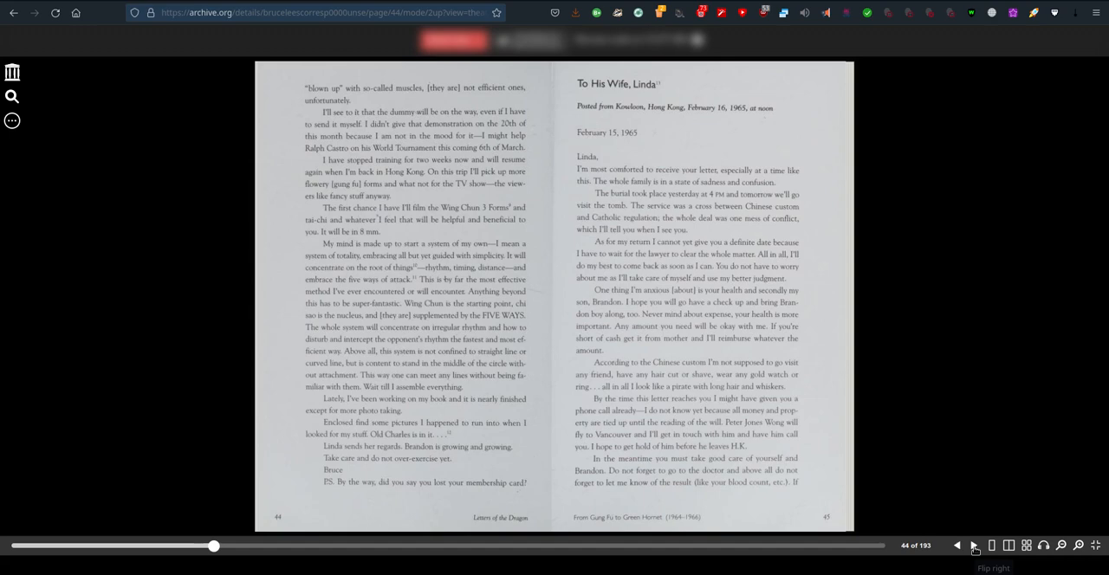
mouse_move(719, 93)
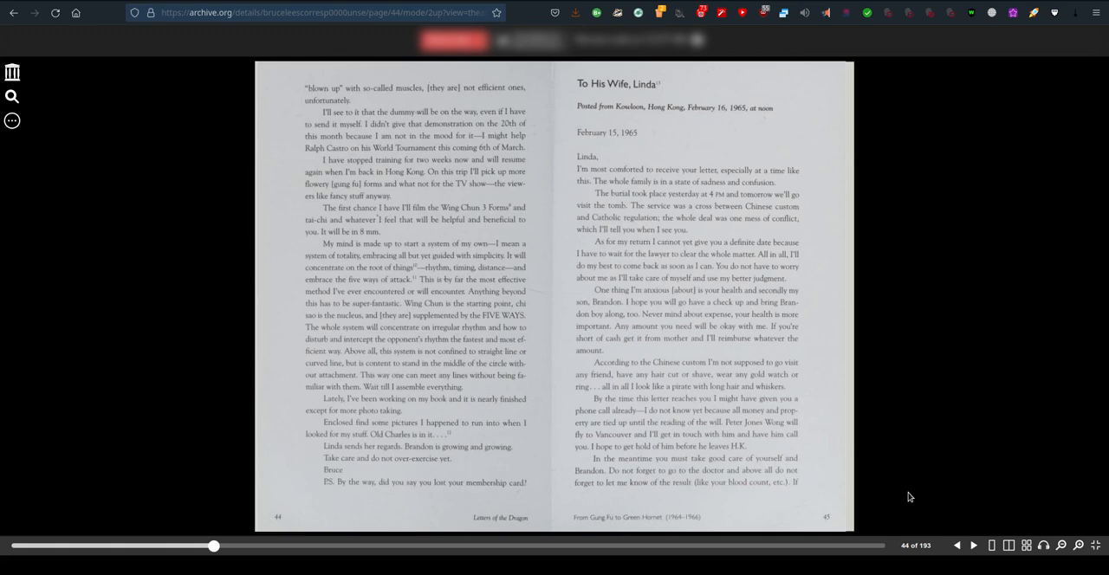
mouse_move(917, 516)
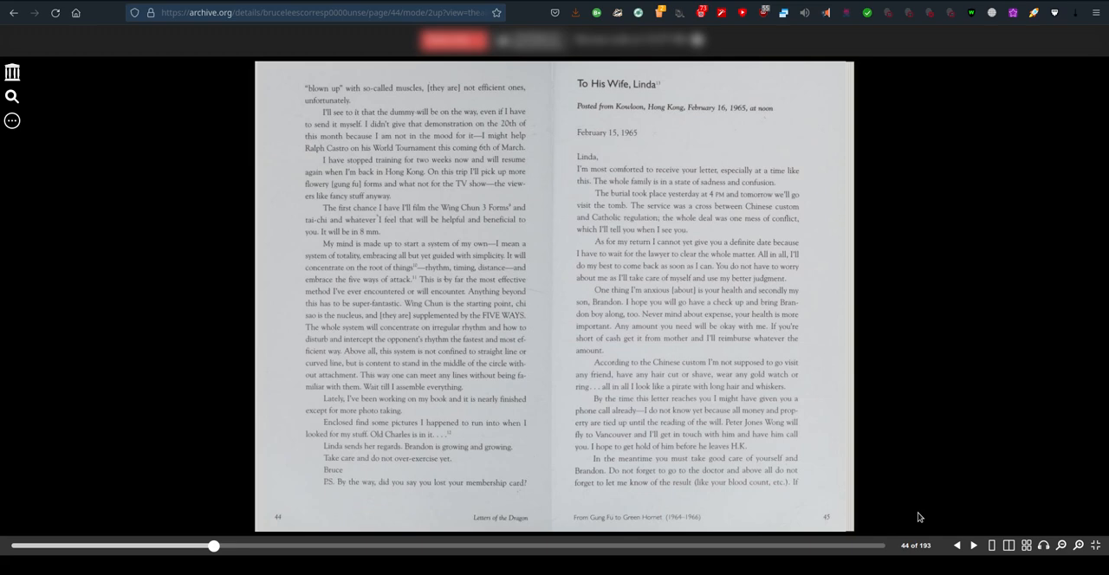
- Turn forward to pages 46–47, the February 17 and 21, 1965 letters to Linda
click(971, 545)
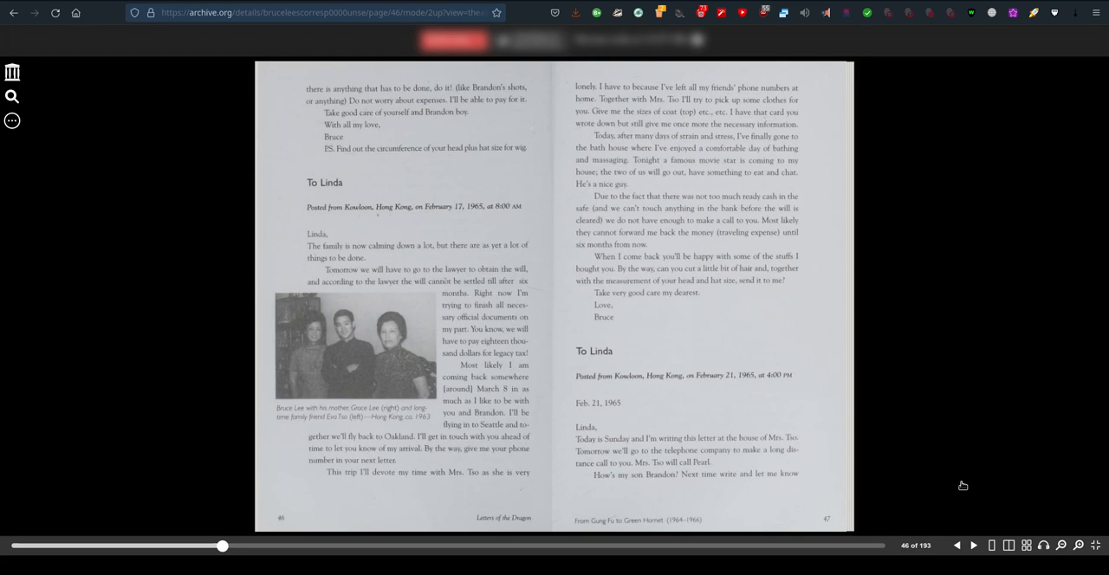
mouse_move(401, 379)
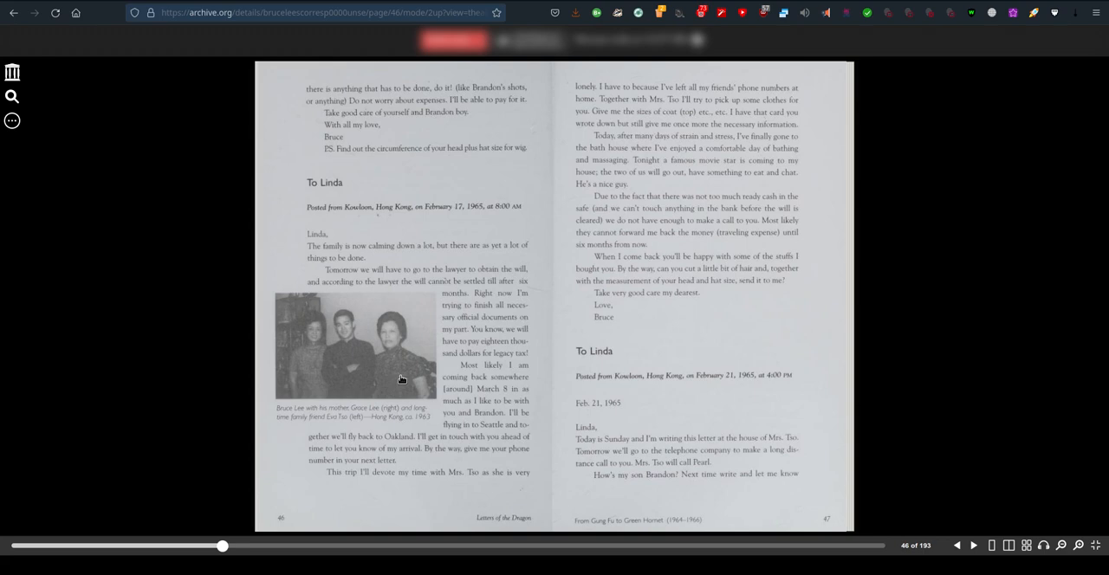
mouse_move(337, 426)
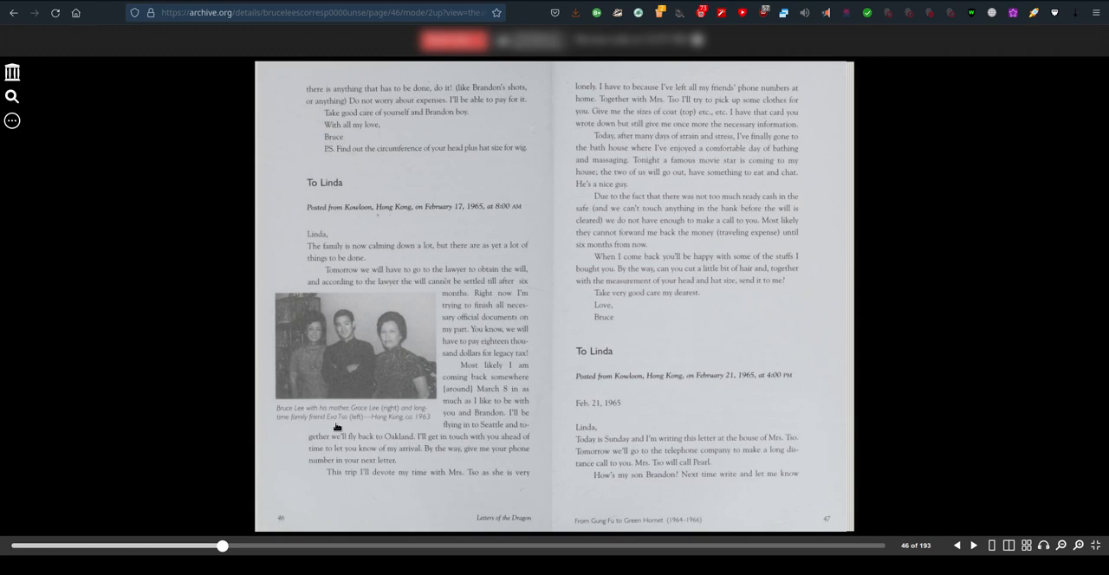
mouse_move(394, 370)
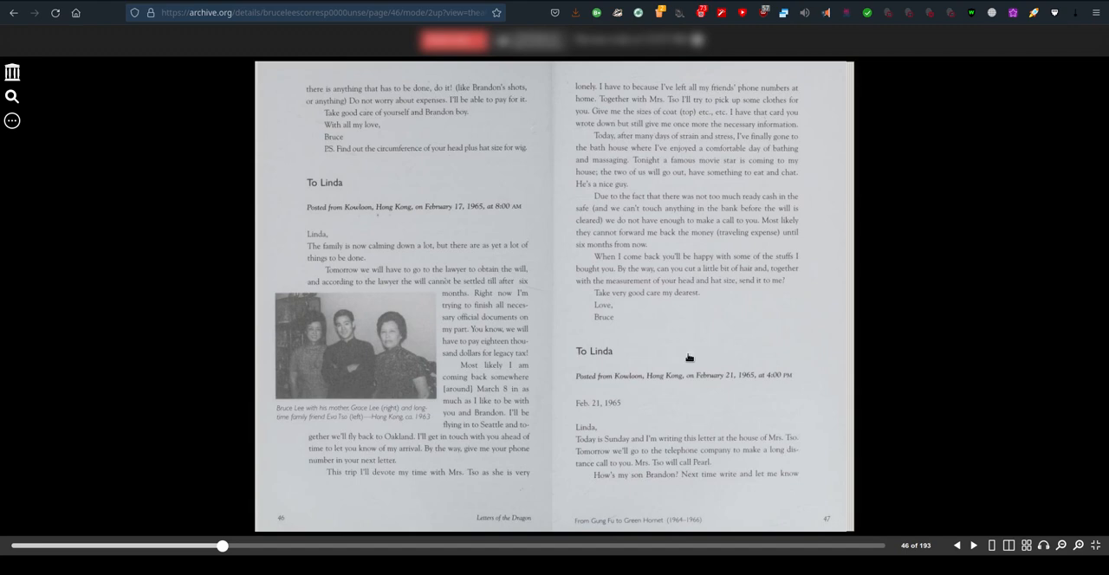
mouse_move(920, 410)
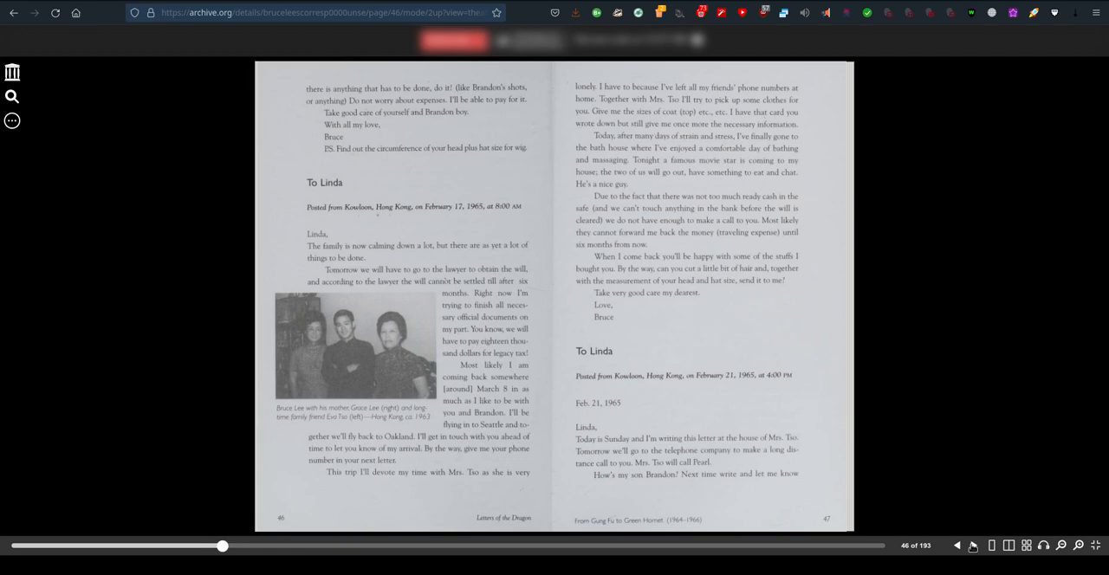
- Advance one spread to pages 48–49, the February 22 and 25, 1965 letters to Linda
click(971, 547)
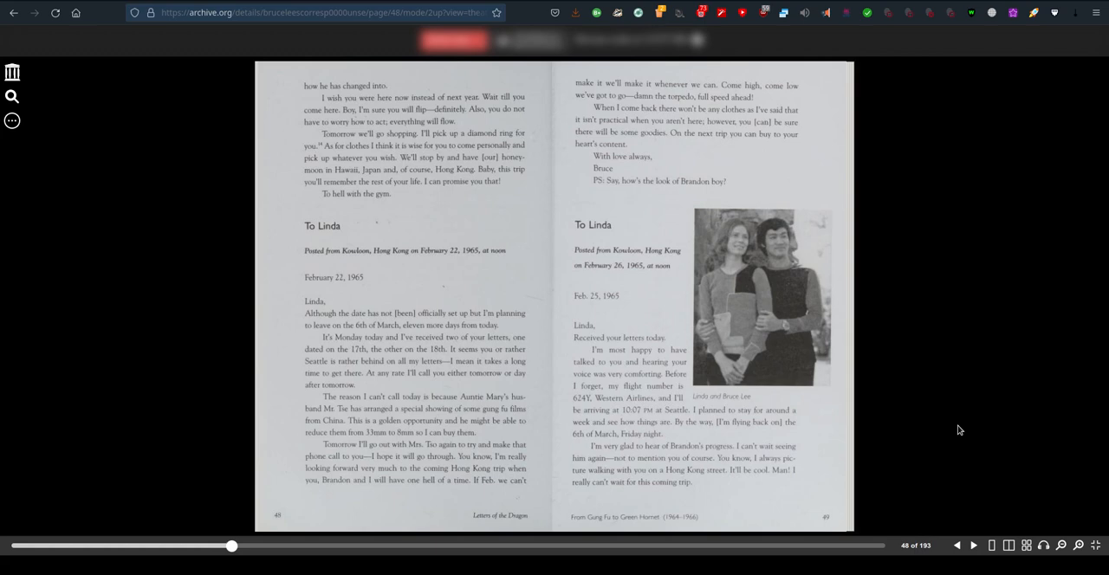
mouse_move(412, 197)
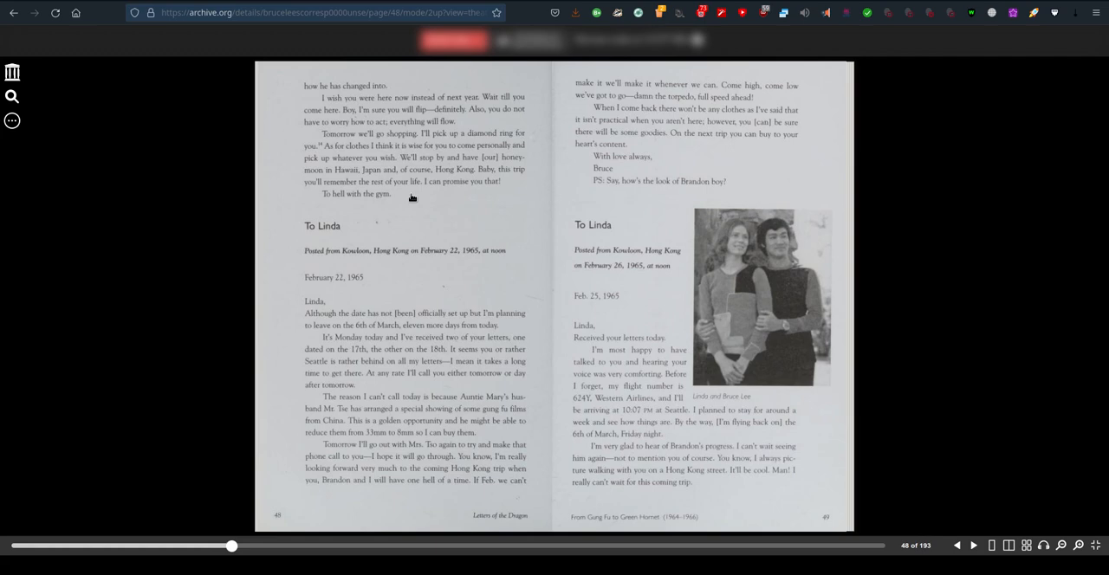
mouse_move(630, 346)
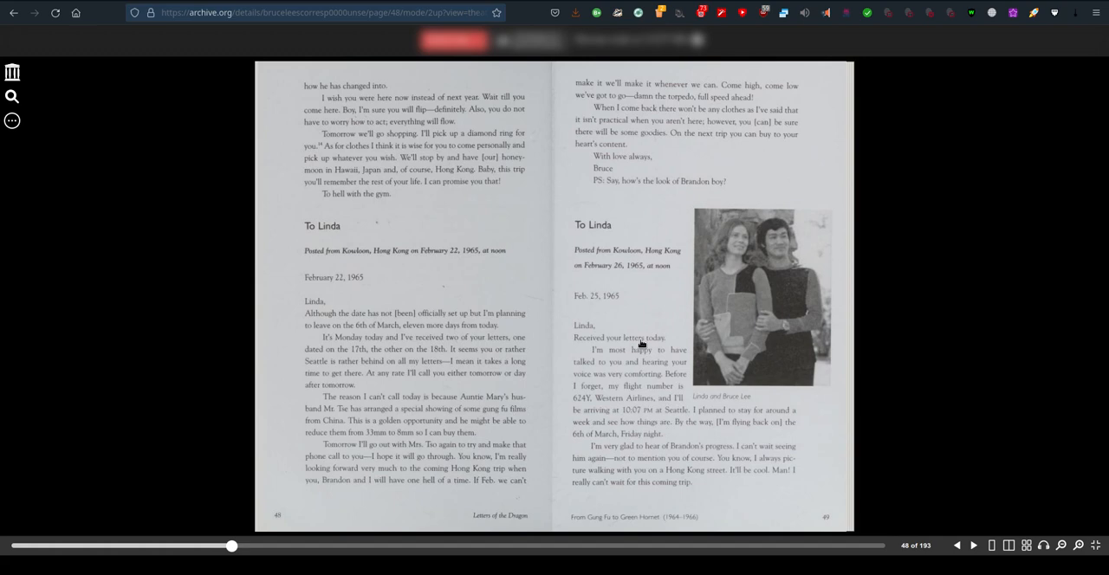
mouse_move(974, 535)
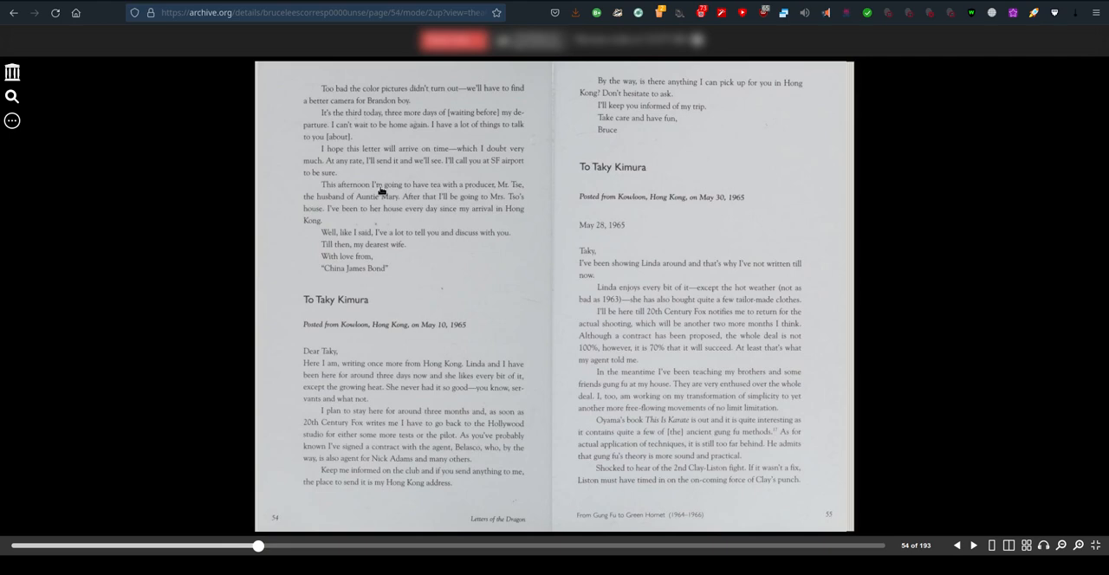
- Flip forward to pages 56–57 with the June 1965 Taky Kimura letter
click(972, 545)
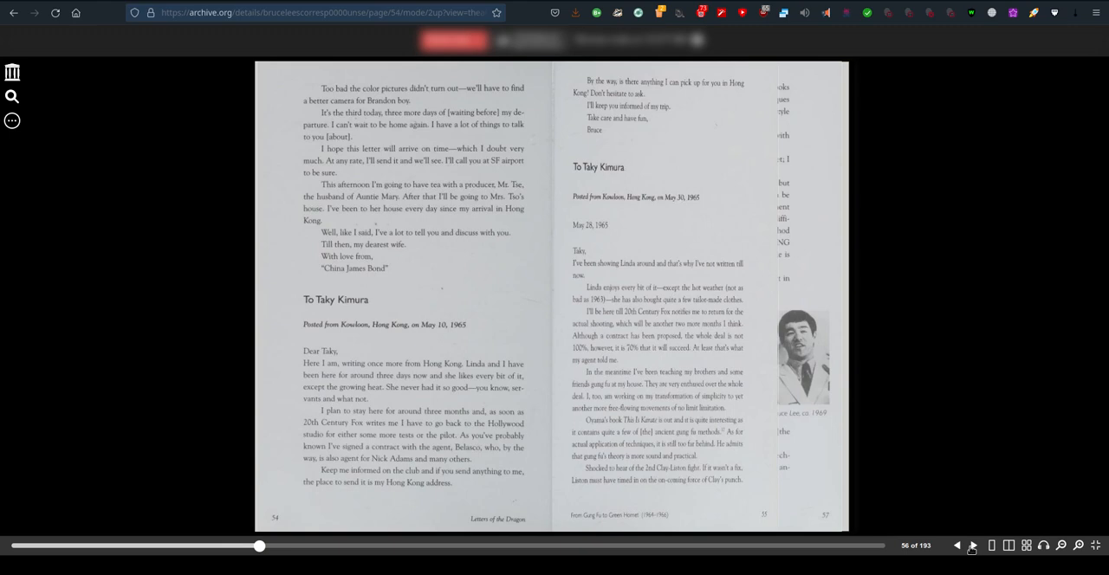
click(973, 541)
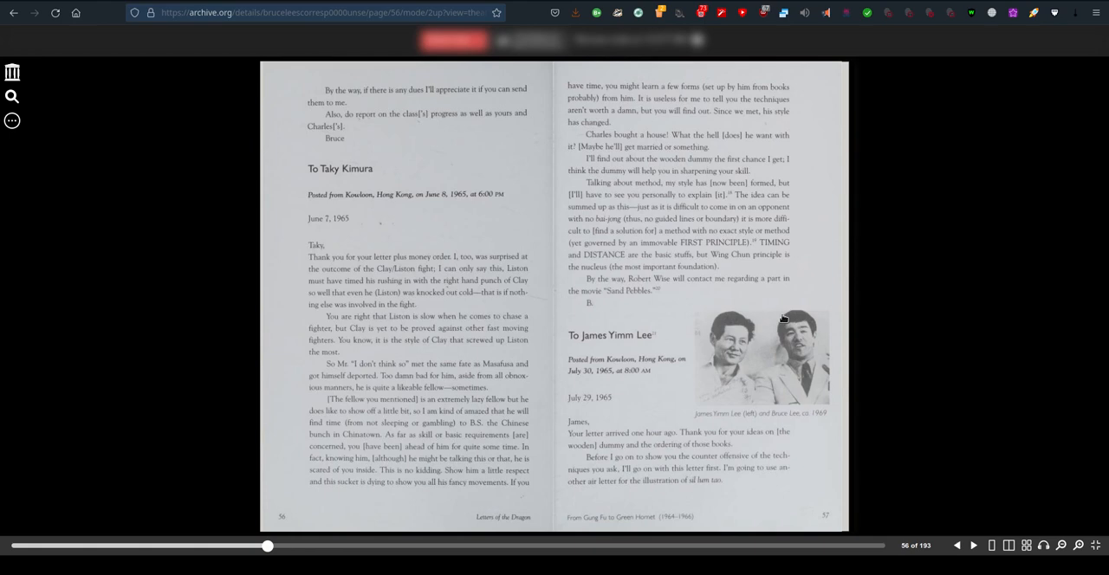
mouse_move(738, 313)
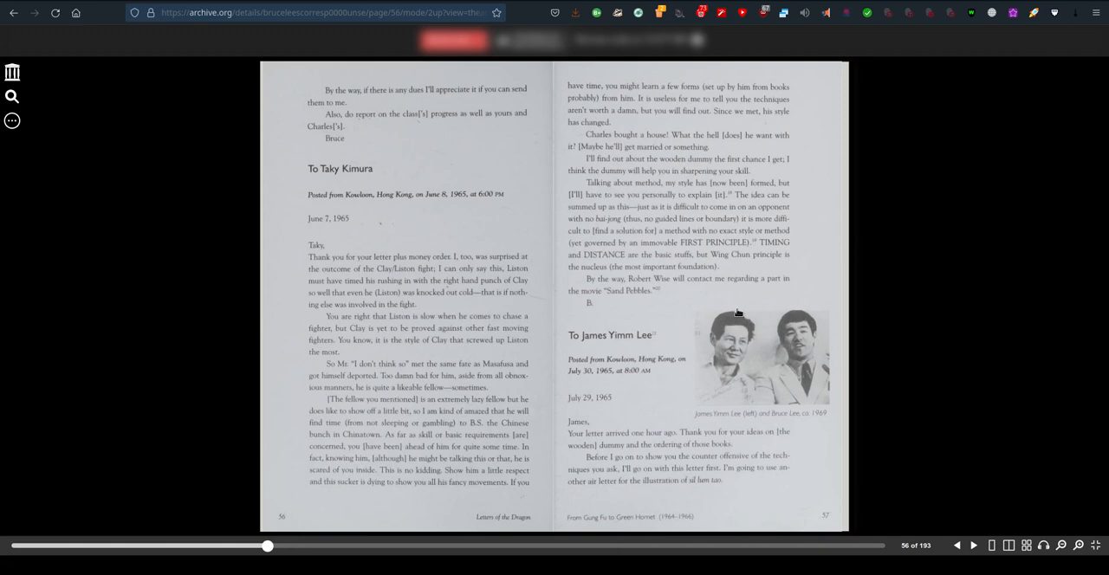
mouse_move(791, 356)
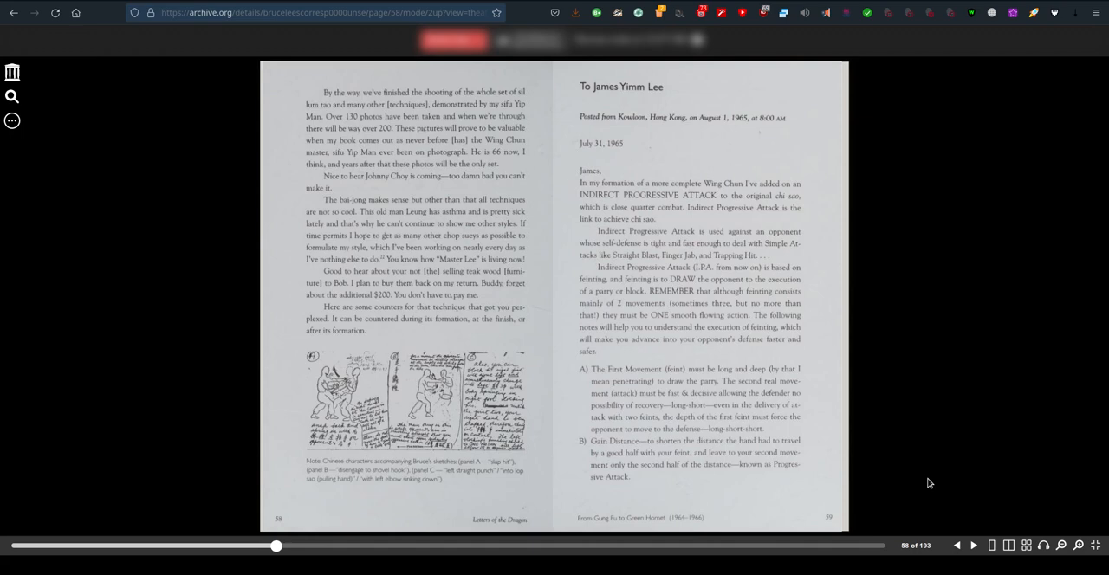
mouse_move(589, 196)
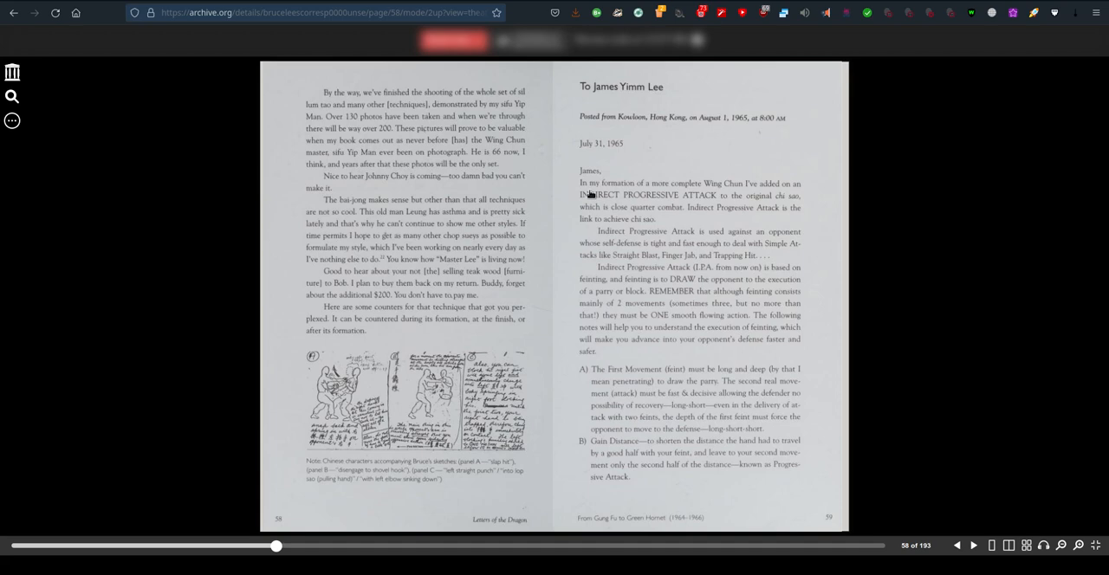
mouse_move(691, 103)
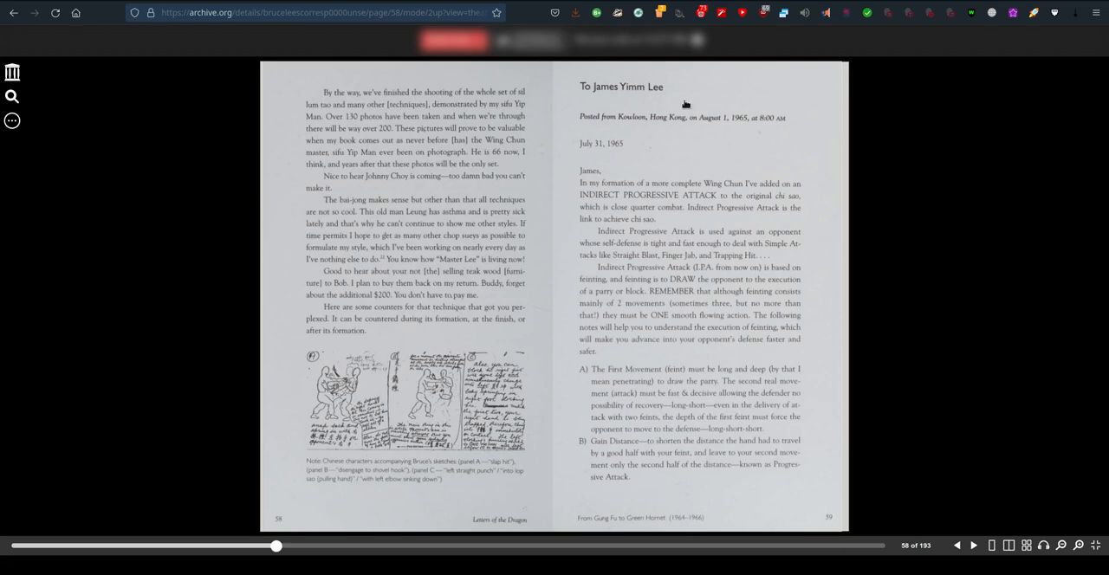
mouse_move(807, 485)
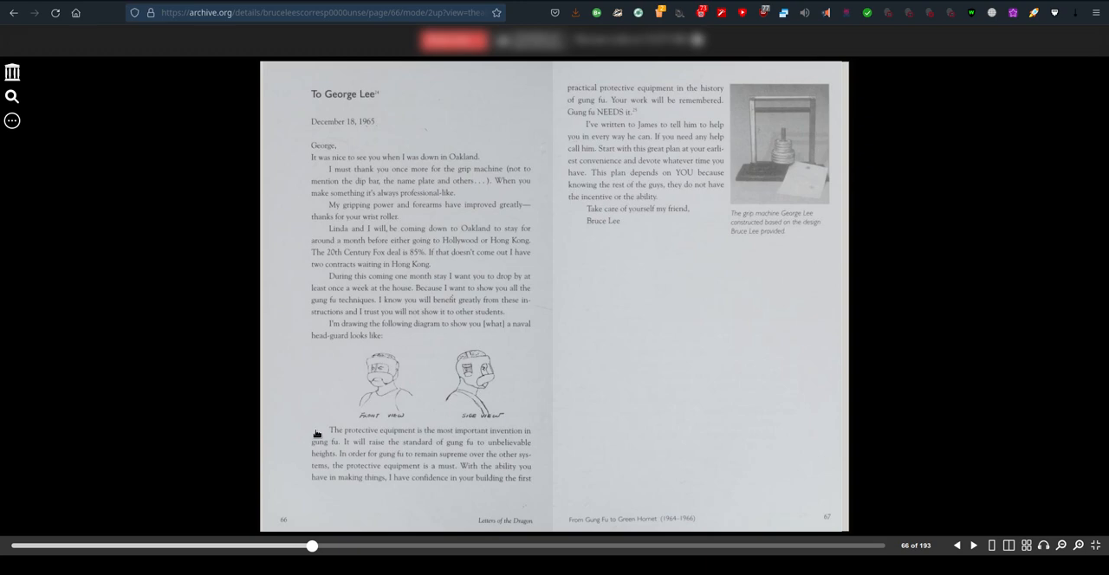
mouse_move(575, 446)
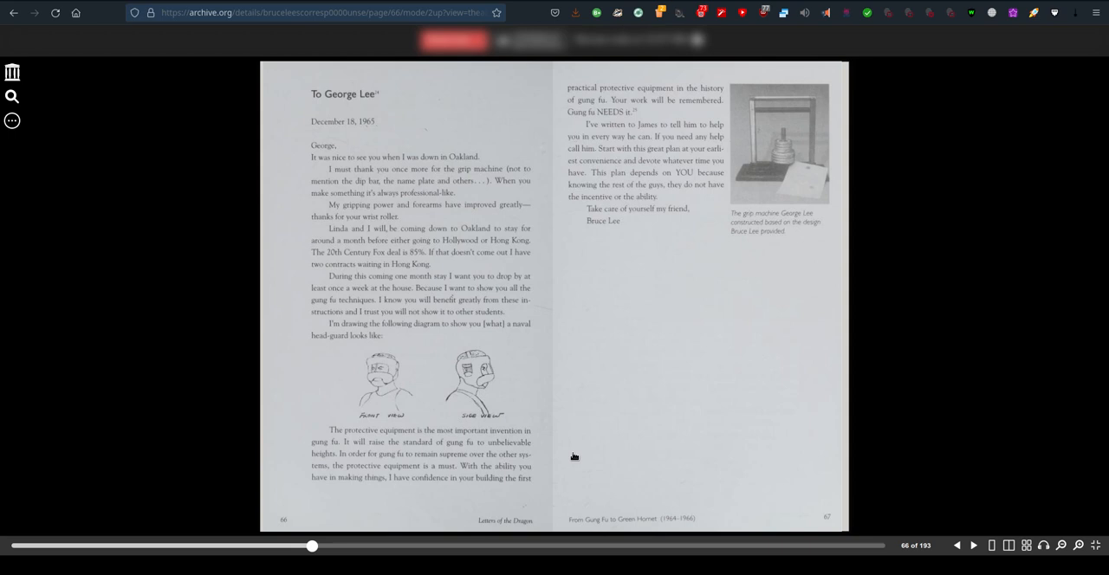
mouse_move(451, 493)
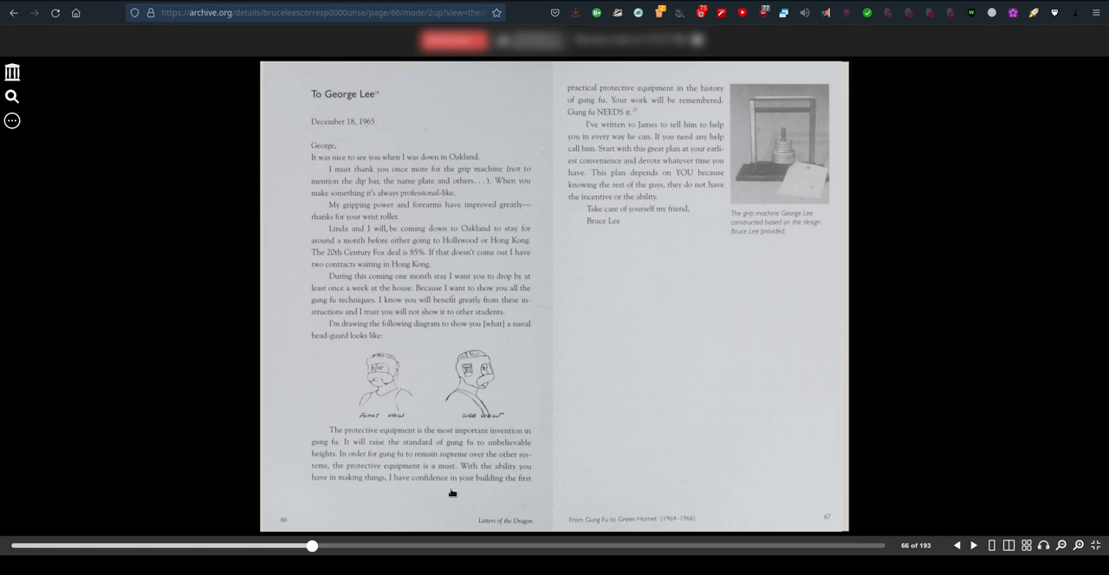
mouse_move(612, 291)
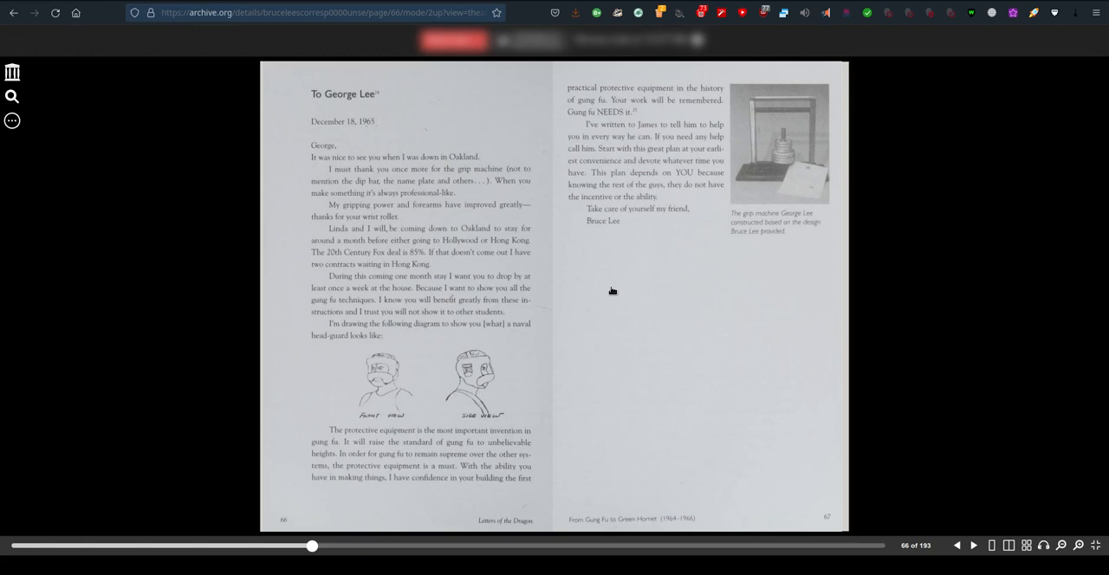
mouse_move(647, 234)
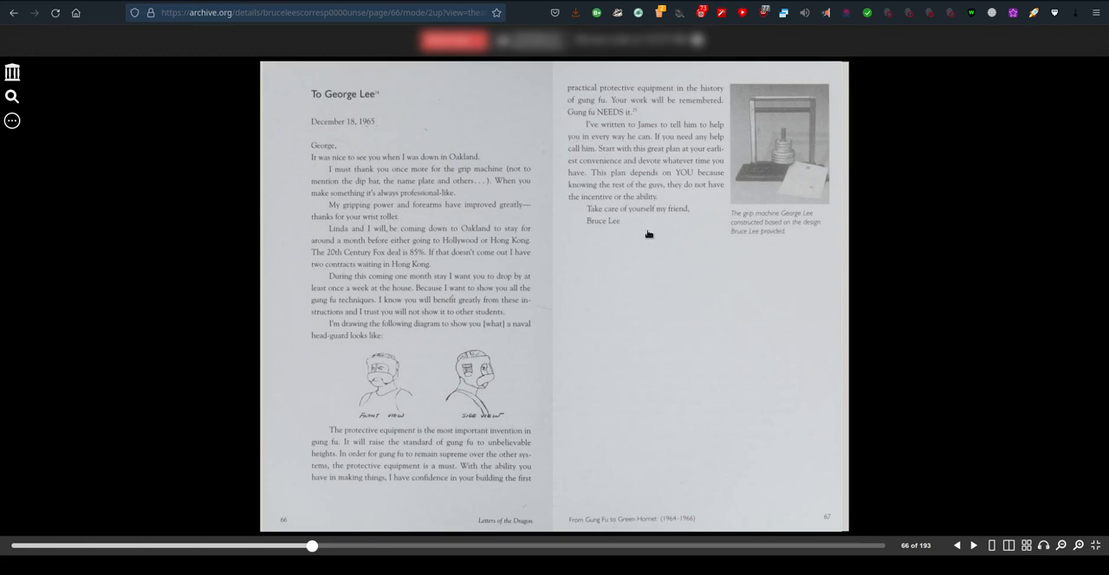
mouse_move(687, 148)
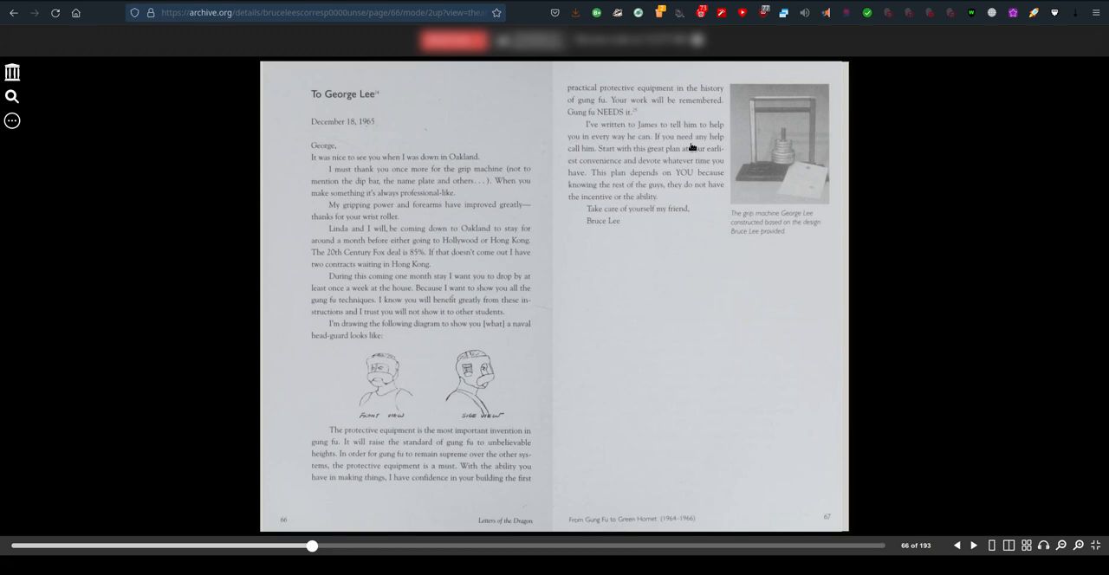
mouse_move(648, 254)
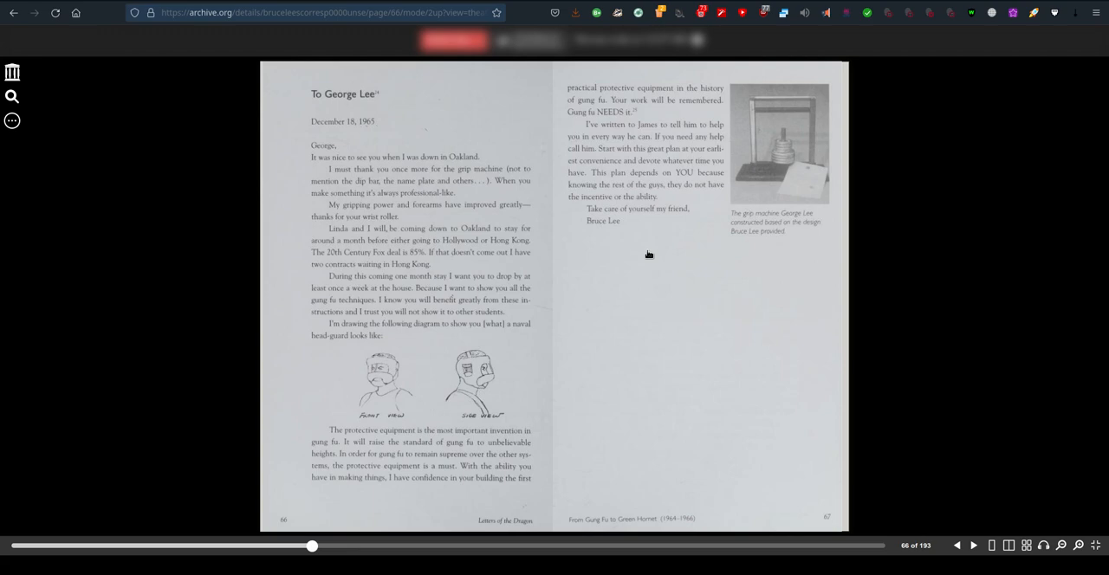
mouse_move(373, 249)
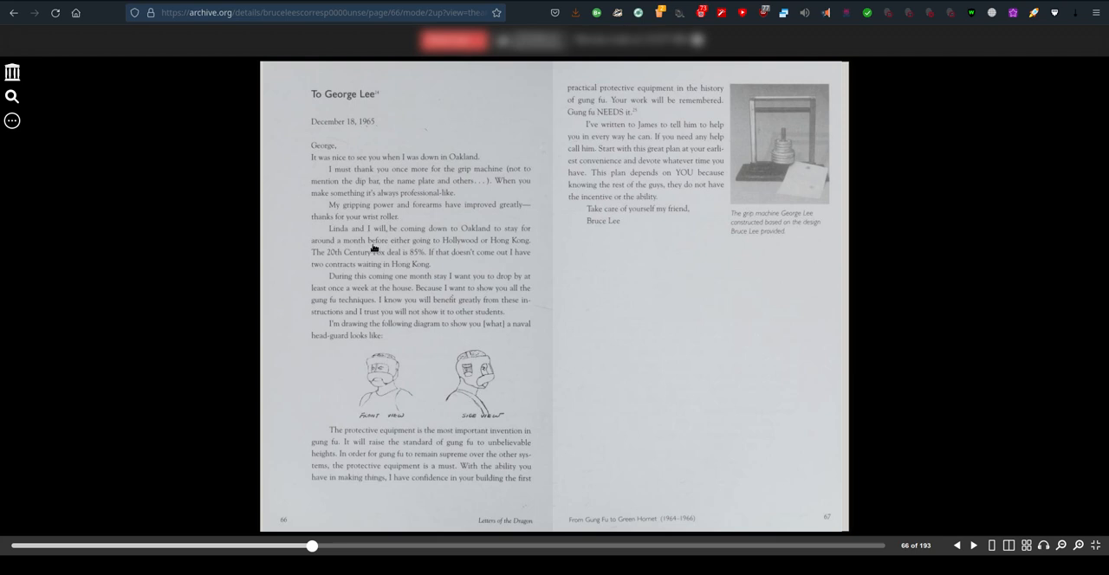
mouse_move(637, 234)
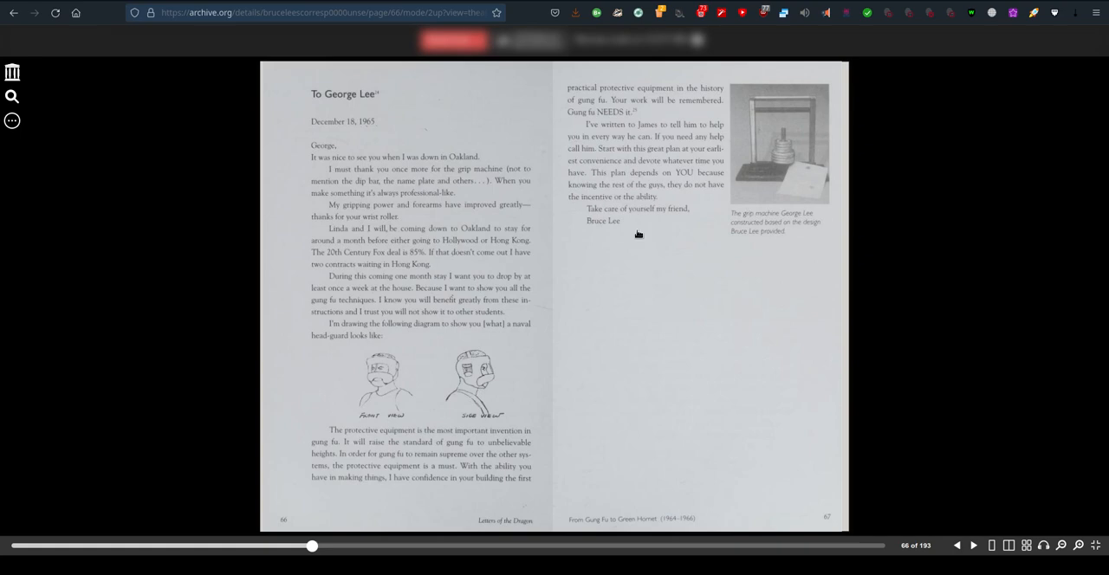
mouse_move(709, 294)
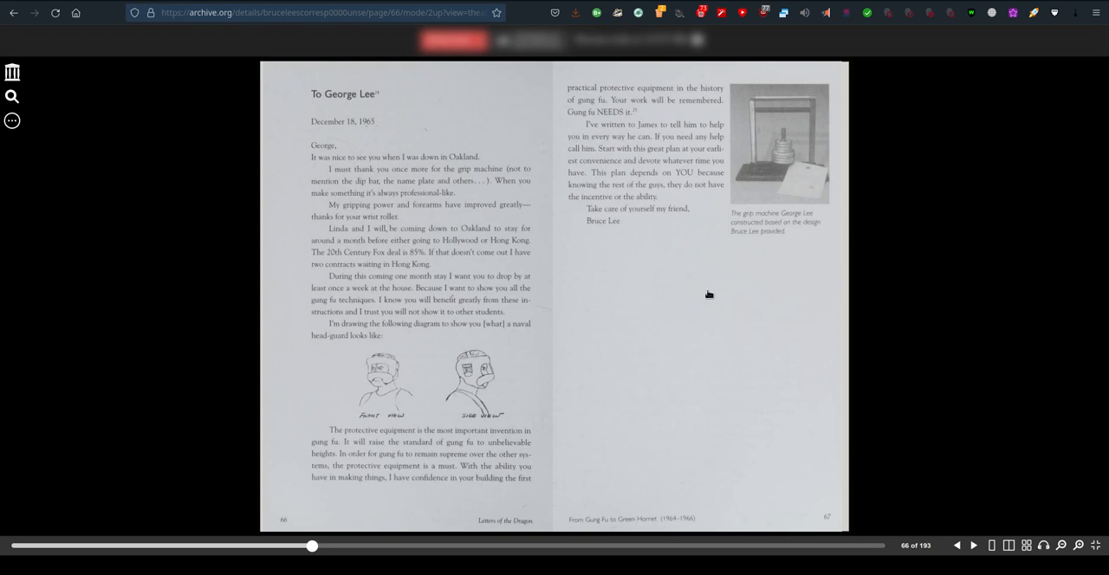
mouse_move(791, 243)
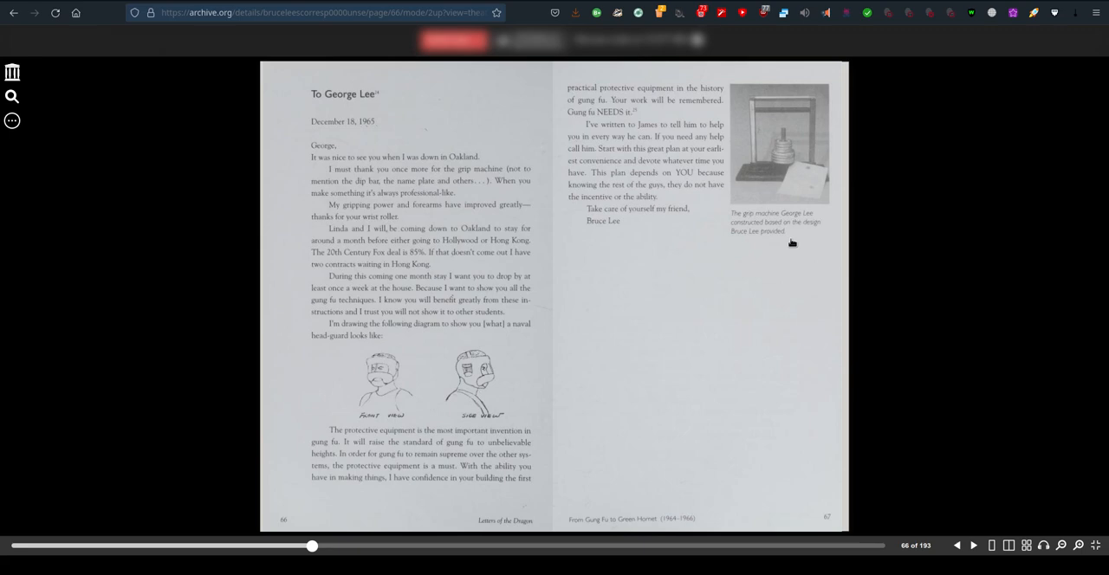
mouse_move(745, 252)
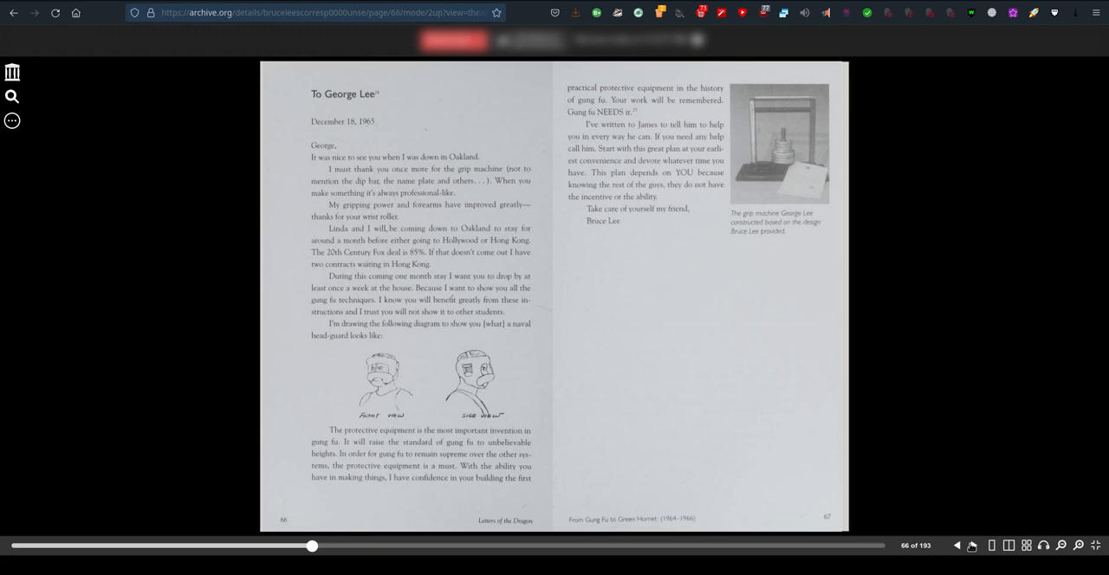
- Page forward from 72–73 to 78–79, reaching the November 1966 Taky Kimura letter
click(974, 546)
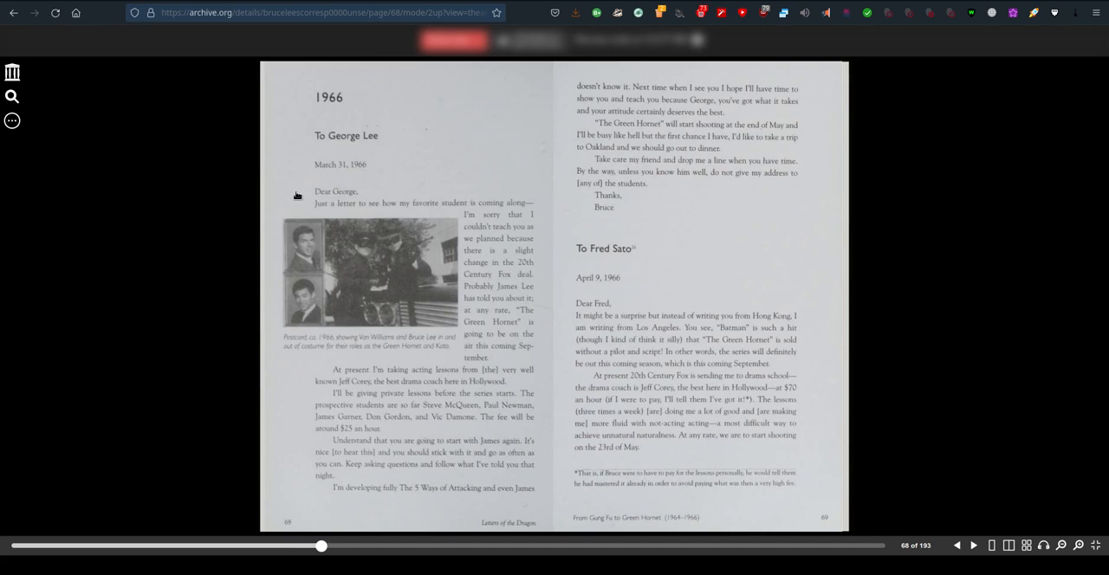
mouse_move(740, 287)
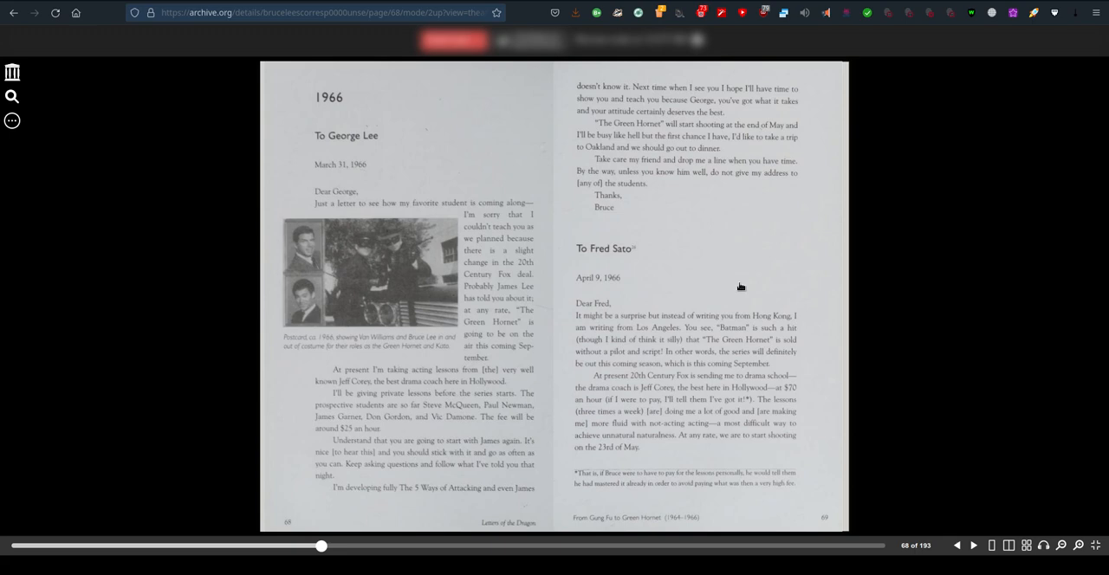
click(978, 545)
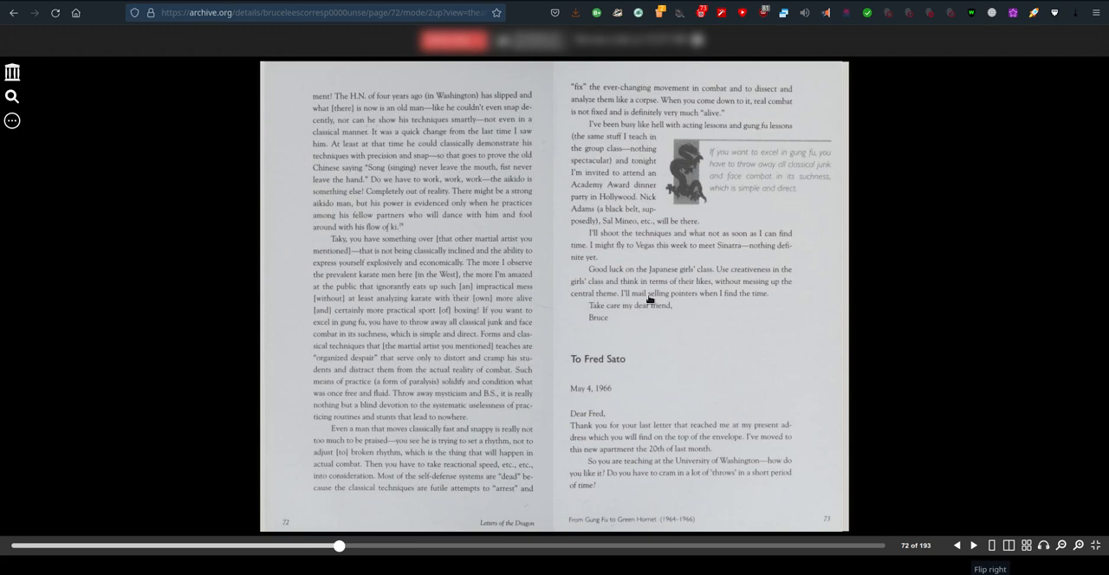
click(973, 556)
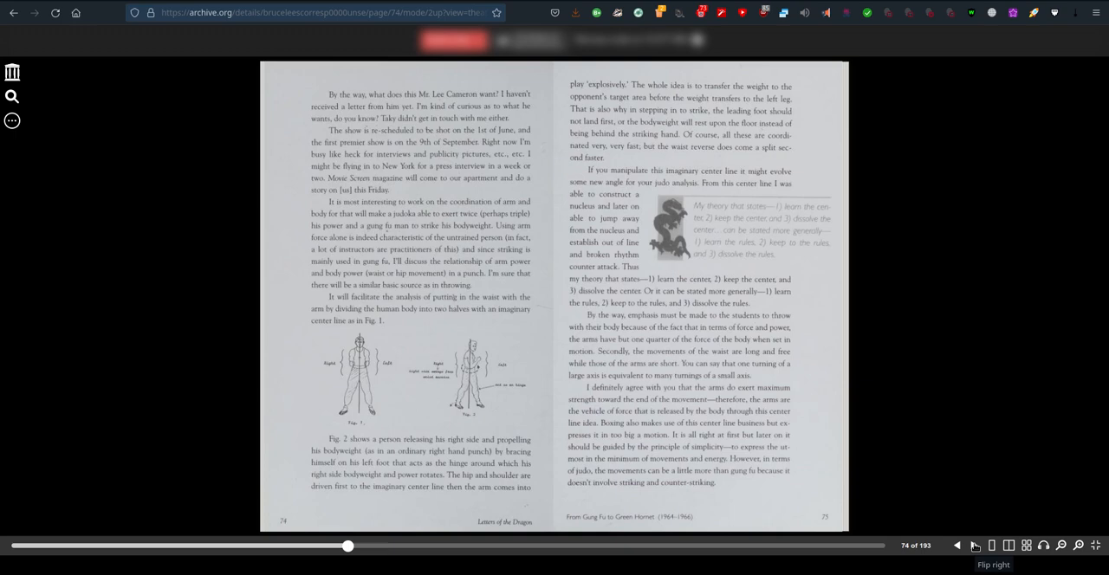
click(975, 547)
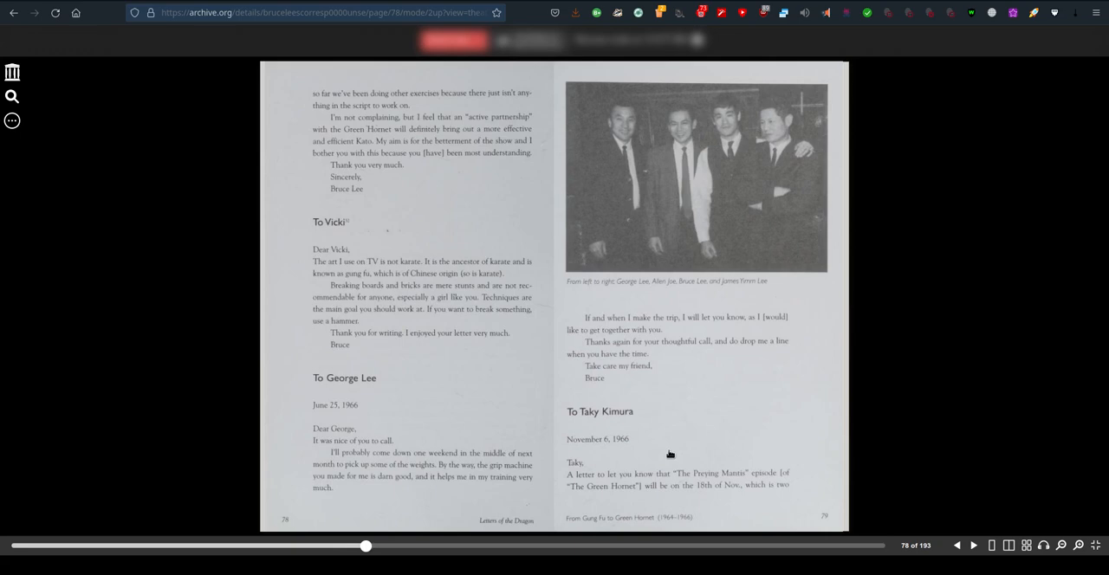
mouse_move(619, 234)
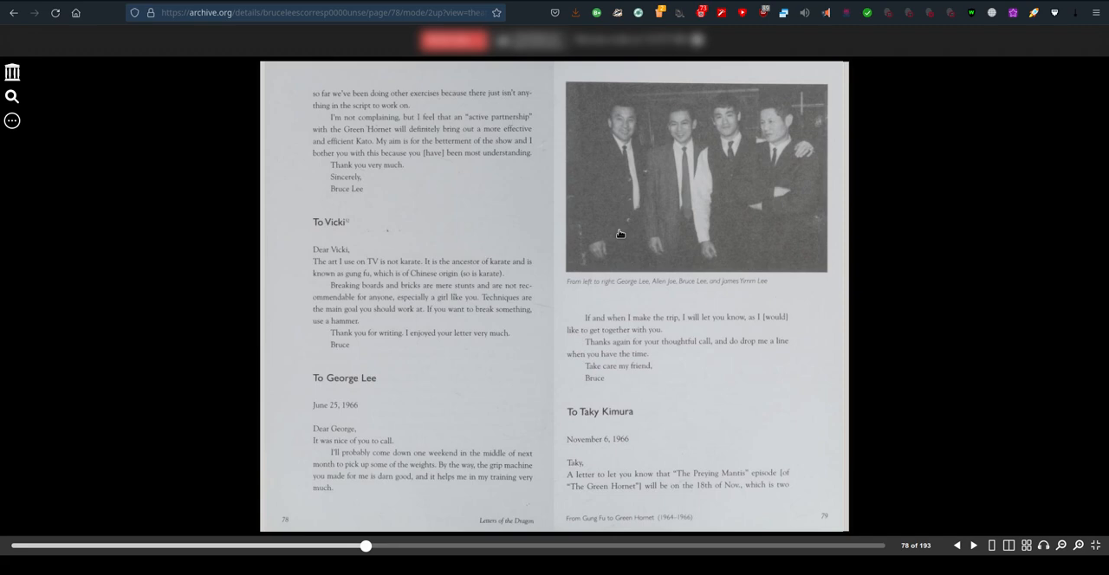
mouse_move(788, 211)
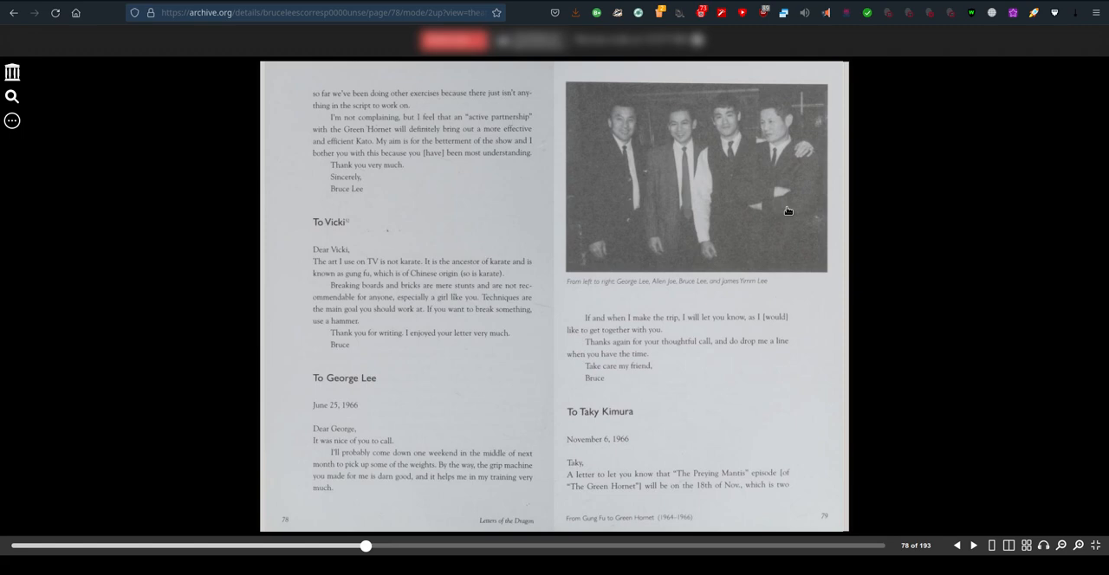
mouse_move(599, 250)
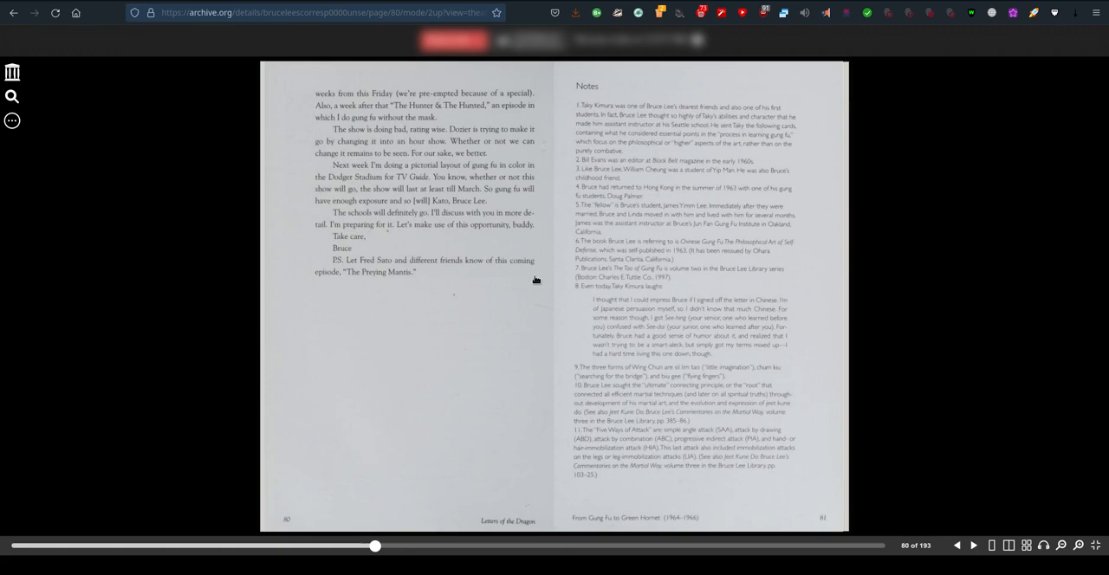
mouse_move(647, 179)
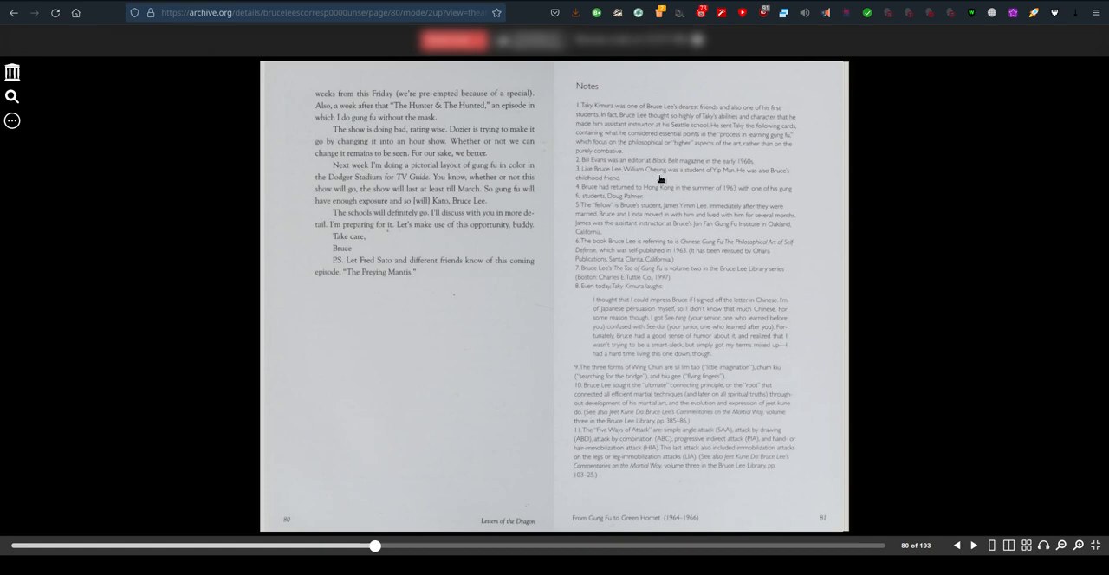
mouse_move(719, 197)
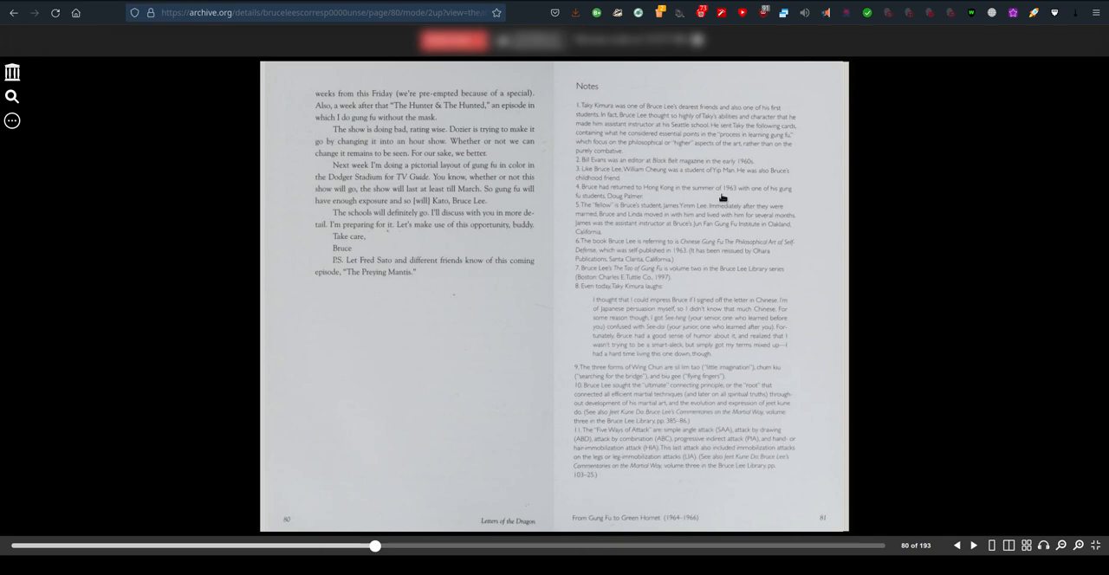
mouse_move(661, 205)
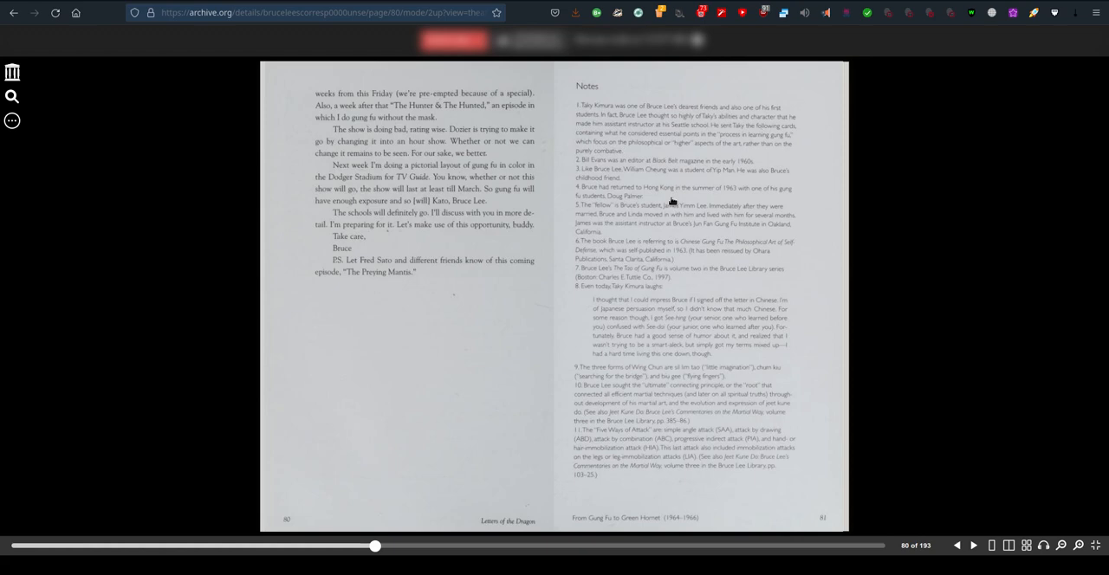
mouse_move(668, 190)
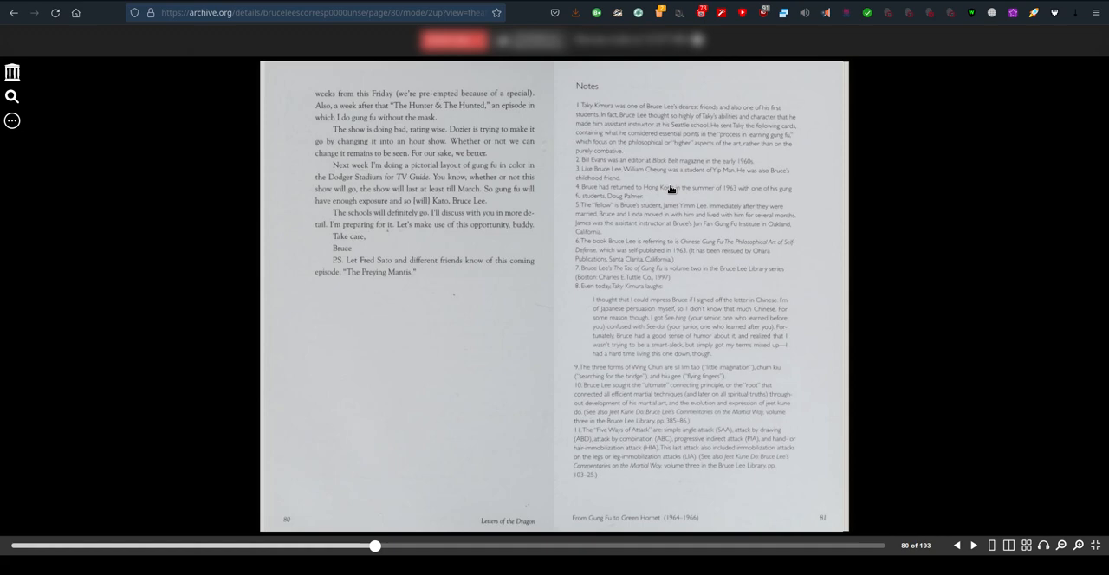
mouse_move(617, 215)
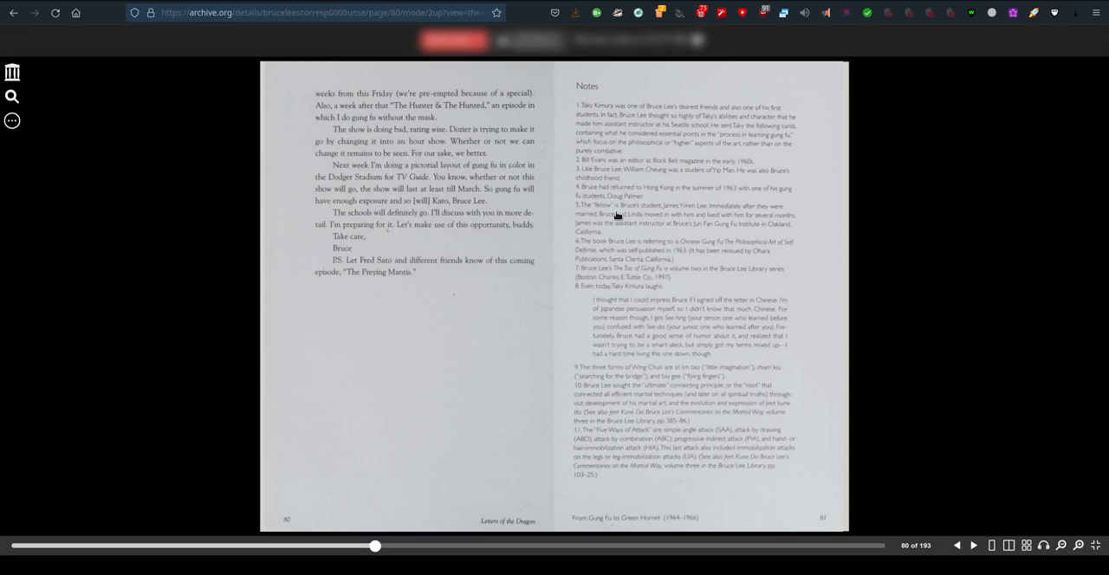
mouse_move(802, 256)
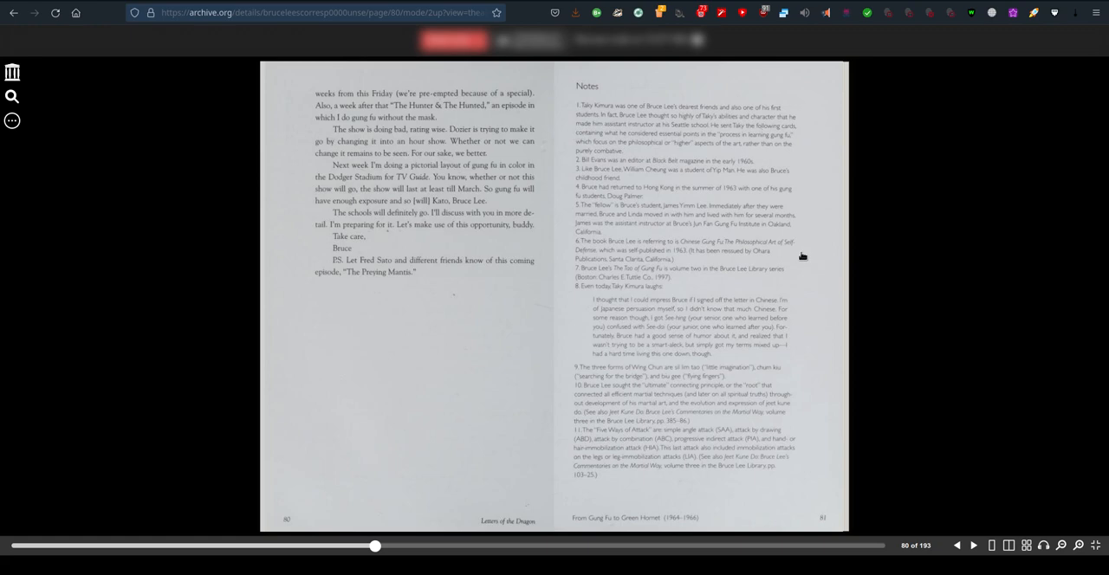
mouse_move(794, 258)
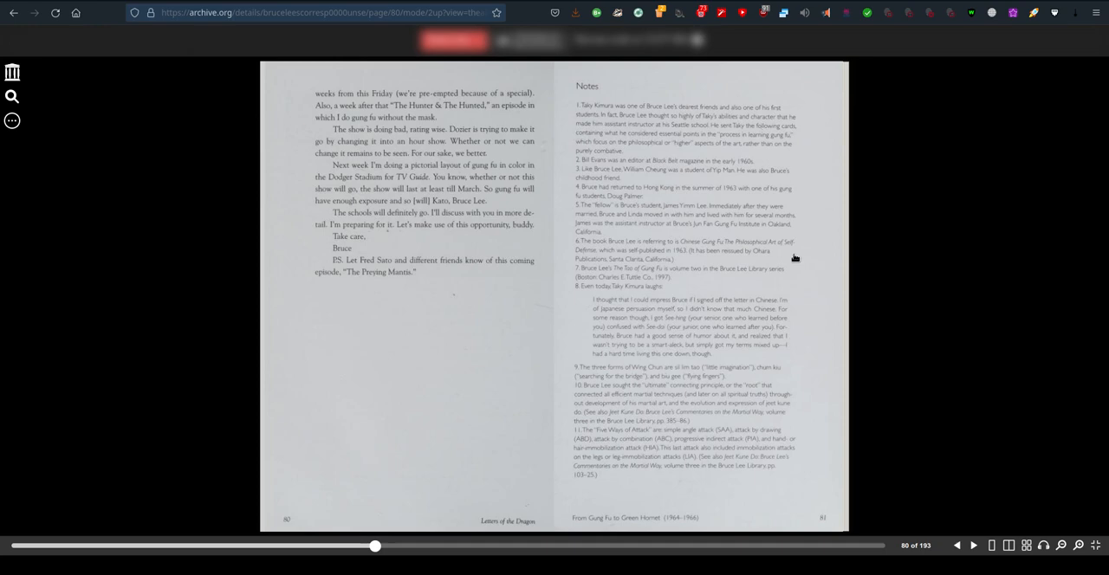
mouse_move(691, 288)
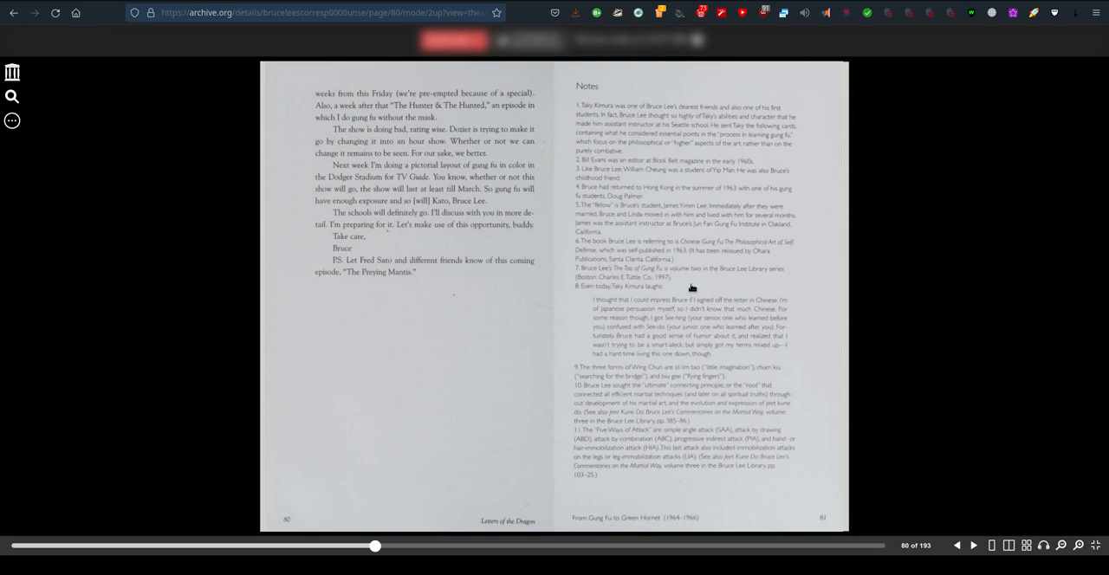
mouse_move(697, 304)
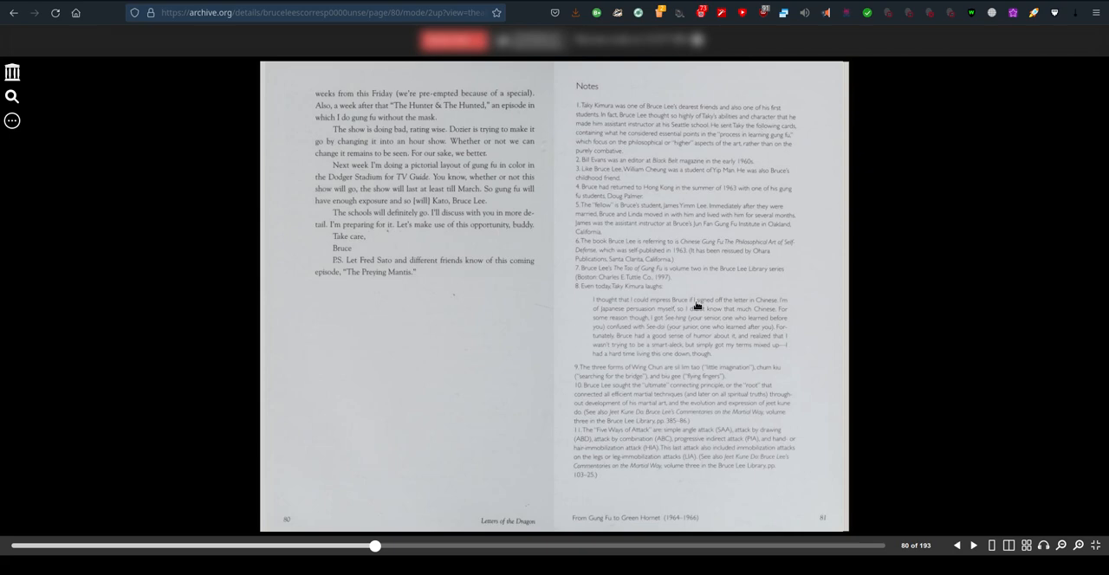
mouse_move(575, 306)
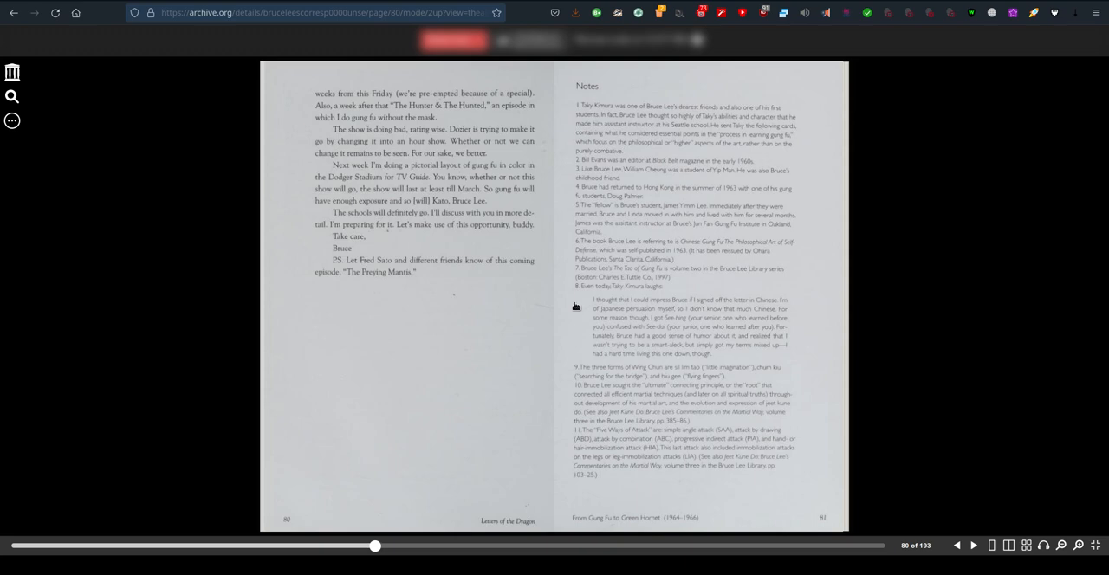
- Advance to pages 86–87, where 1967 begins with the January 31 George Lee letter
click(972, 545)
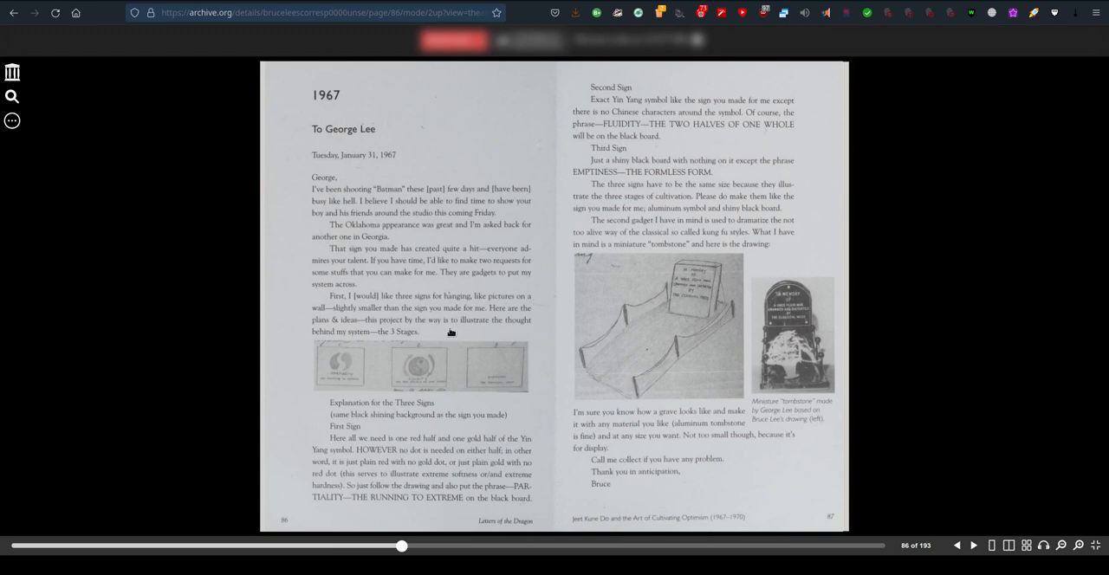
mouse_move(662, 175)
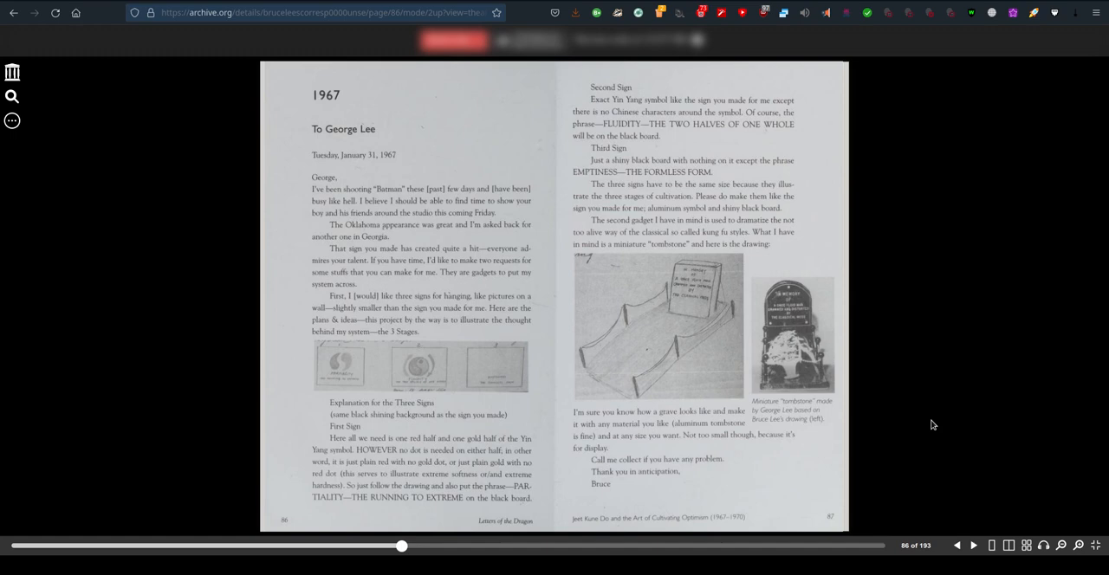
mouse_move(906, 499)
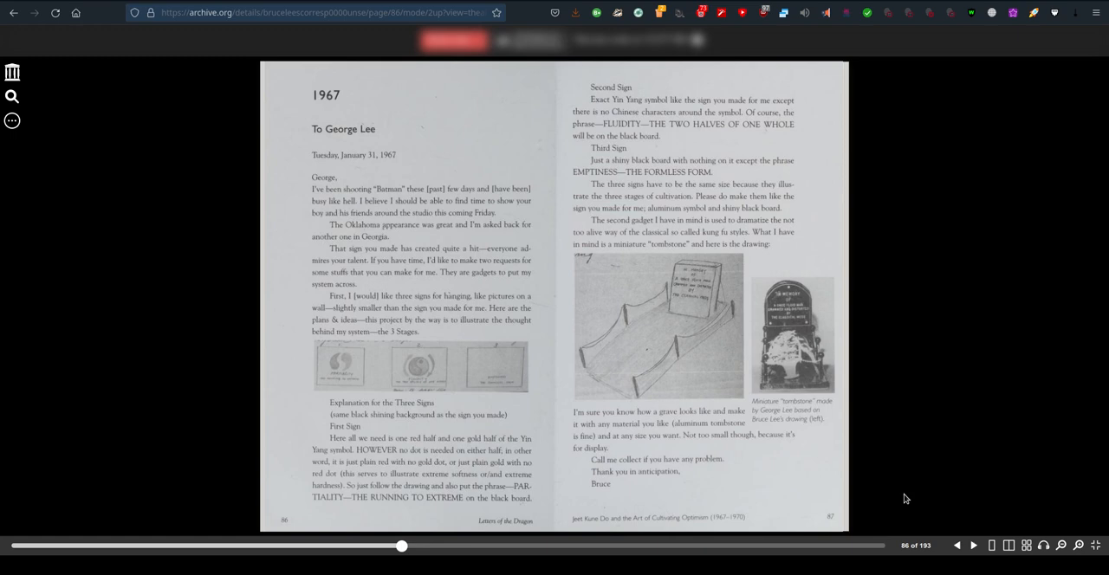
- Turn forward to pages 88–89 with the April 26, 1967 George Lee letter
click(977, 548)
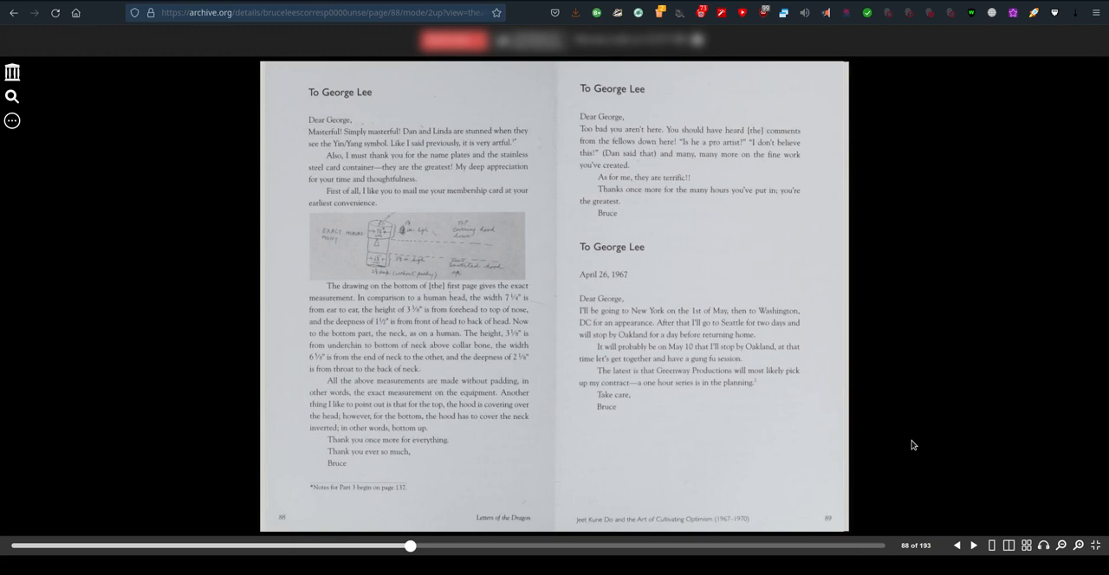
mouse_move(681, 137)
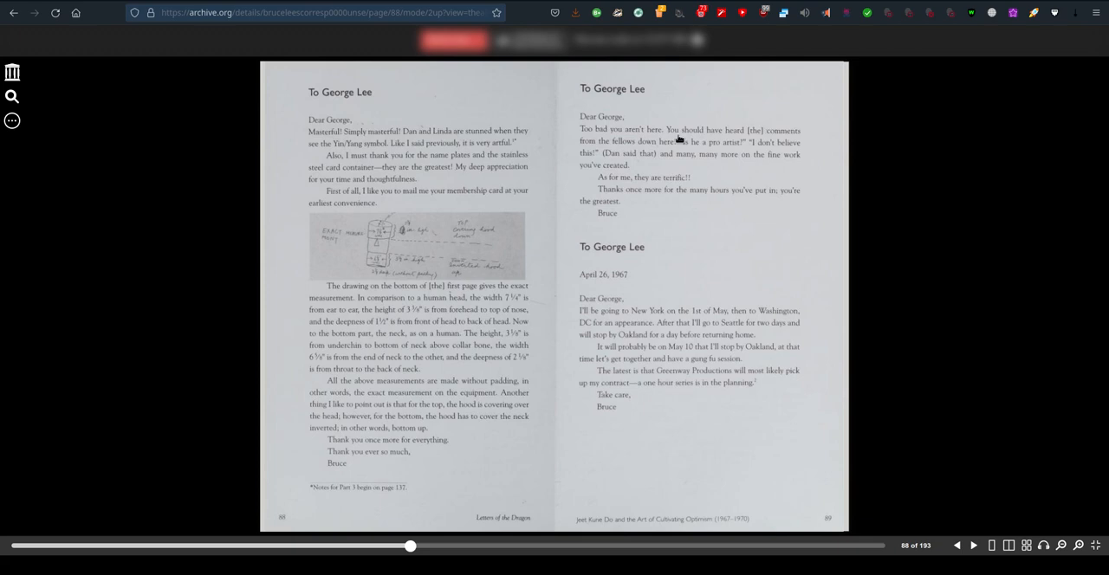
mouse_move(718, 169)
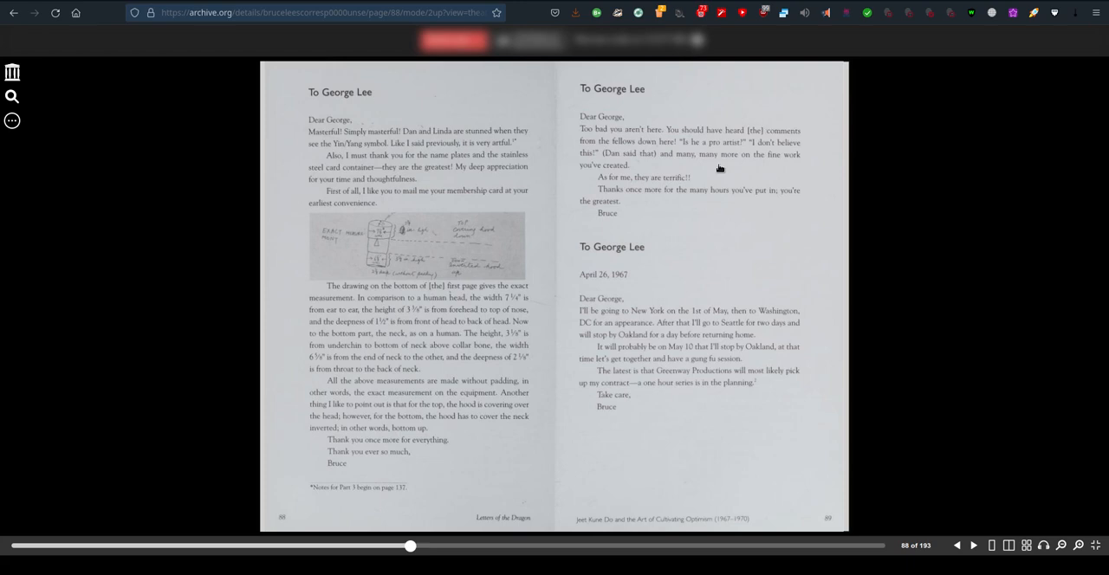
mouse_move(722, 169)
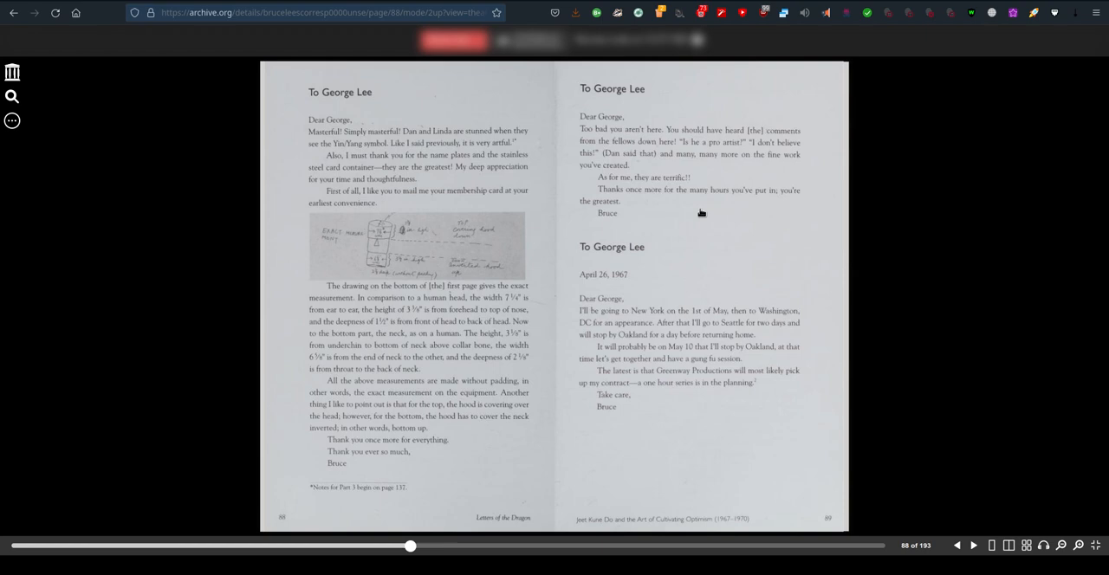
mouse_move(782, 421)
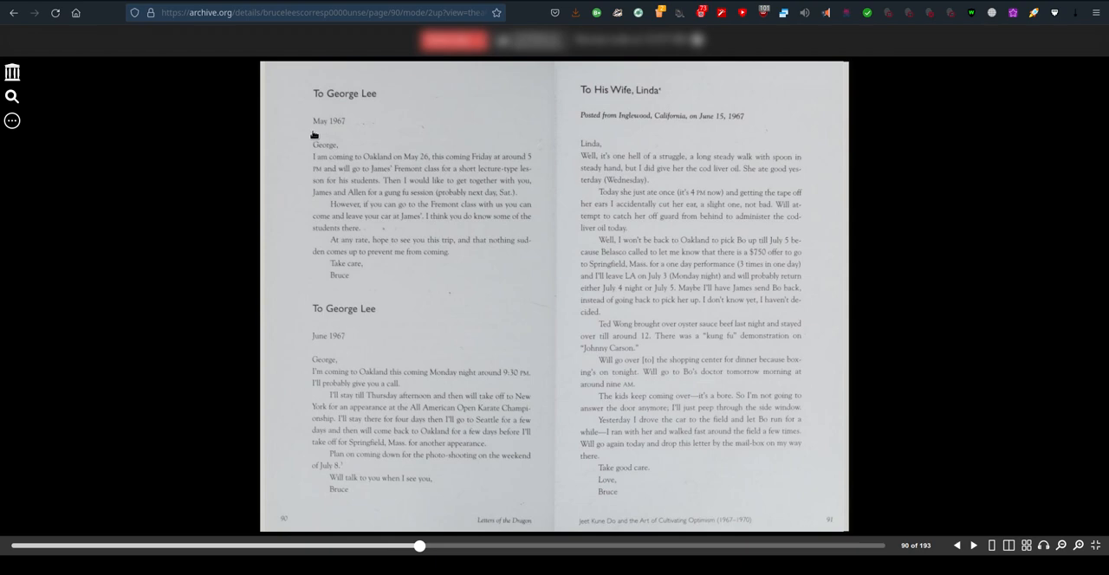
mouse_move(788, 460)
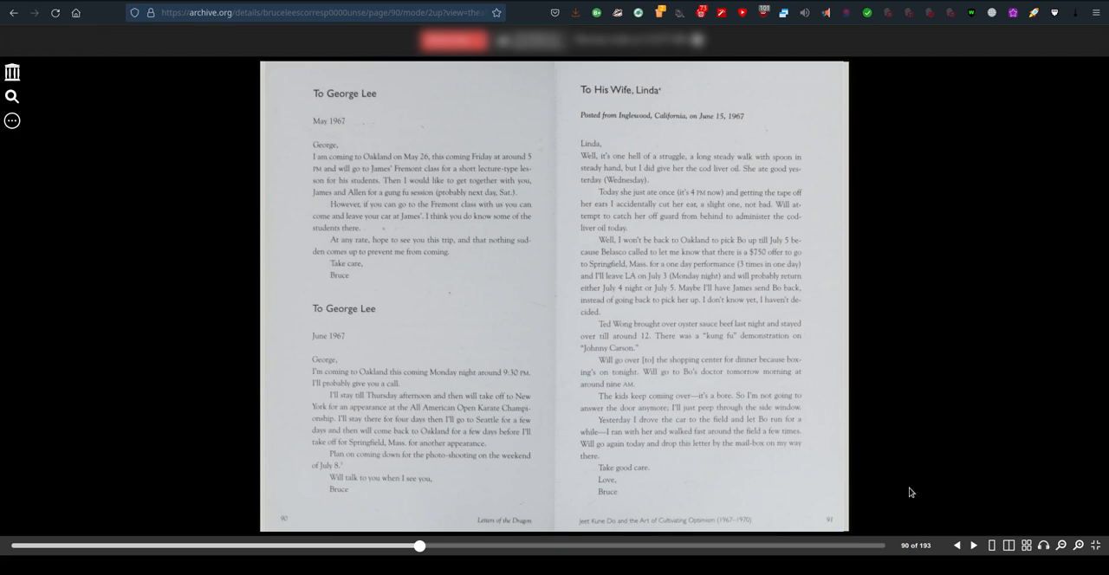
- Flip to pages 92–93 with the June 16 and July 3, 1967 letters to Linda
click(976, 549)
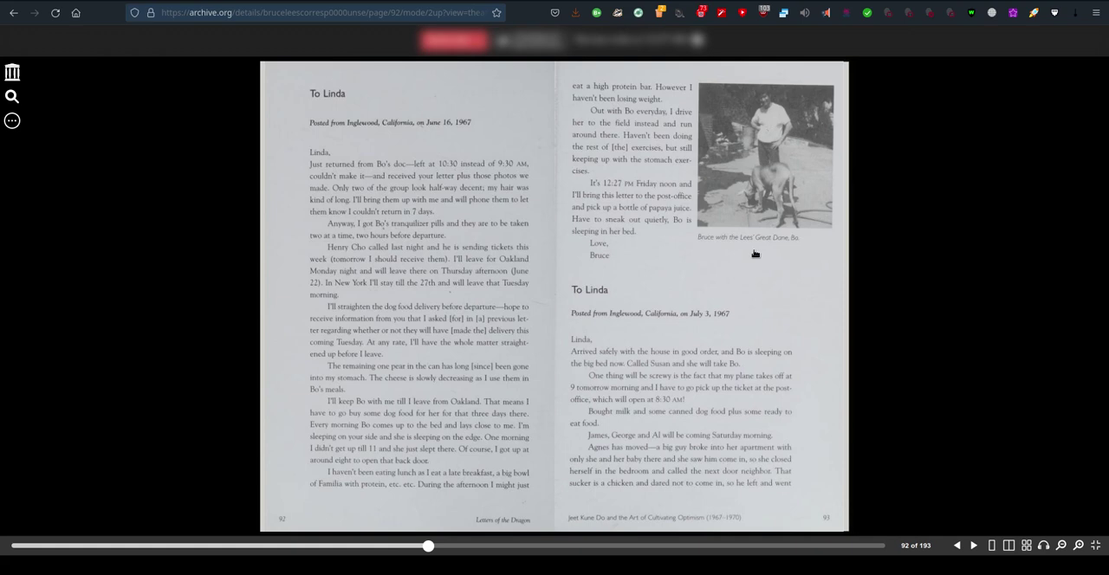
mouse_move(788, 268)
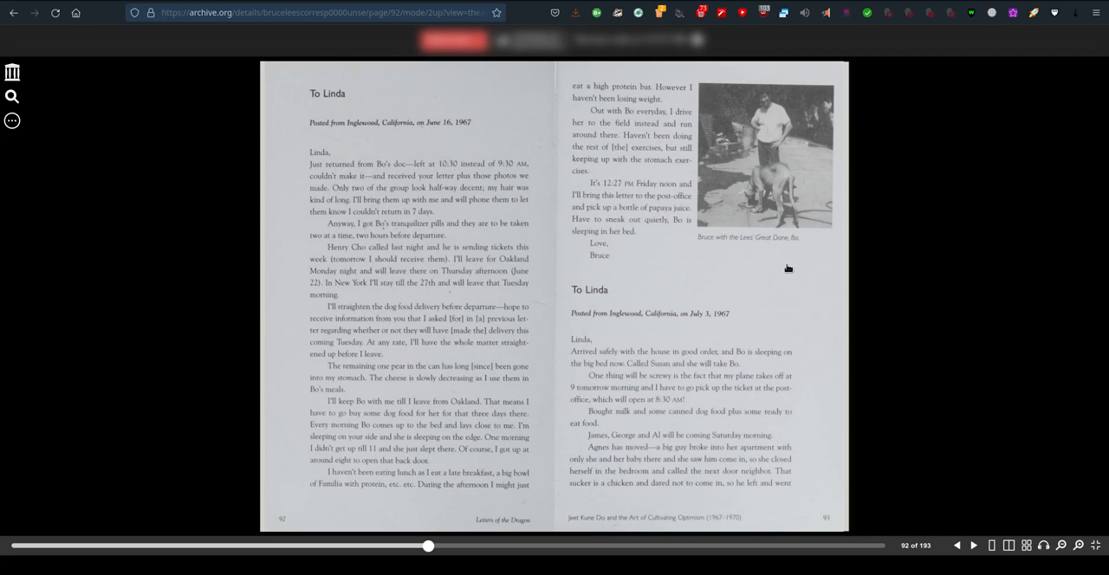
- Advance to pages 94–95, where the July 5, 1967 letter to Linda starts
click(971, 545)
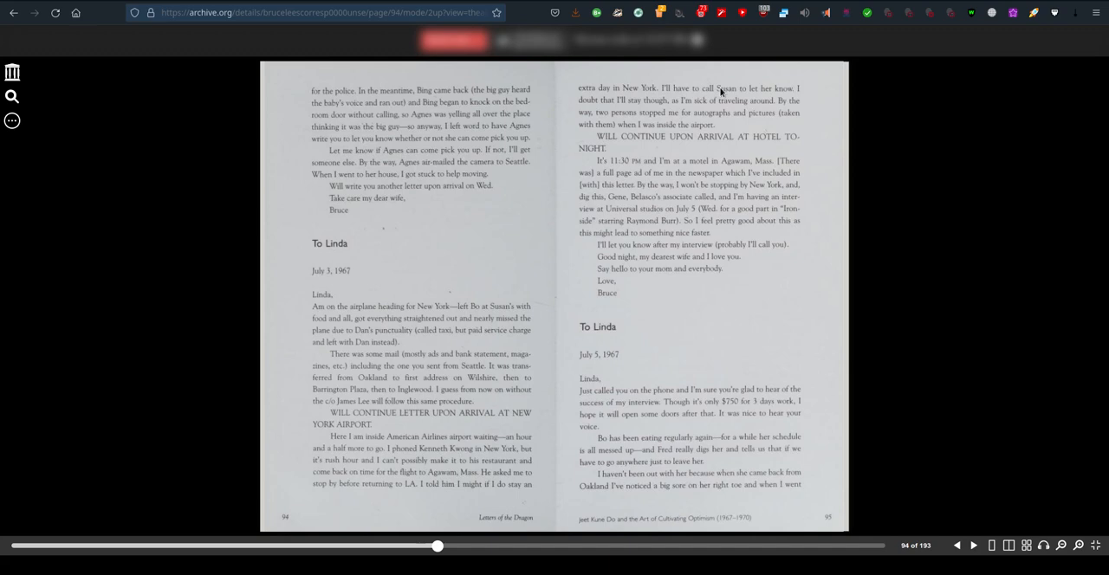
mouse_move(804, 222)
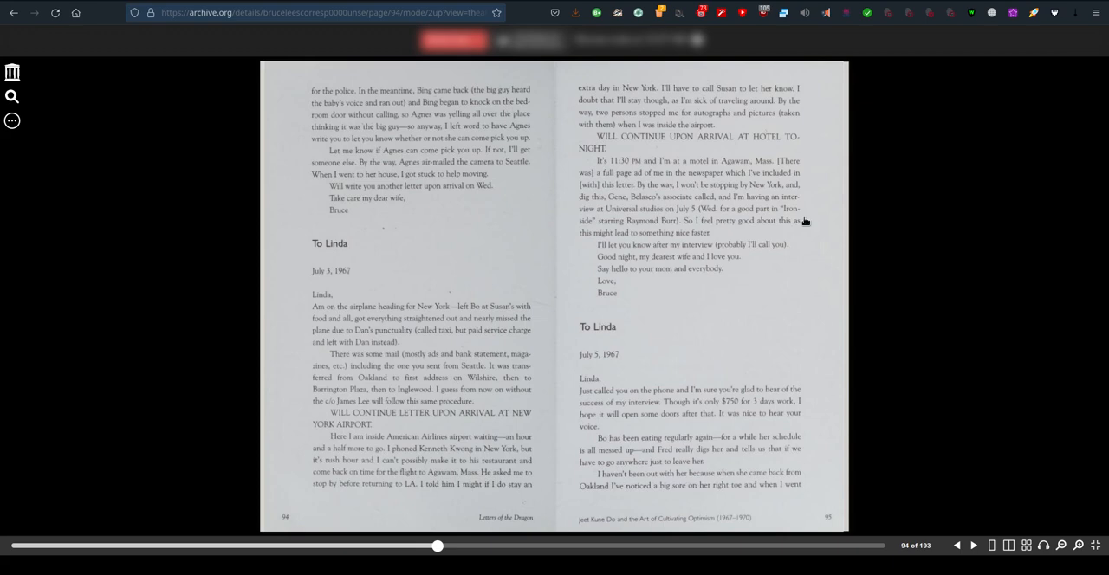
mouse_move(592, 169)
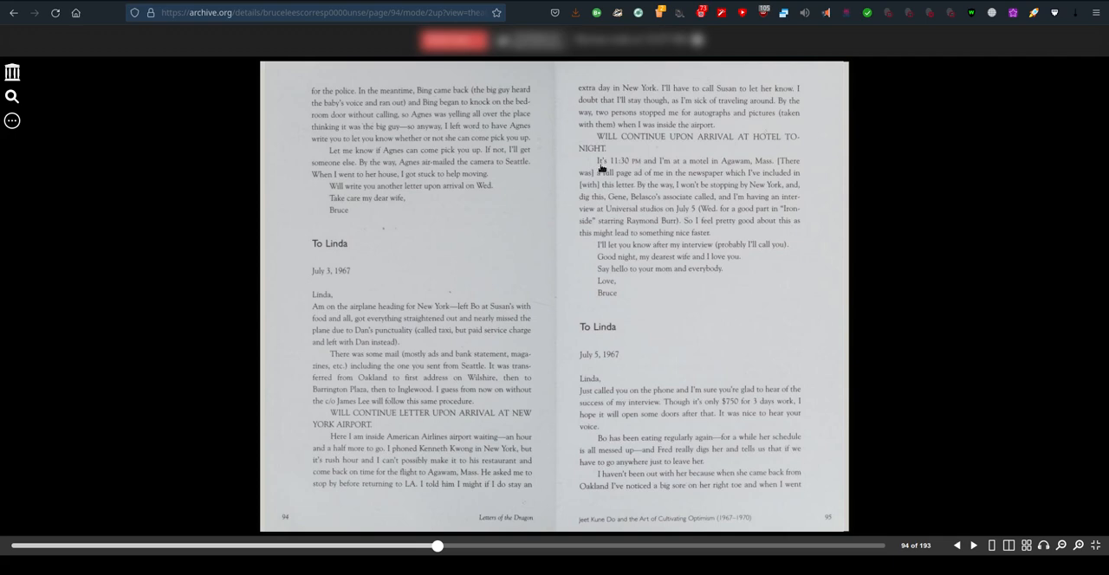
mouse_move(587, 371)
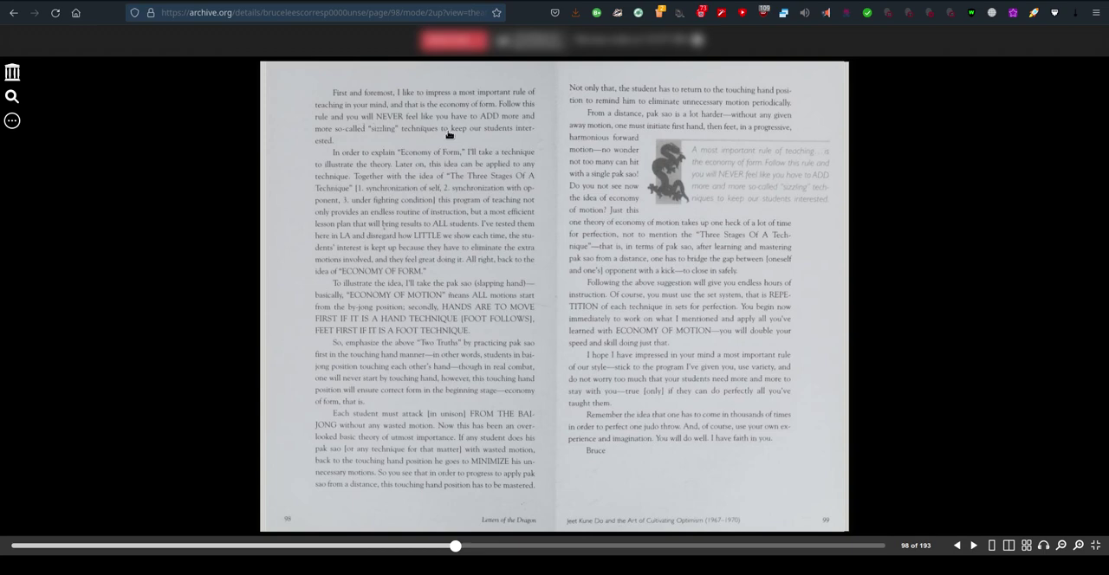
- Page forward through 100–101 to the November 1967 letters on pages 102–103
click(971, 544)
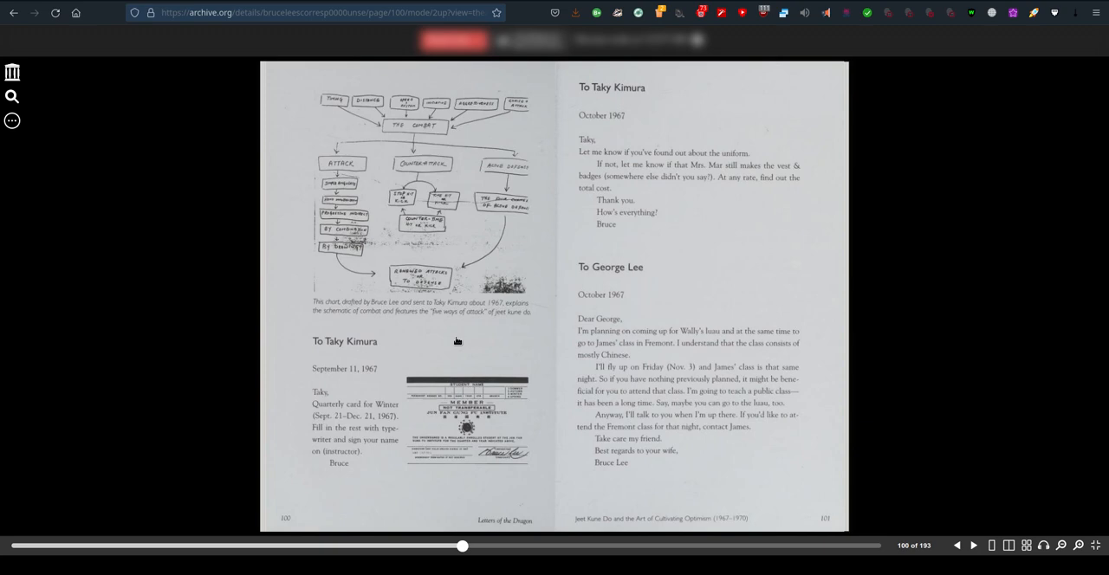
mouse_move(452, 336)
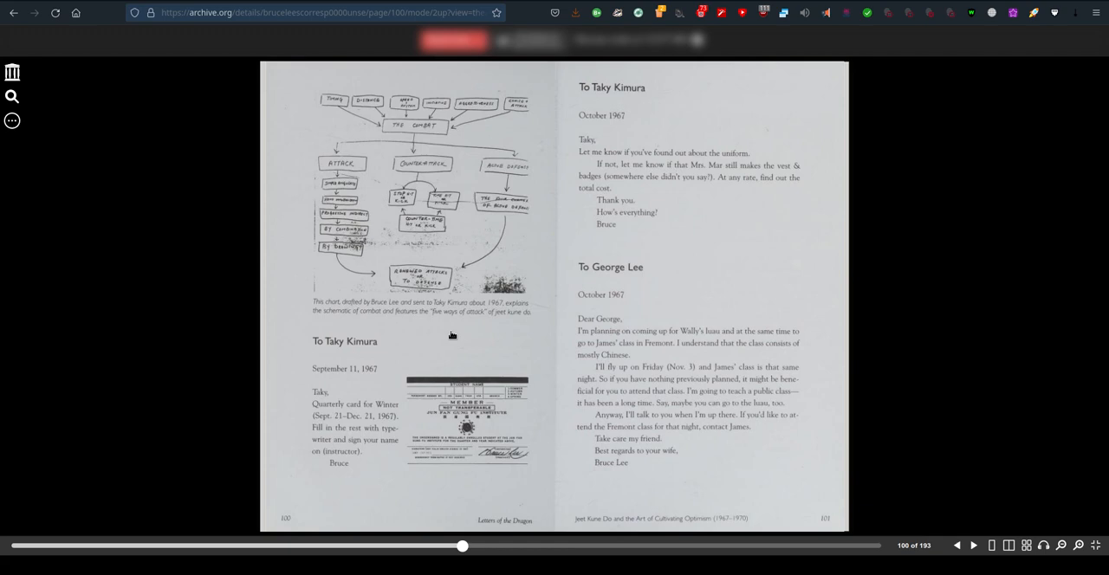
click(974, 546)
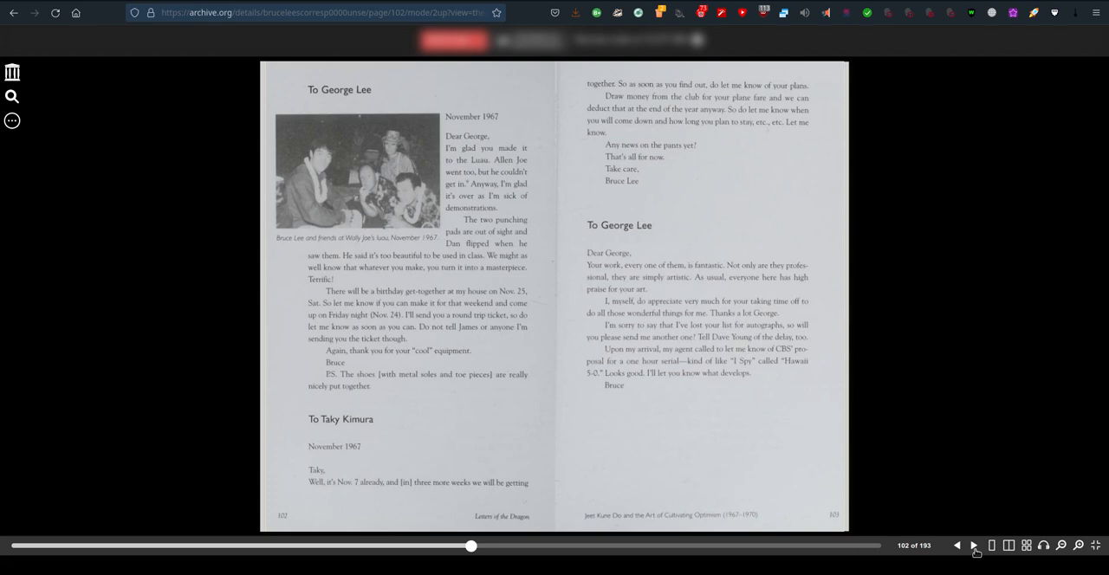
- Page past the 1967–1968 letters to pages 112–113 with the 1969 William Cheung letters
click(975, 547)
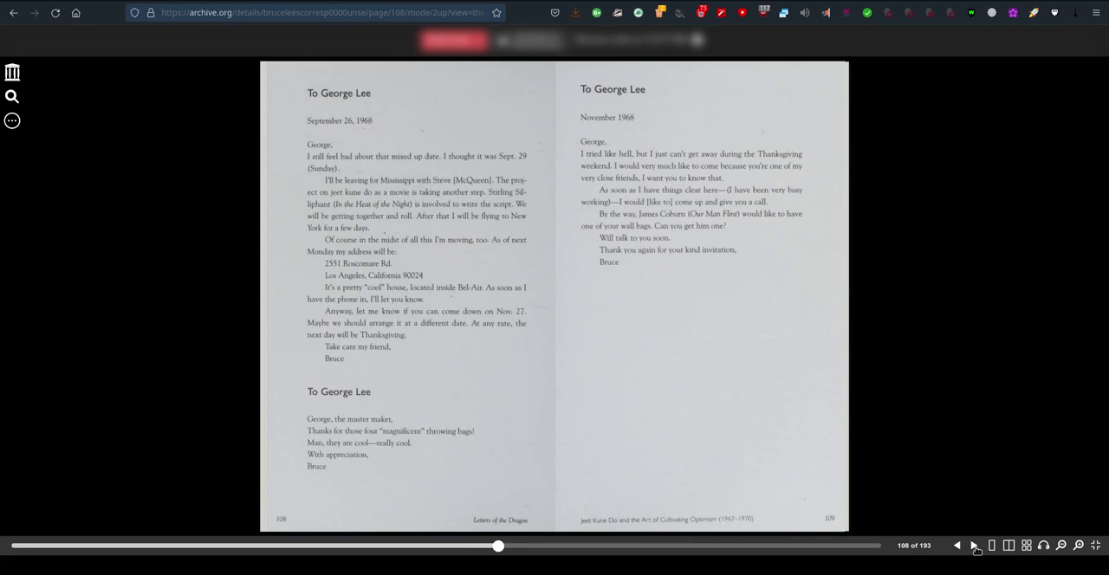
click(975, 547)
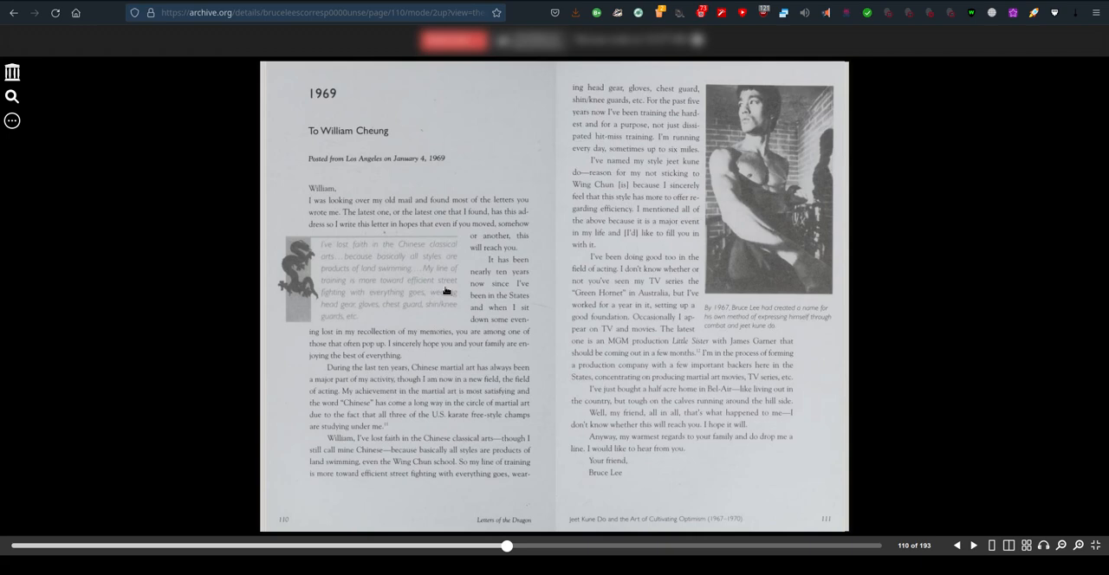
mouse_move(829, 346)
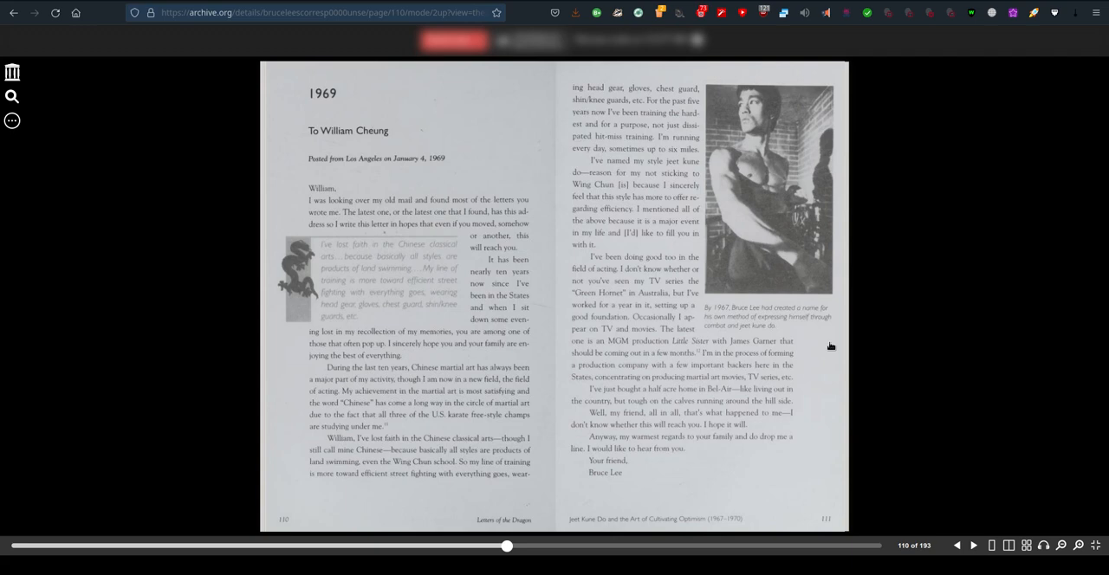
mouse_move(631, 211)
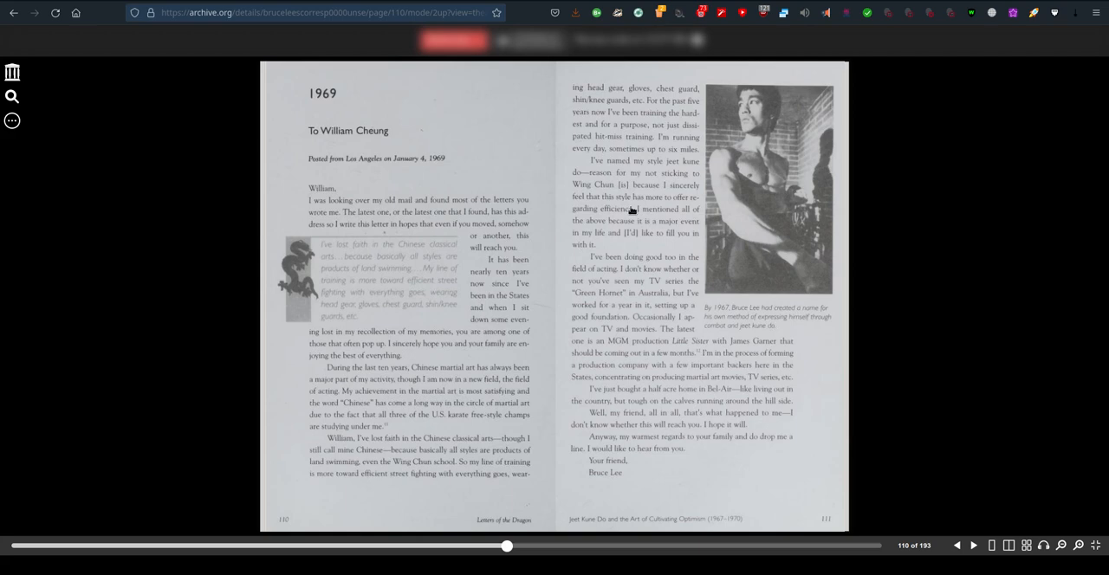
mouse_move(744, 409)
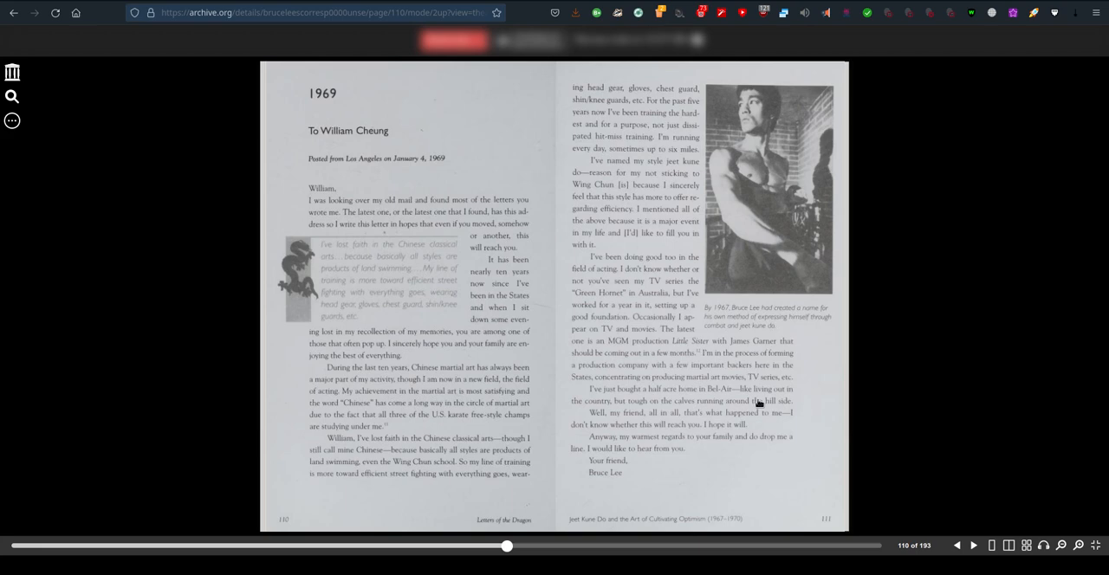
mouse_move(681, 340)
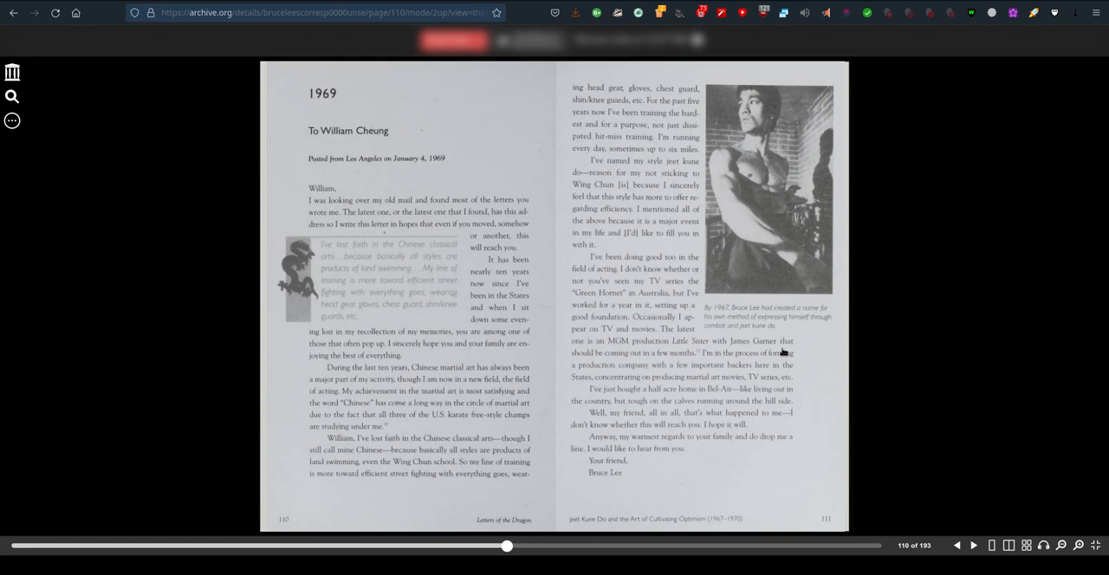
mouse_move(889, 415)
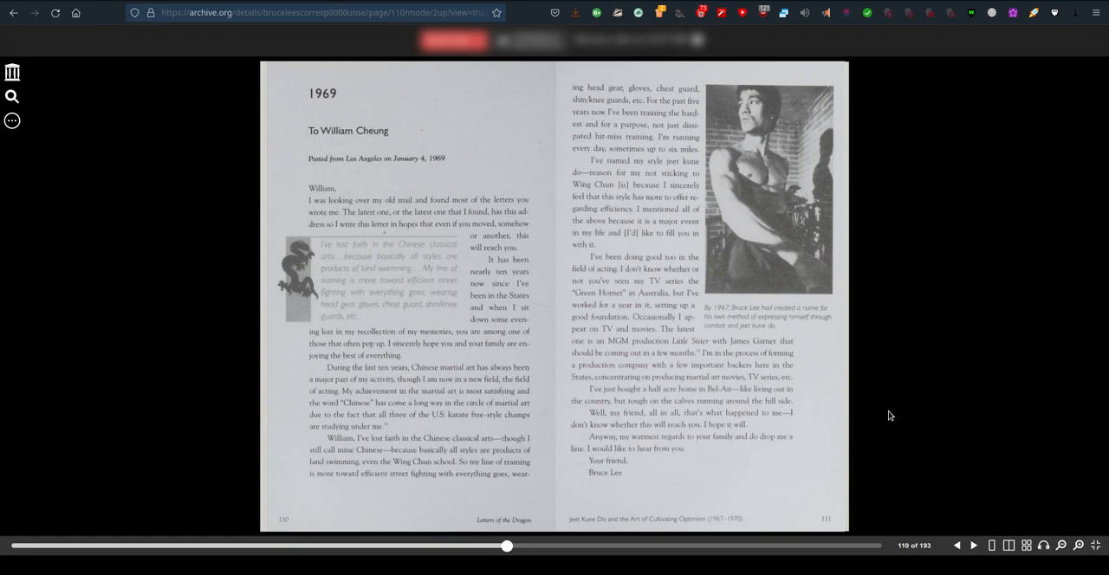
click(971, 569)
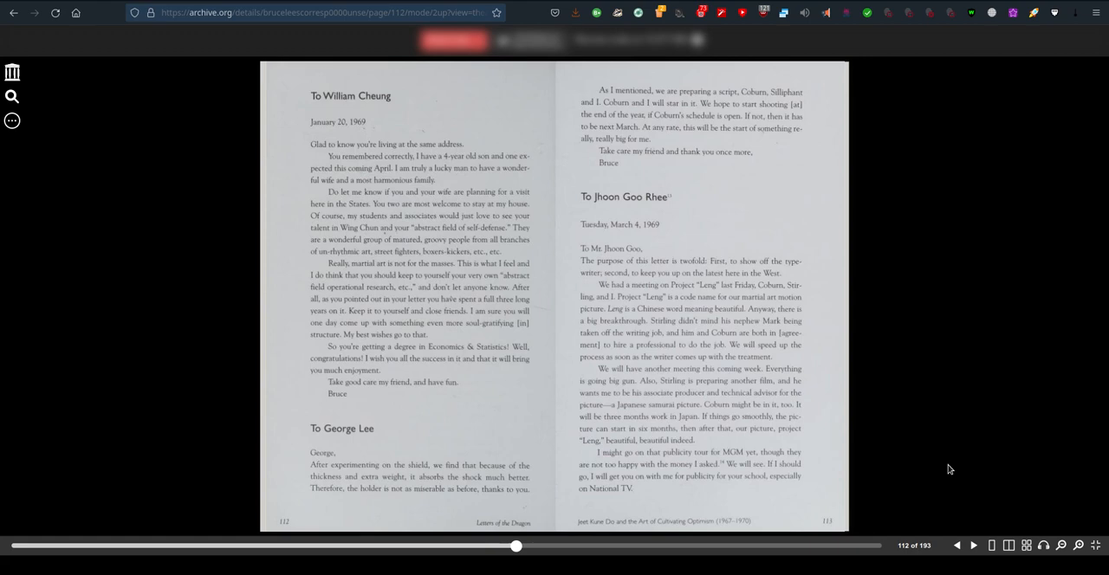
mouse_move(682, 198)
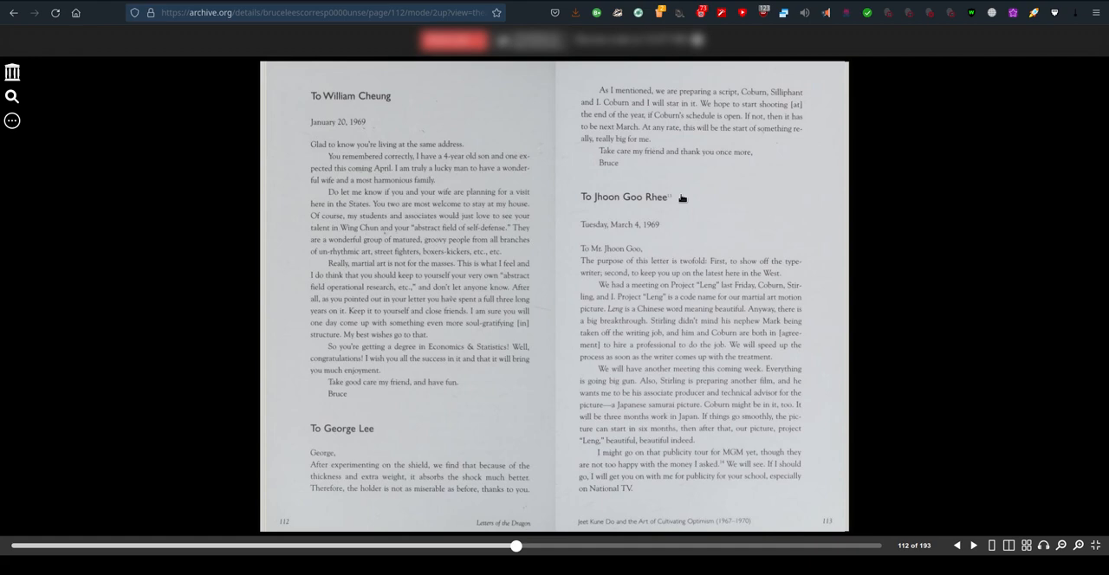
mouse_move(964, 456)
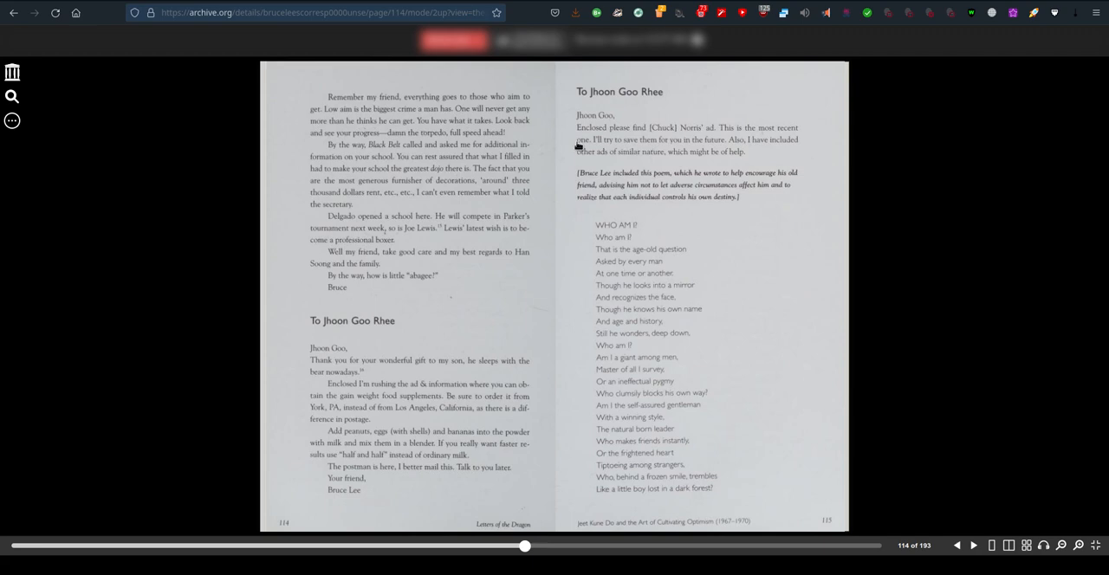
mouse_move(707, 197)
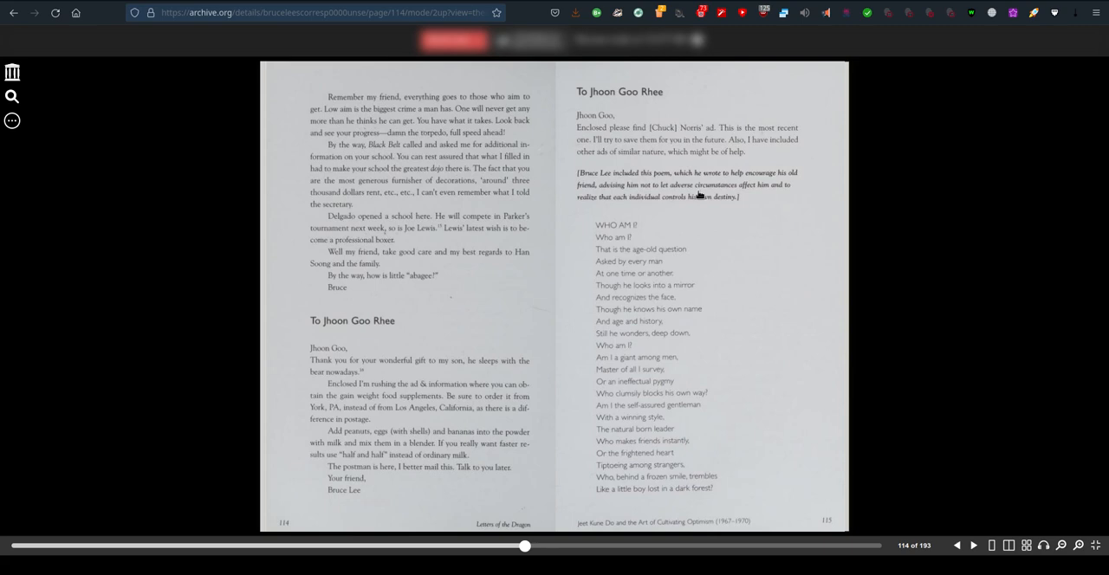
mouse_move(748, 206)
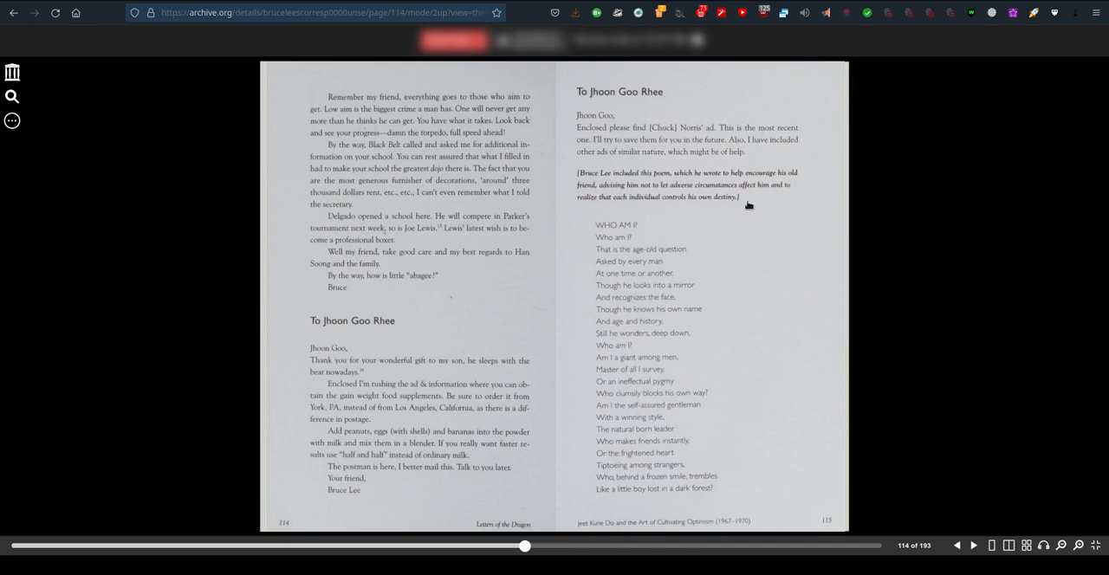
mouse_move(528, 321)
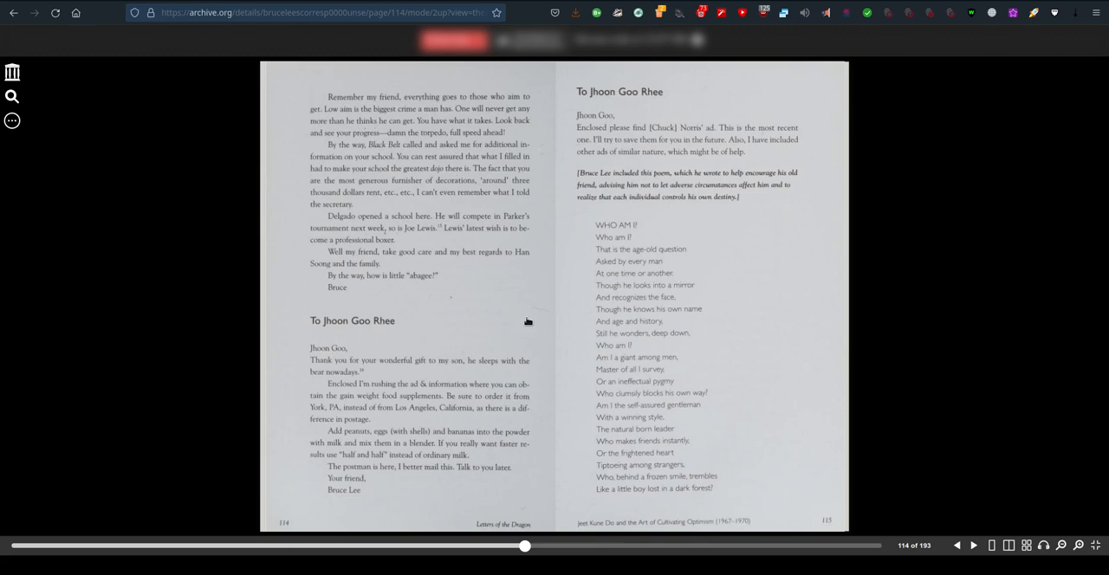
mouse_move(647, 463)
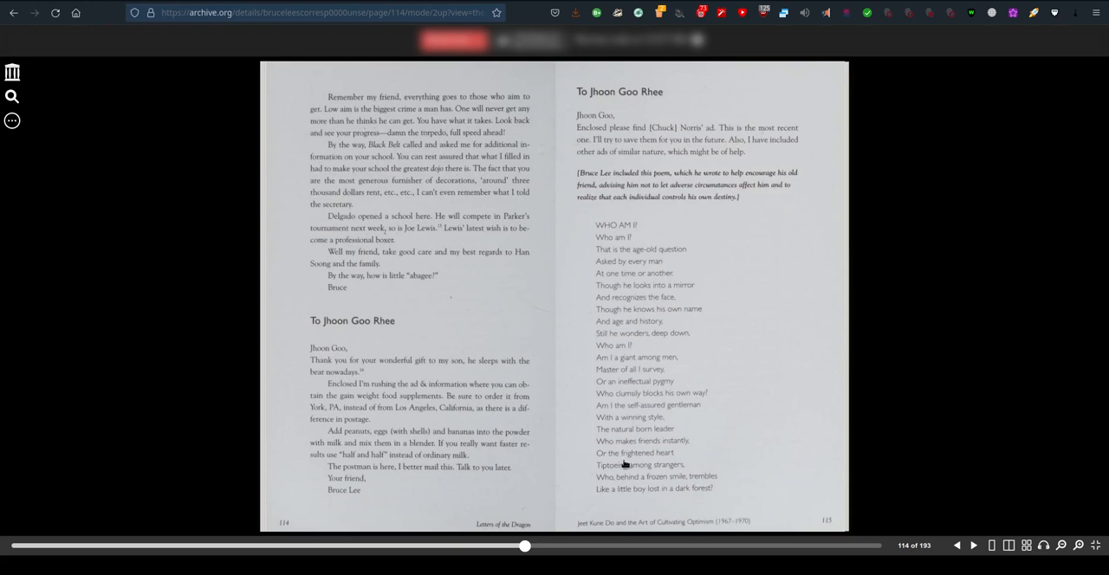
- Advance to the next spread, the letter to Jhoon Goo Rhee with 'Who Am I?'
click(972, 545)
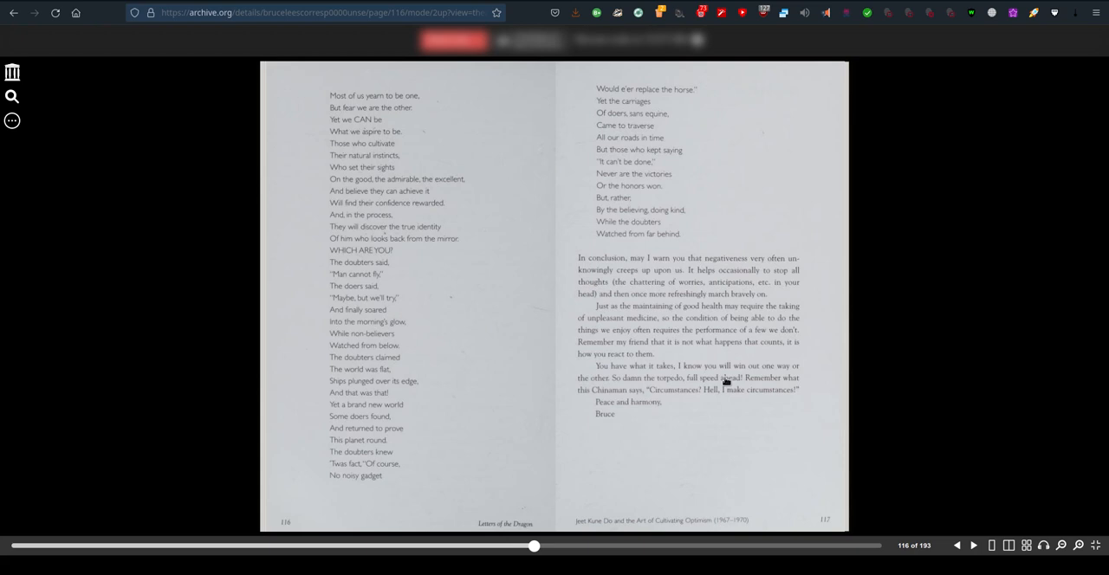
mouse_move(747, 410)
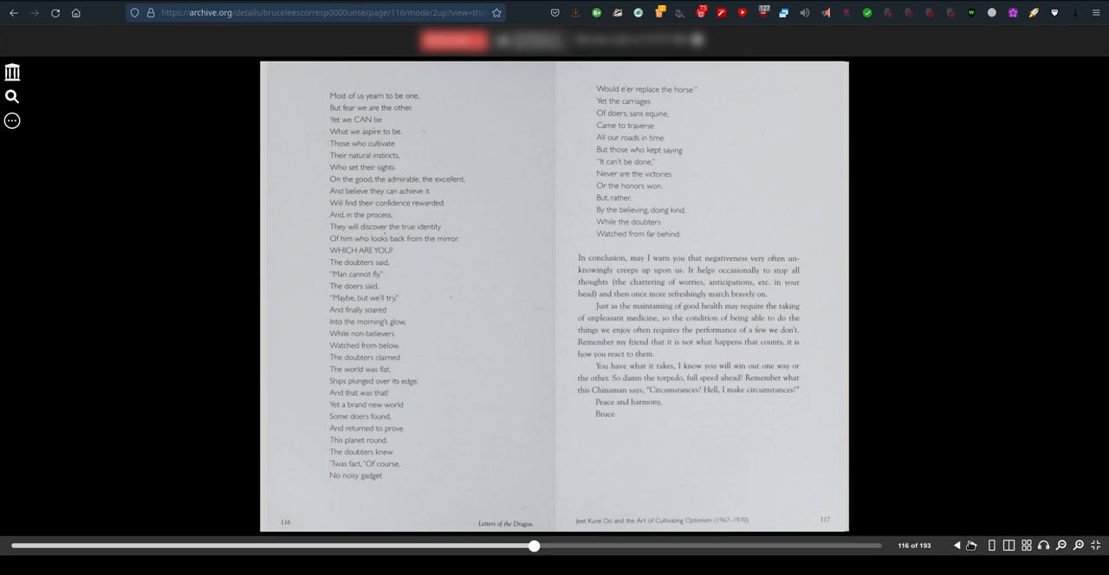
- Flip ahead to the June 1969 letters to George Lee and Jhoon Goo Rhee
click(973, 546)
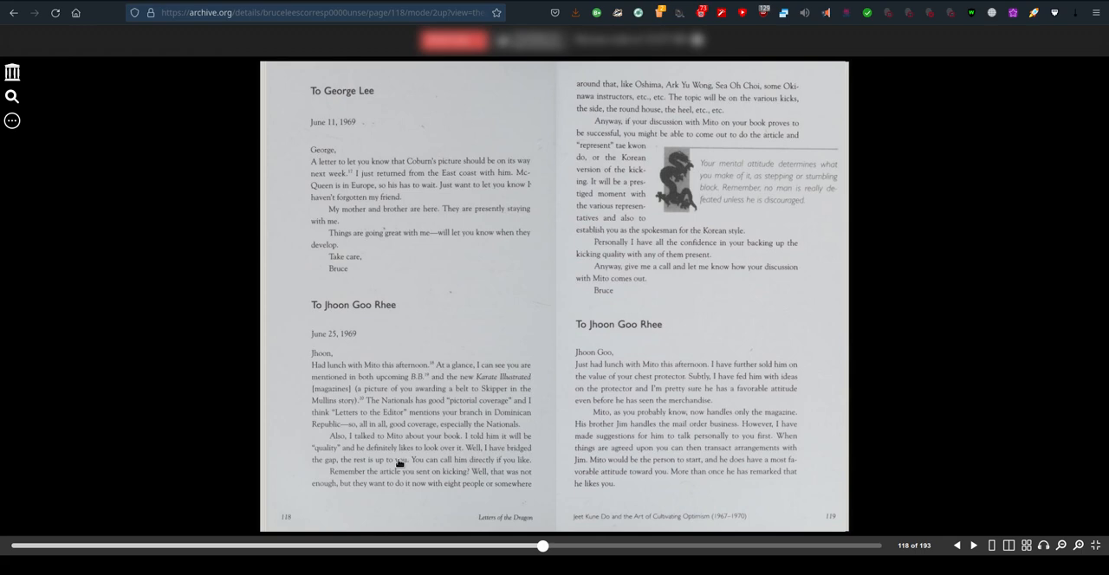
mouse_move(388, 500)
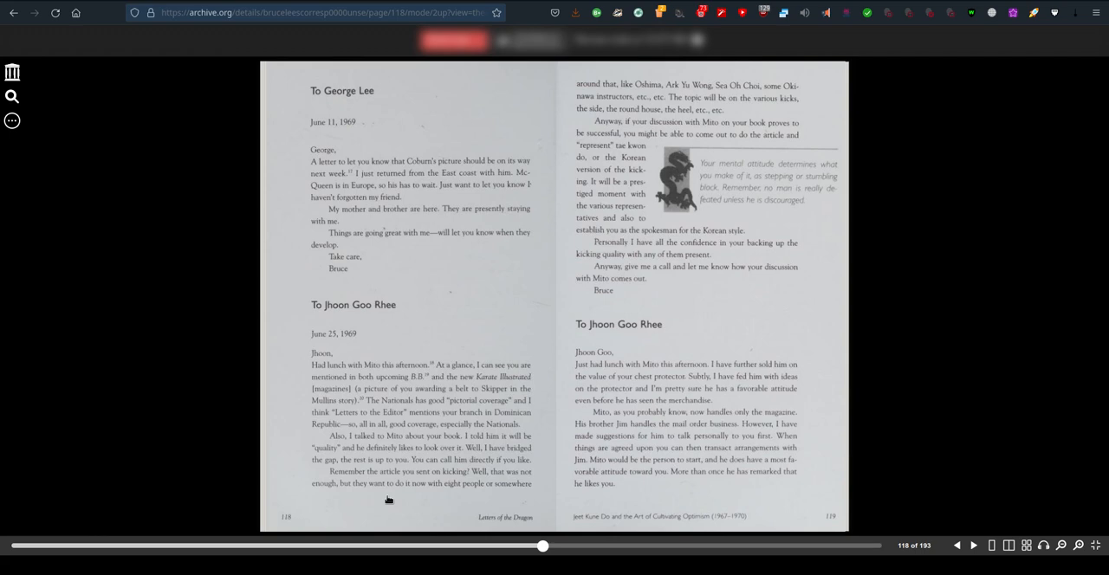
mouse_move(675, 446)
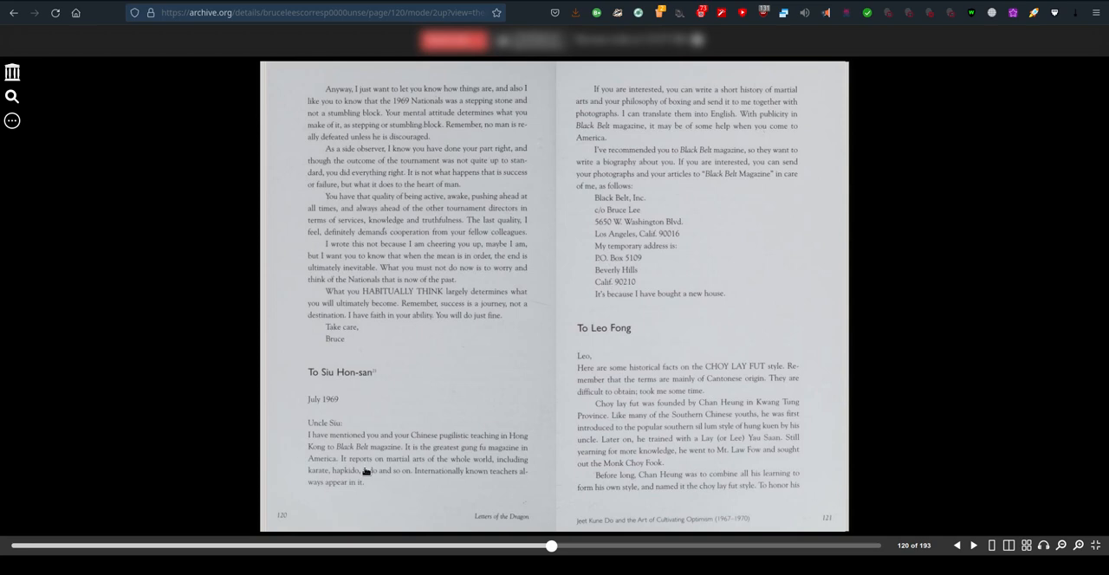
mouse_move(743, 377)
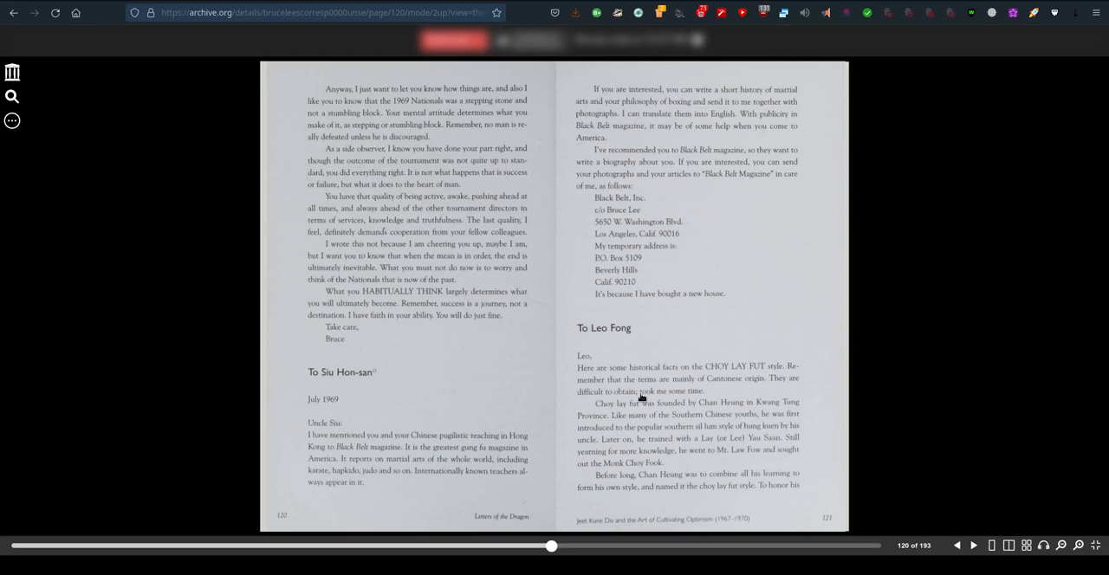
mouse_move(761, 446)
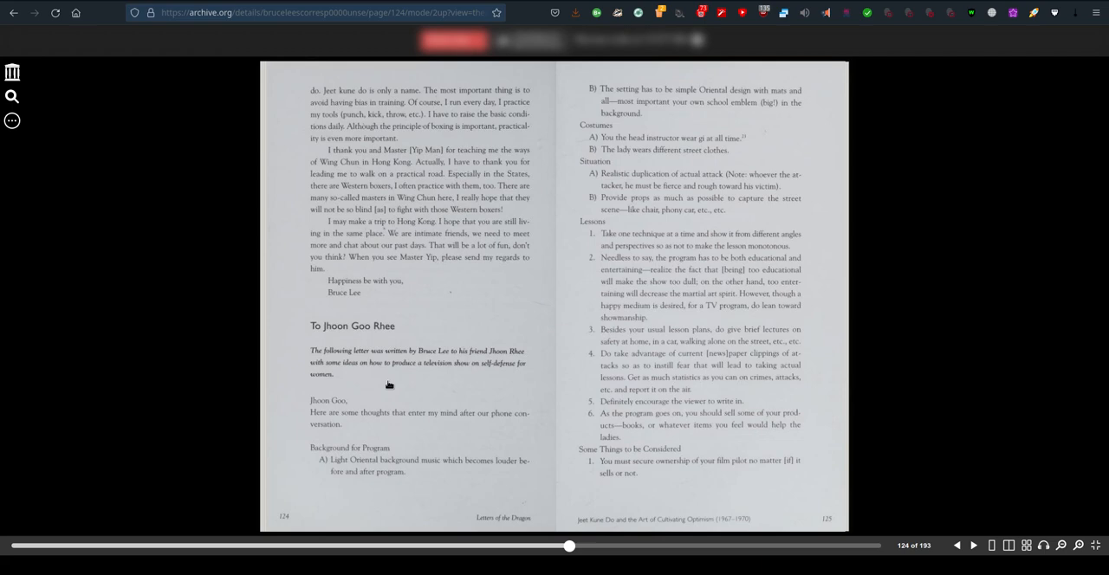
mouse_move(369, 387)
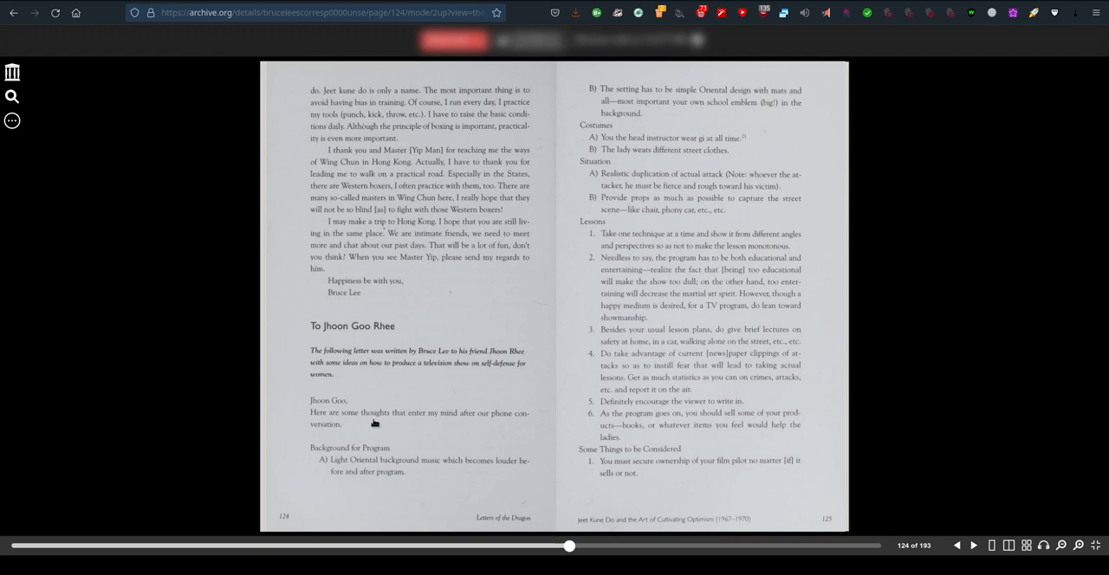
mouse_move(386, 478)
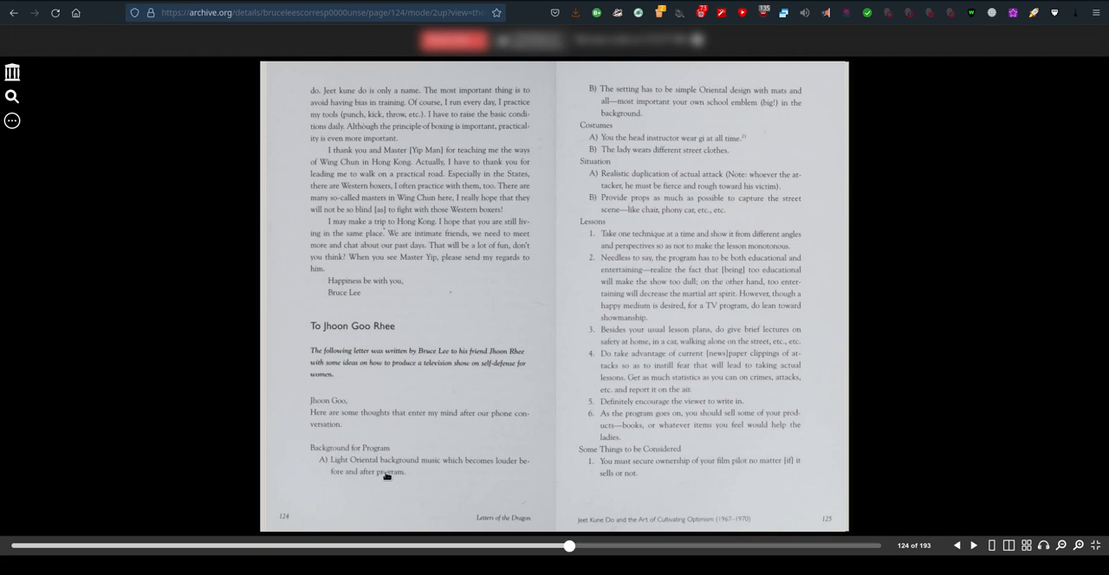
mouse_move(662, 473)
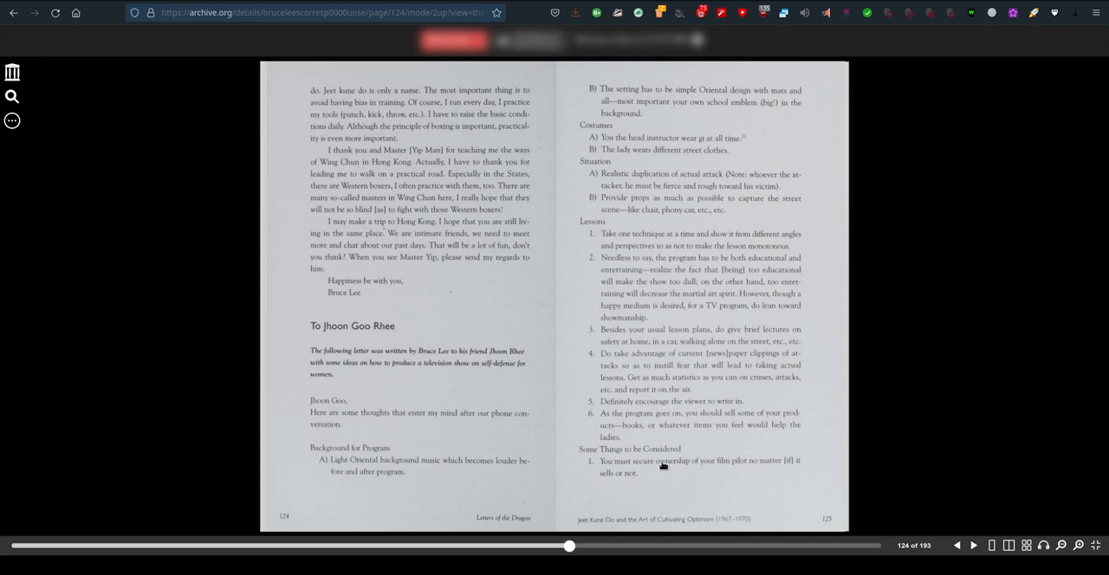
- Turn forward past the Jhoon Rhee TV letter toward the February 1970 Gstaad letters
click(972, 548)
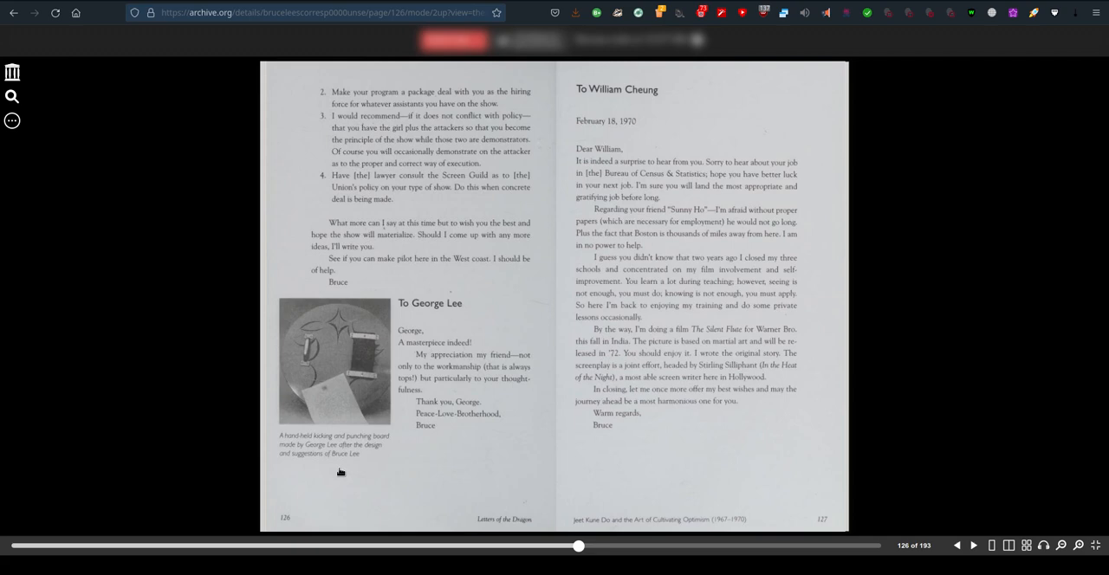
mouse_move(495, 367)
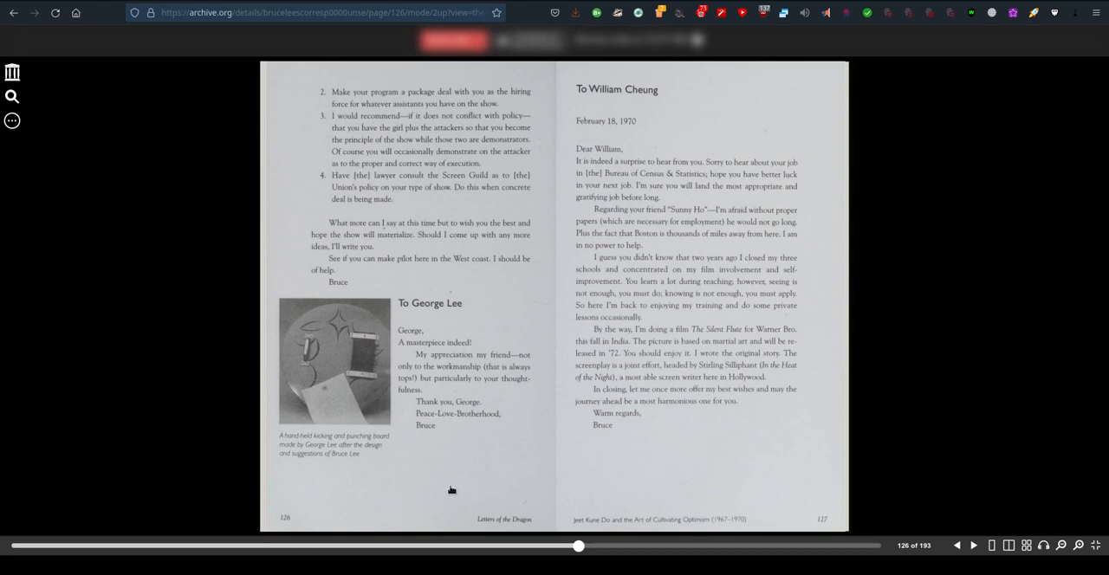
mouse_move(420, 277)
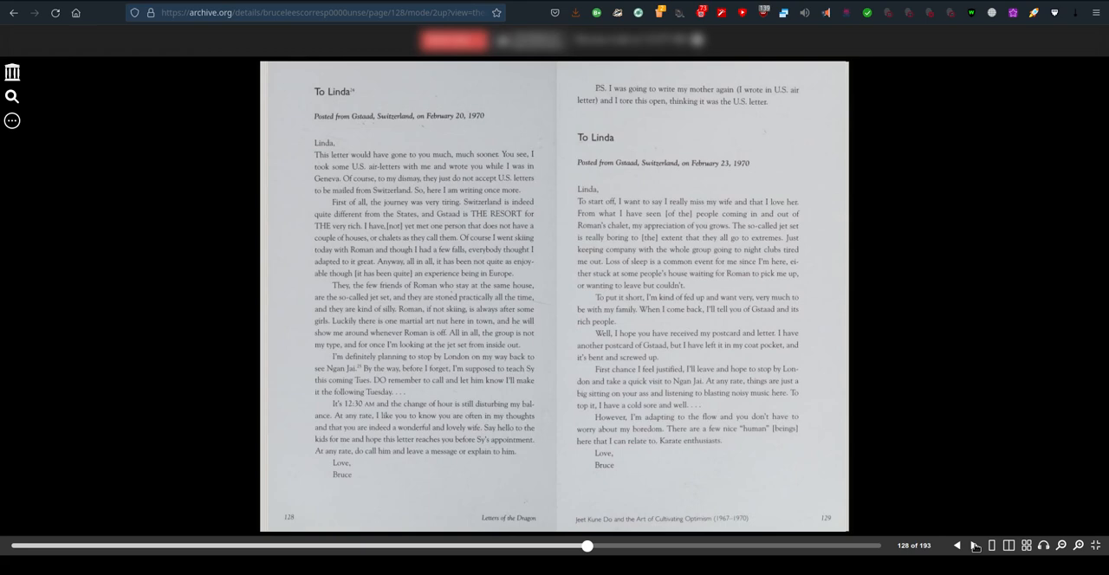
- Flip forward to pages 134–135, the April 1970 Kowloon letters with Brandon's sketches
click(993, 547)
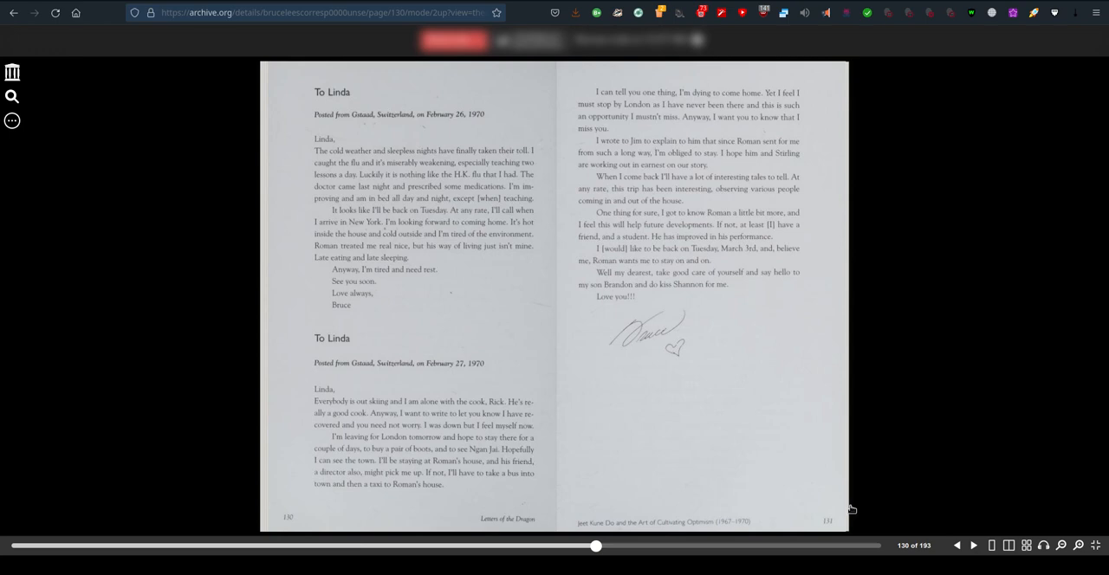
click(976, 546)
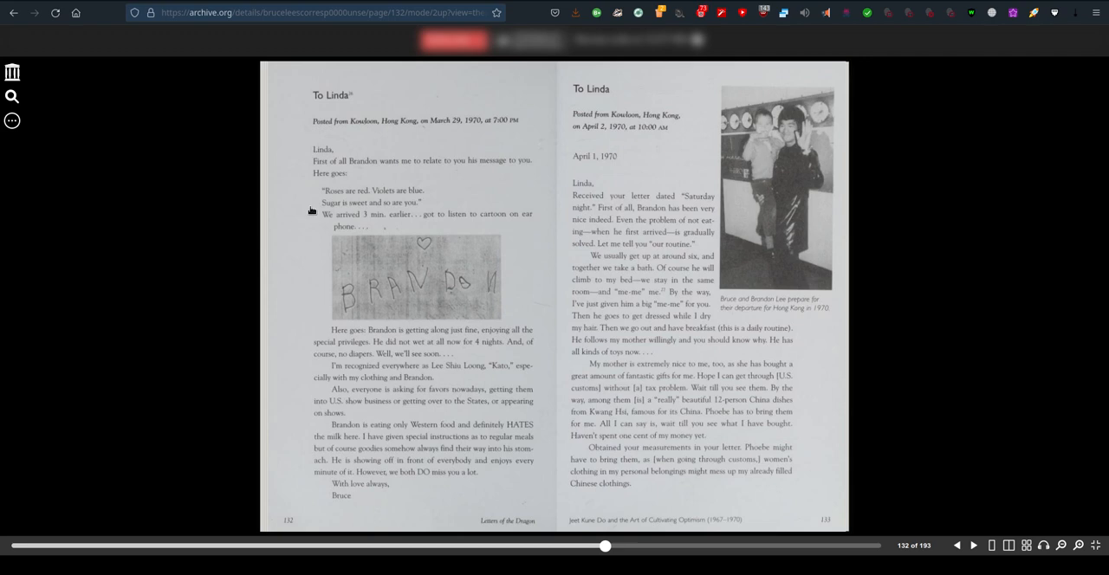
mouse_move(480, 270)
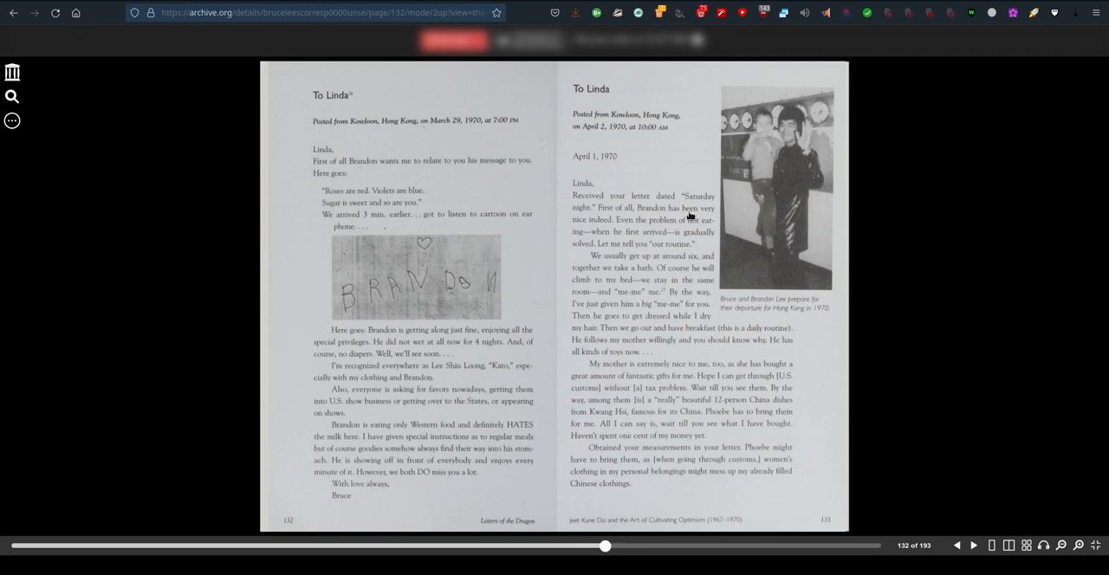
mouse_move(846, 188)
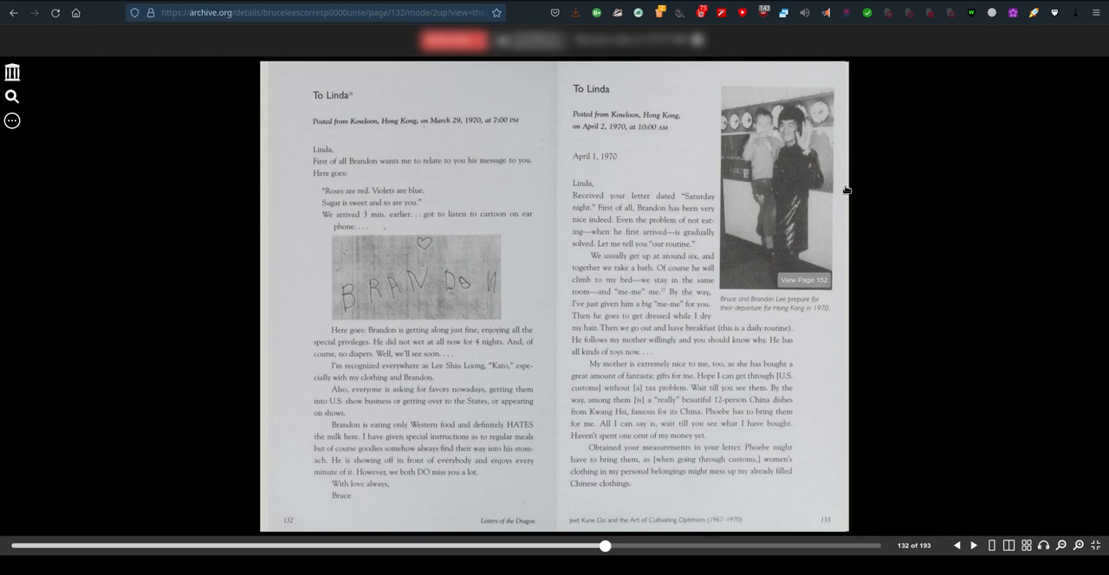
mouse_move(933, 513)
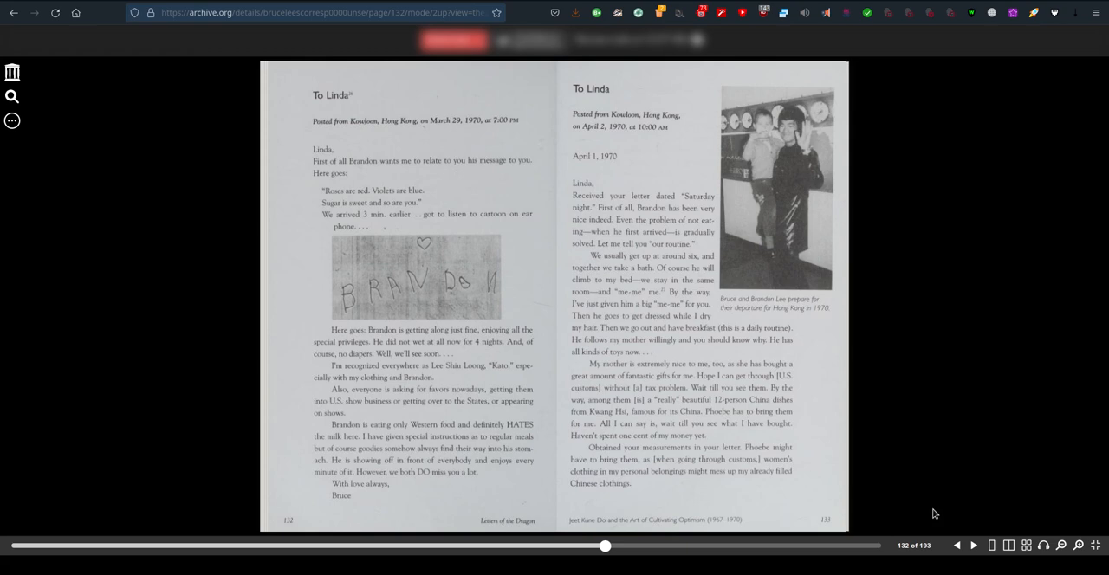
mouse_move(800, 463)
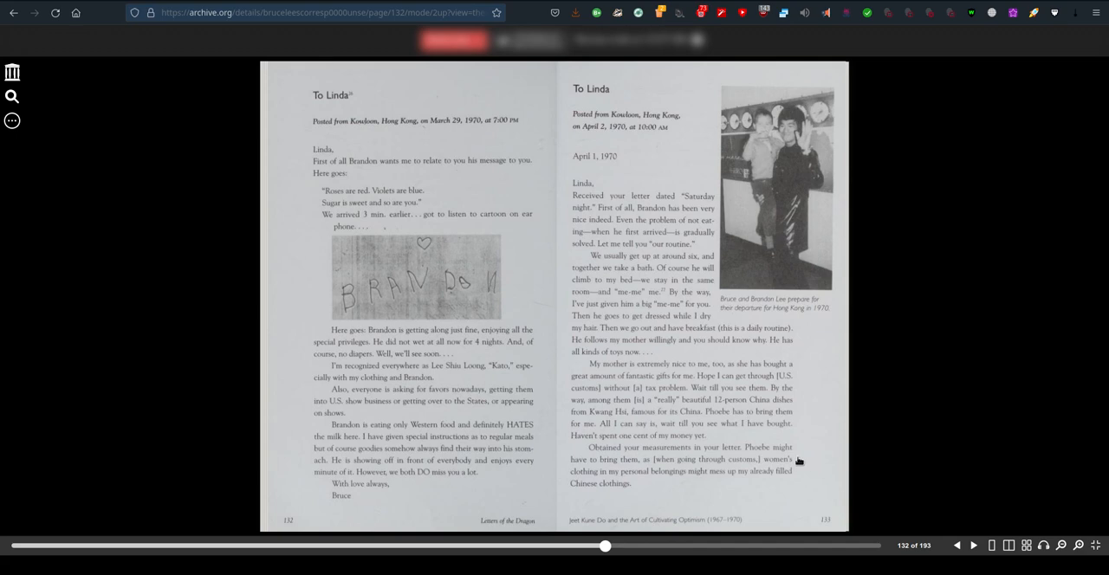
click(978, 546)
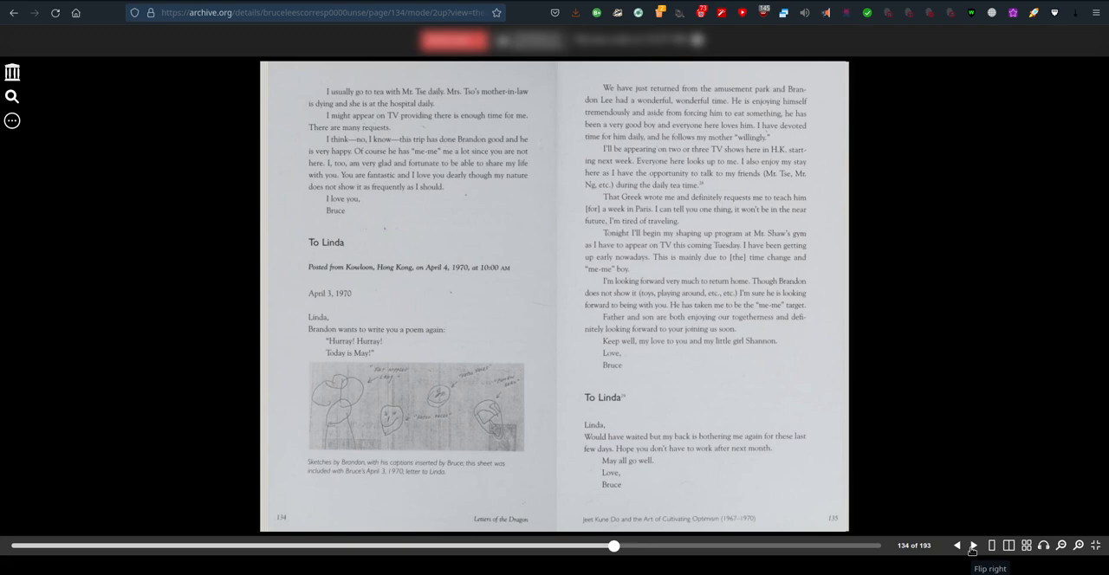
mouse_move(342, 332)
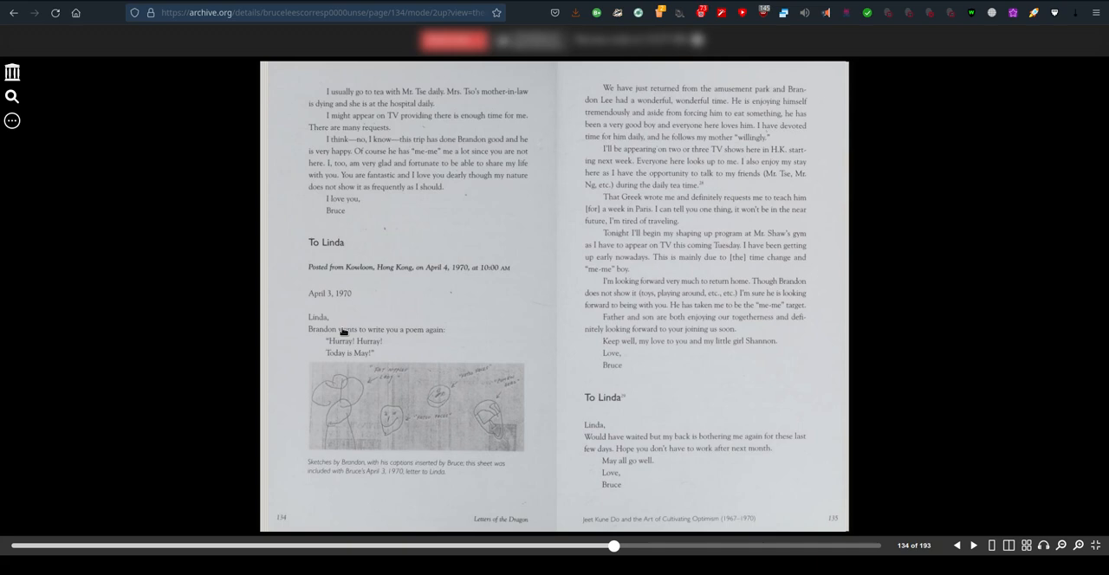
mouse_move(354, 359)
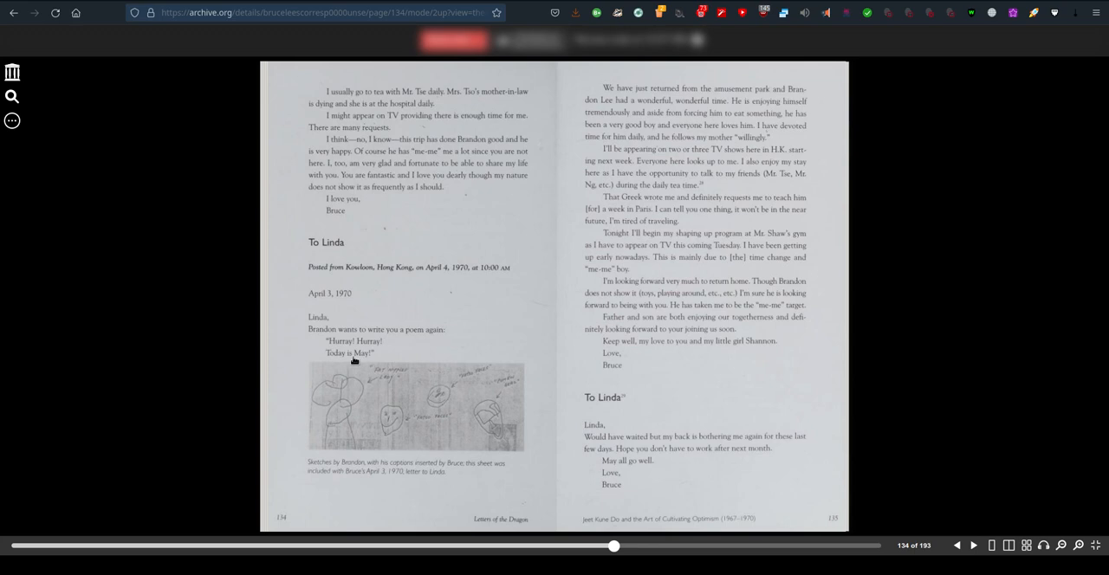
mouse_move(445, 478)
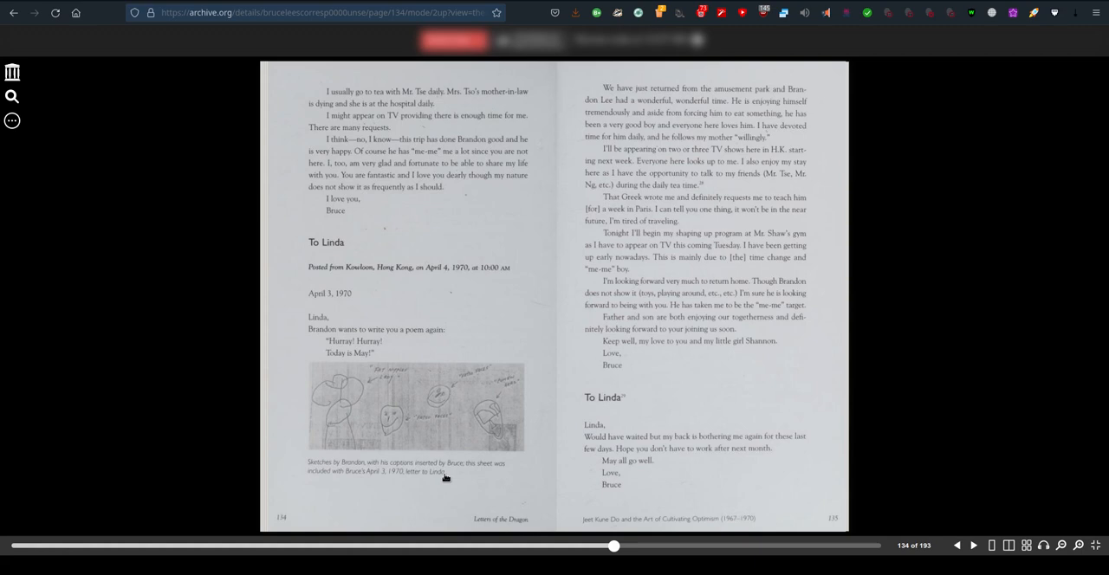
mouse_move(449, 480)
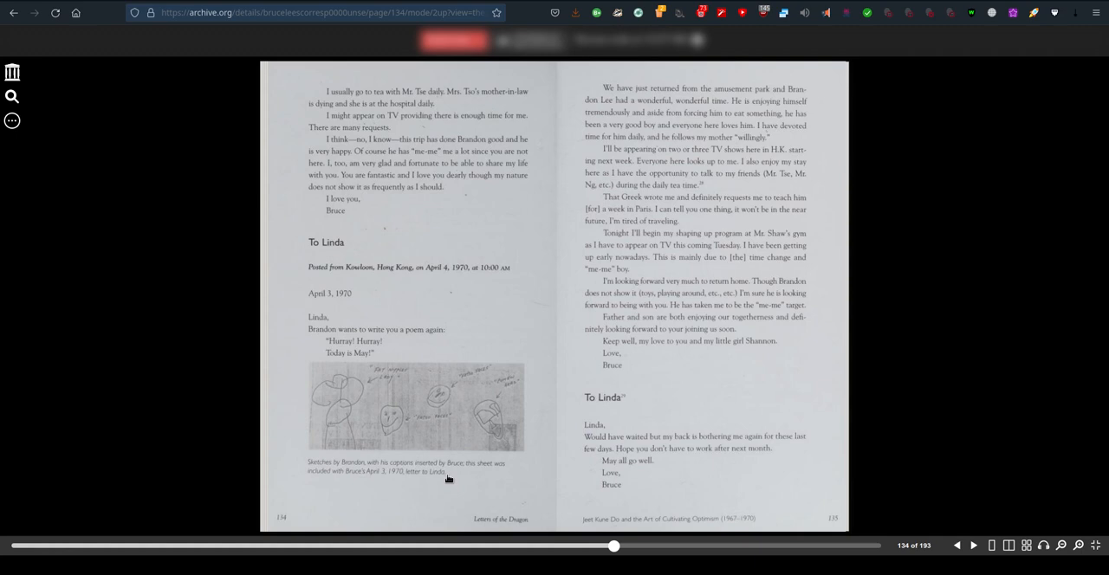
mouse_move(463, 475)
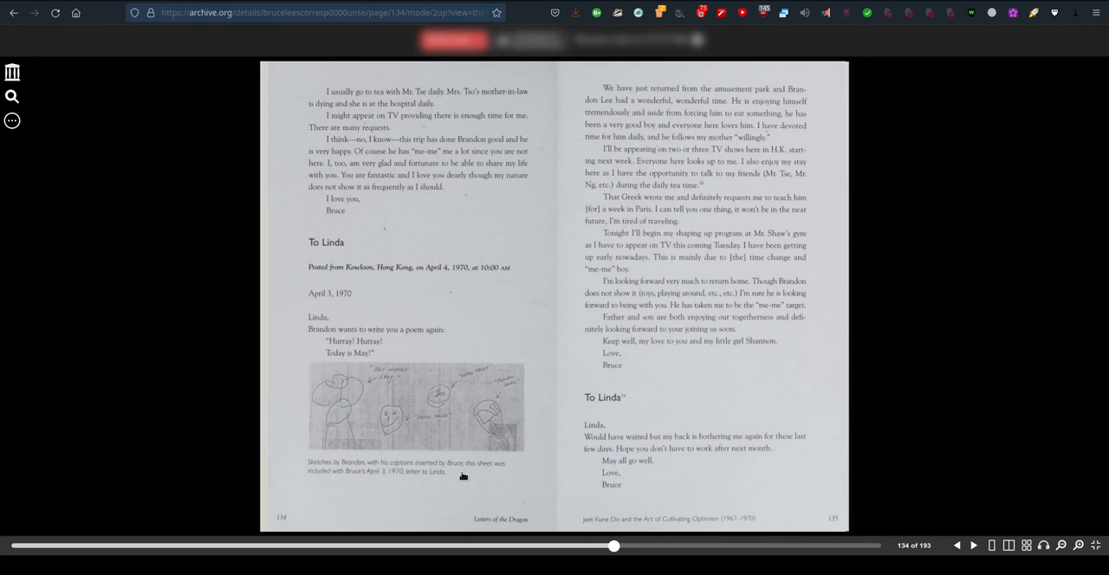
mouse_move(855, 465)
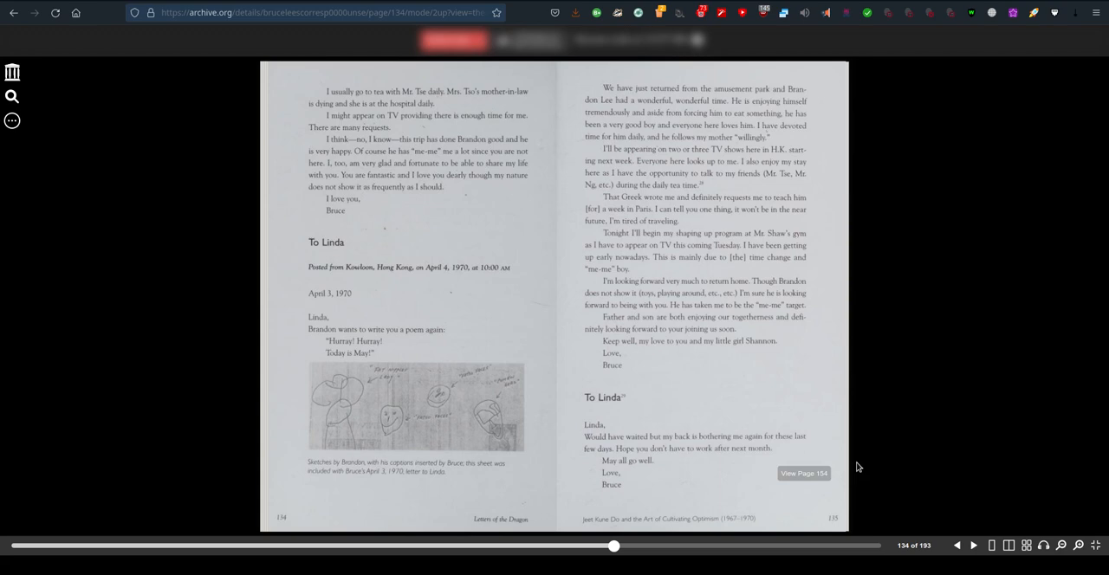
mouse_move(822, 365)
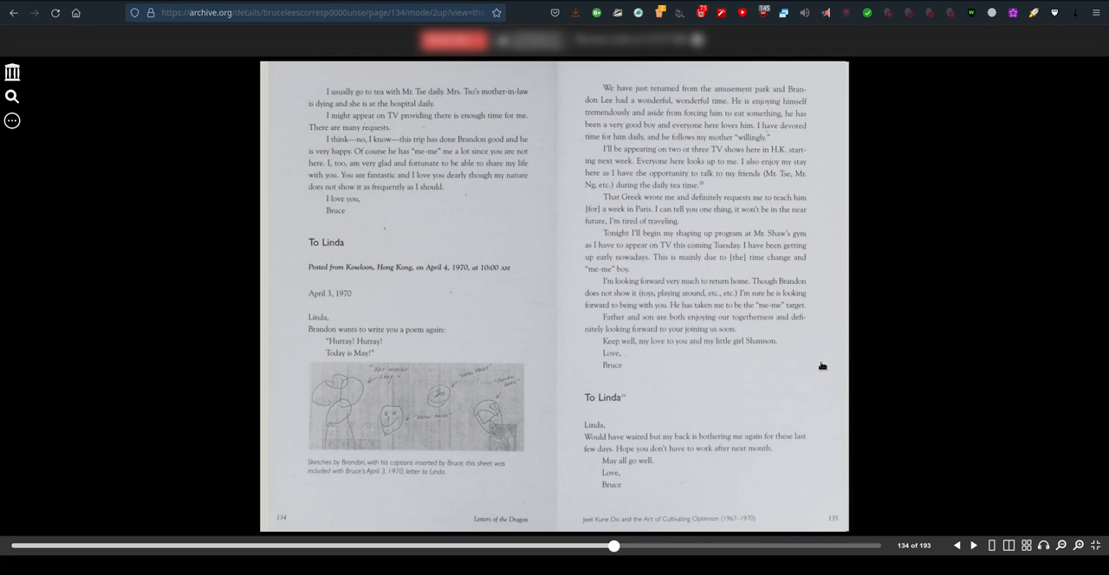
- Dismiss a stray page context menu and flip to the December 1970 letters on pages 136–137
right_click(822, 365)
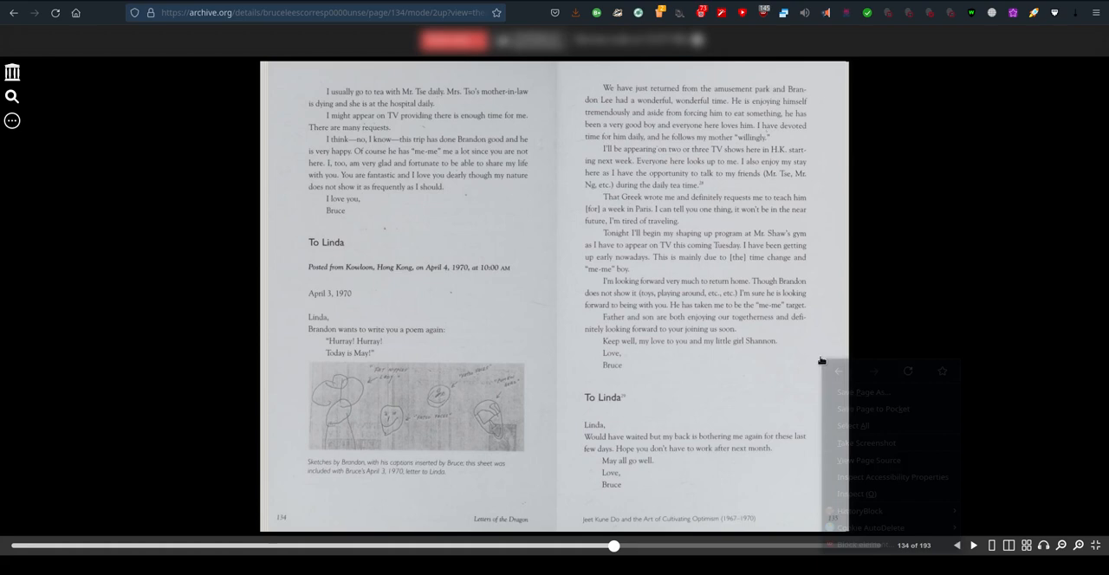
click(942, 504)
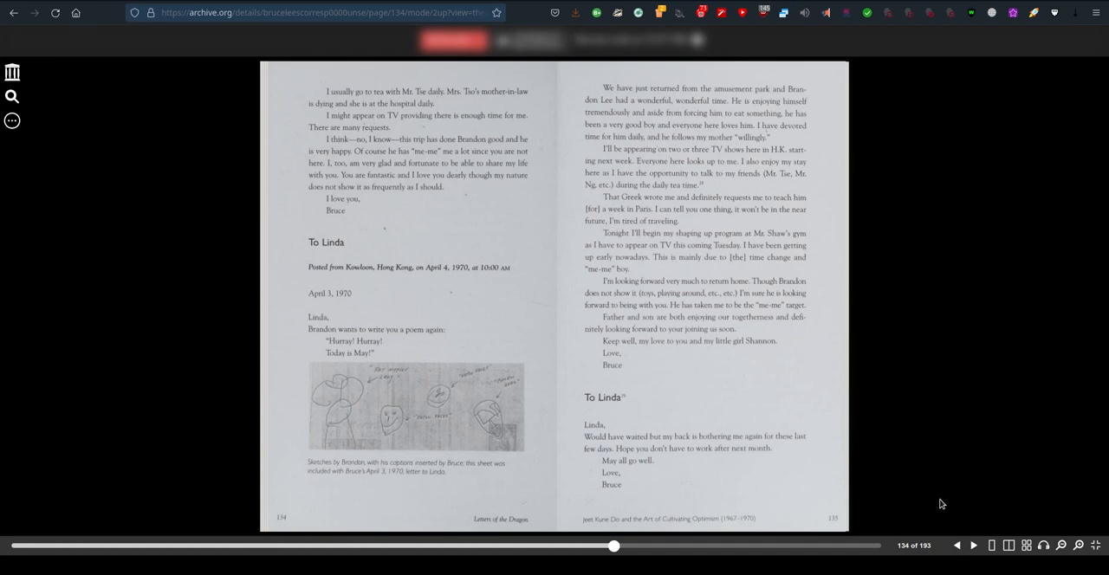
click(975, 547)
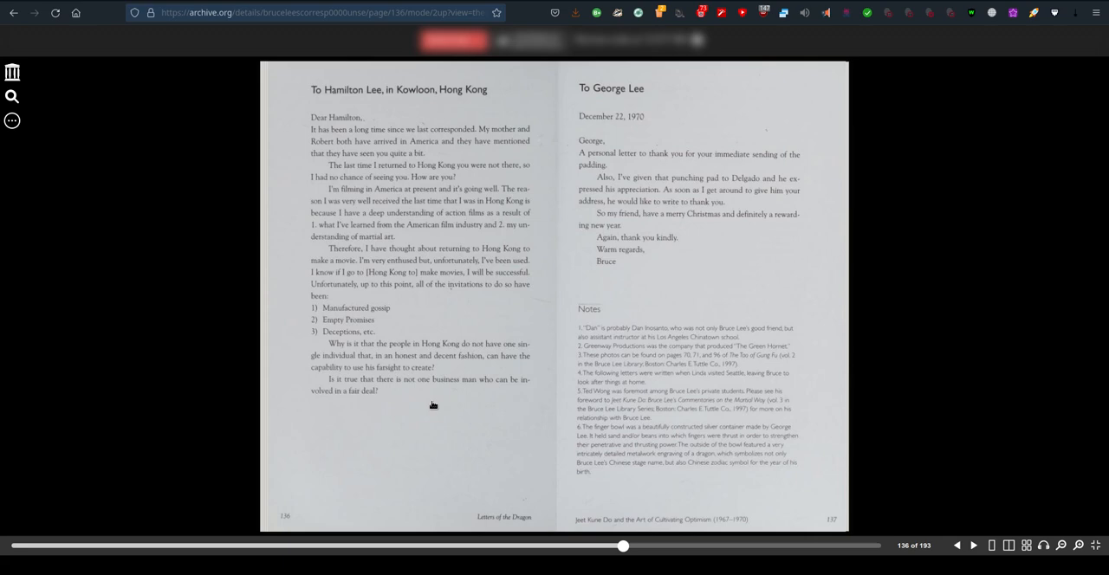
mouse_move(532, 102)
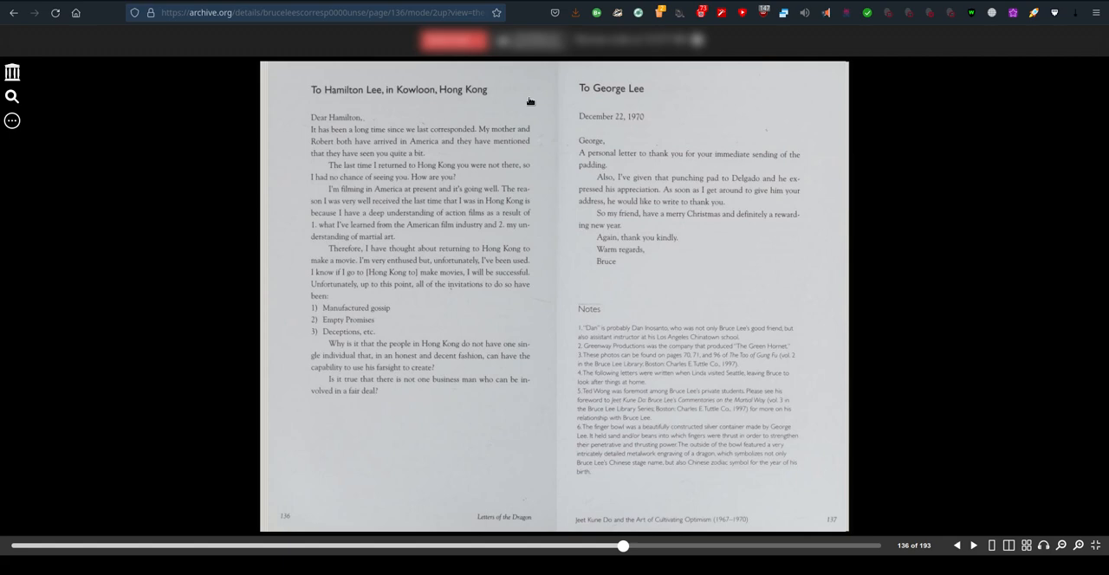
mouse_move(621, 268)
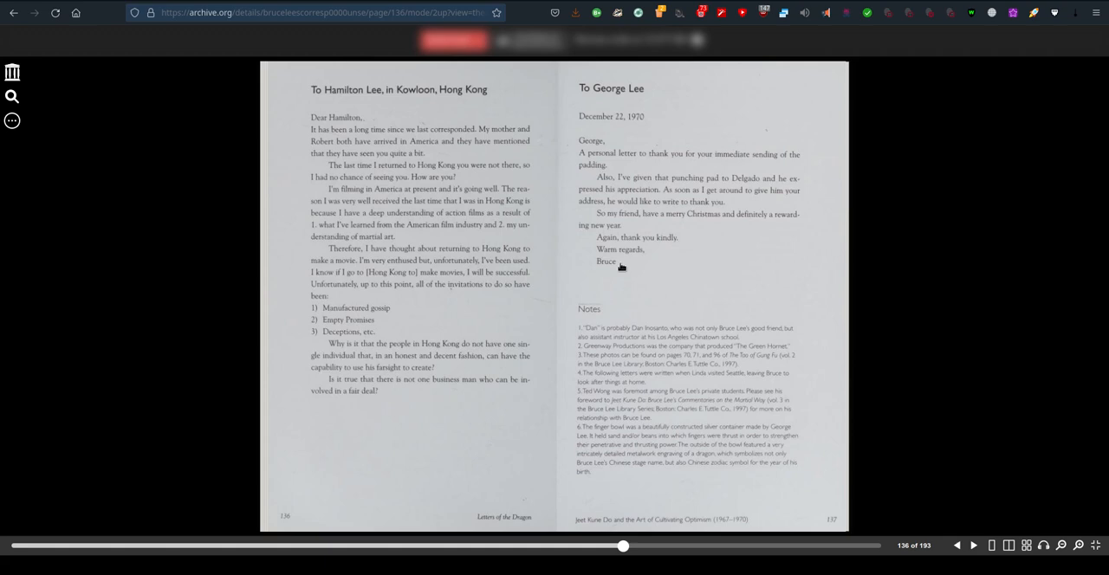
mouse_move(668, 274)
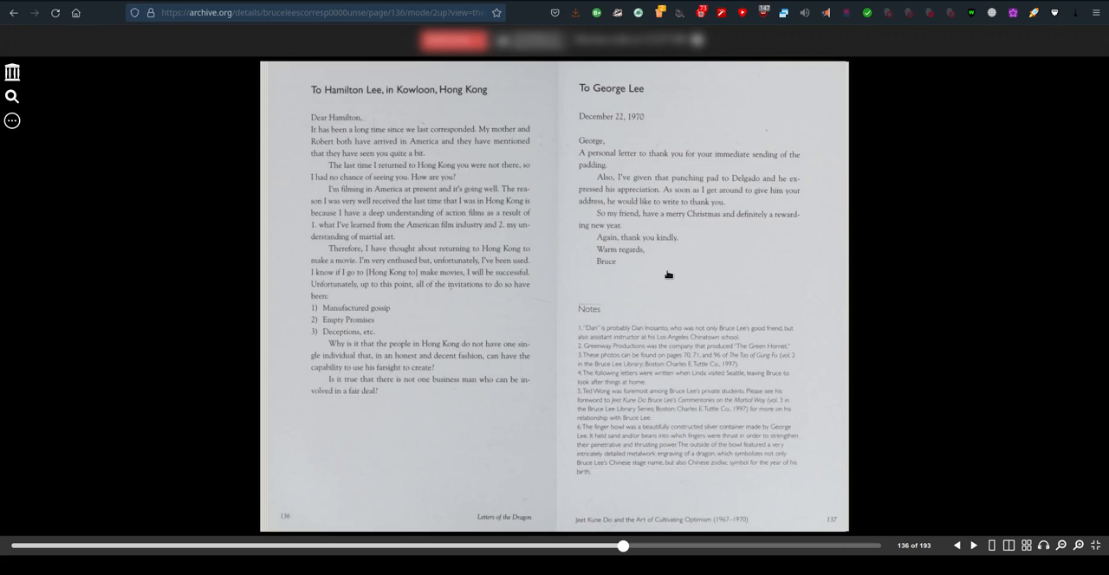
mouse_move(552, 413)
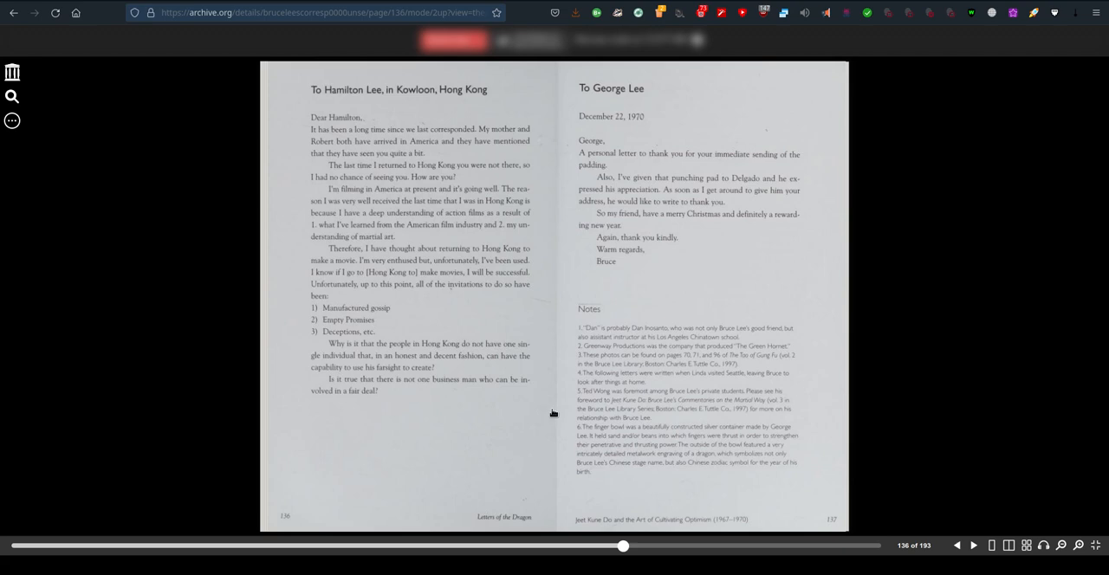
mouse_move(620, 348)
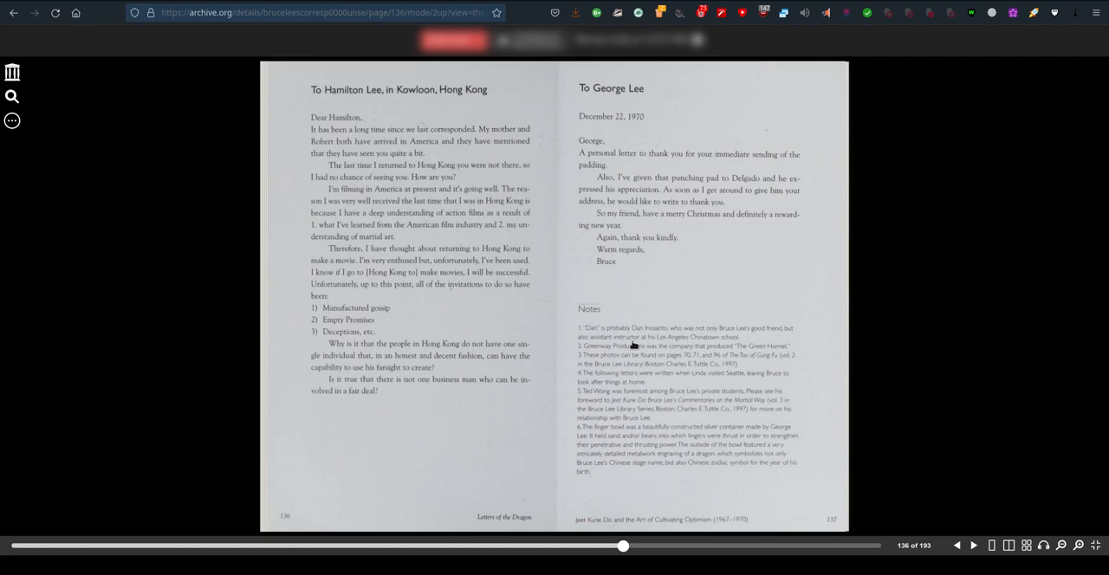
mouse_move(566, 358)
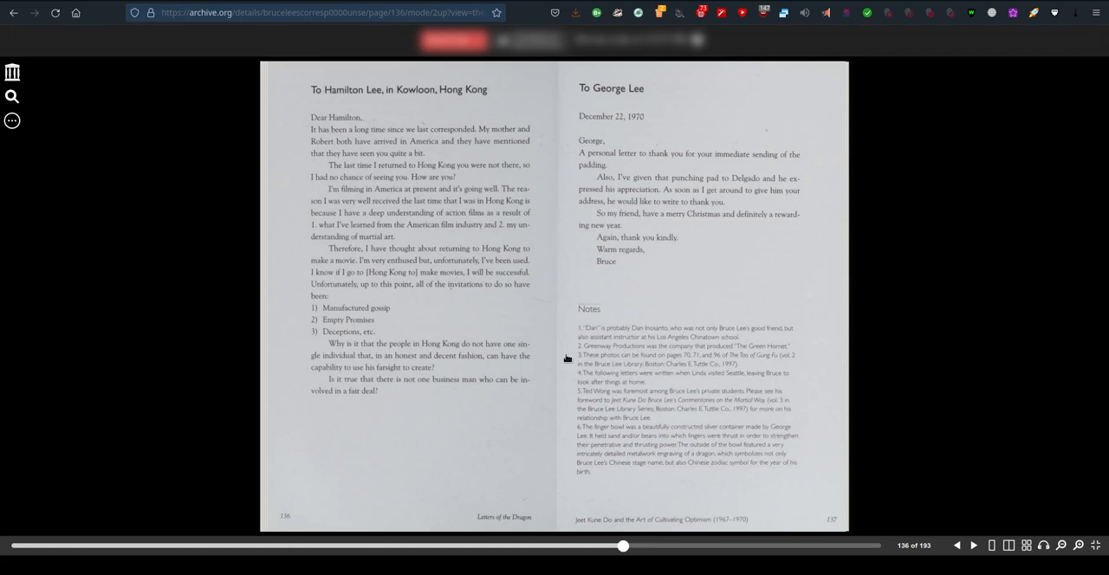
mouse_move(683, 422)
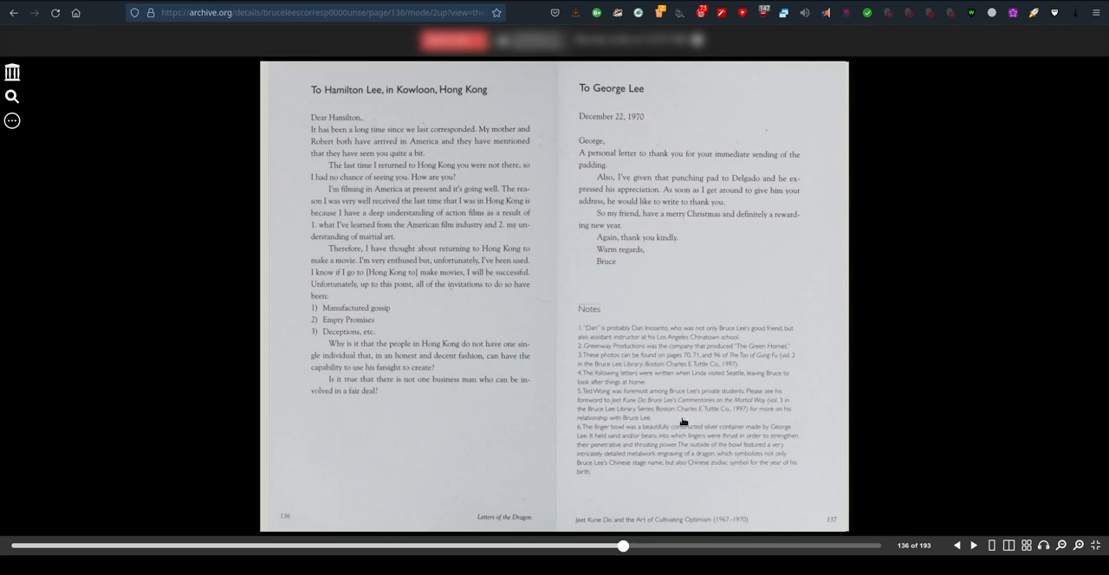
mouse_move(607, 476)
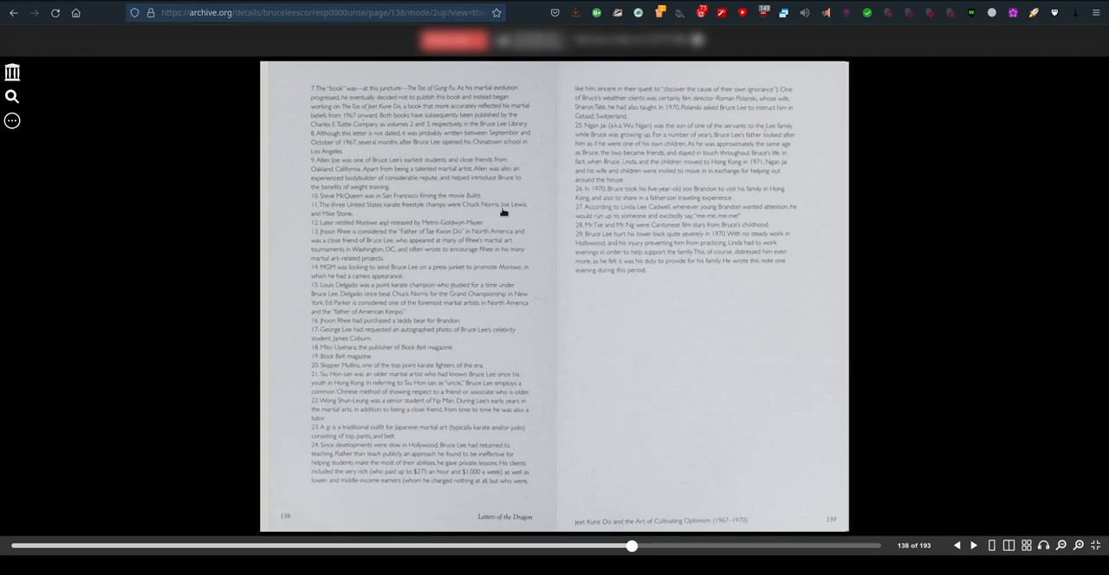
mouse_move(325, 242)
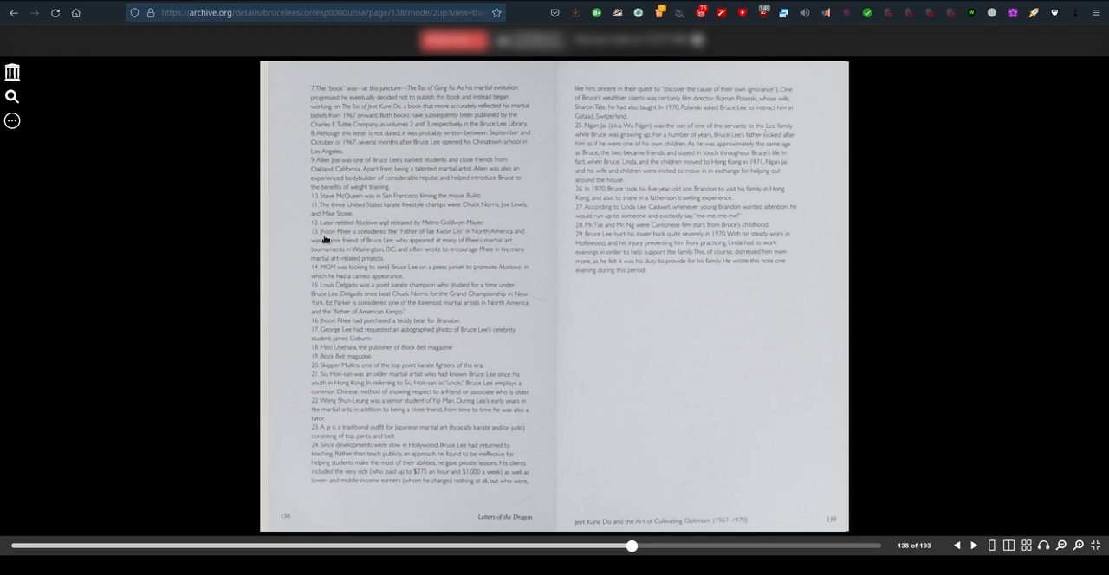
mouse_move(370, 240)
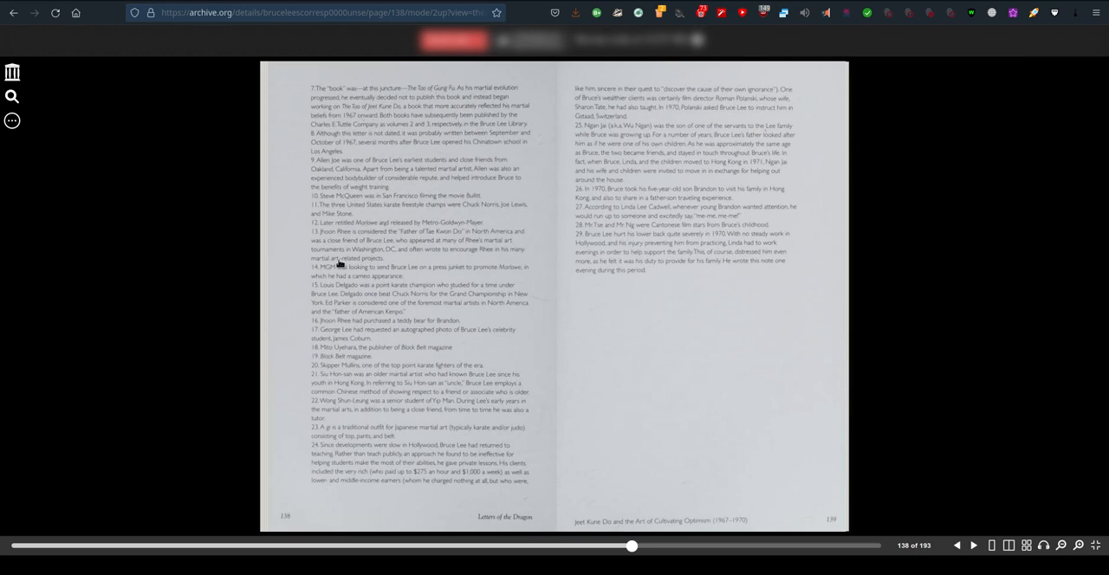
mouse_move(292, 328)
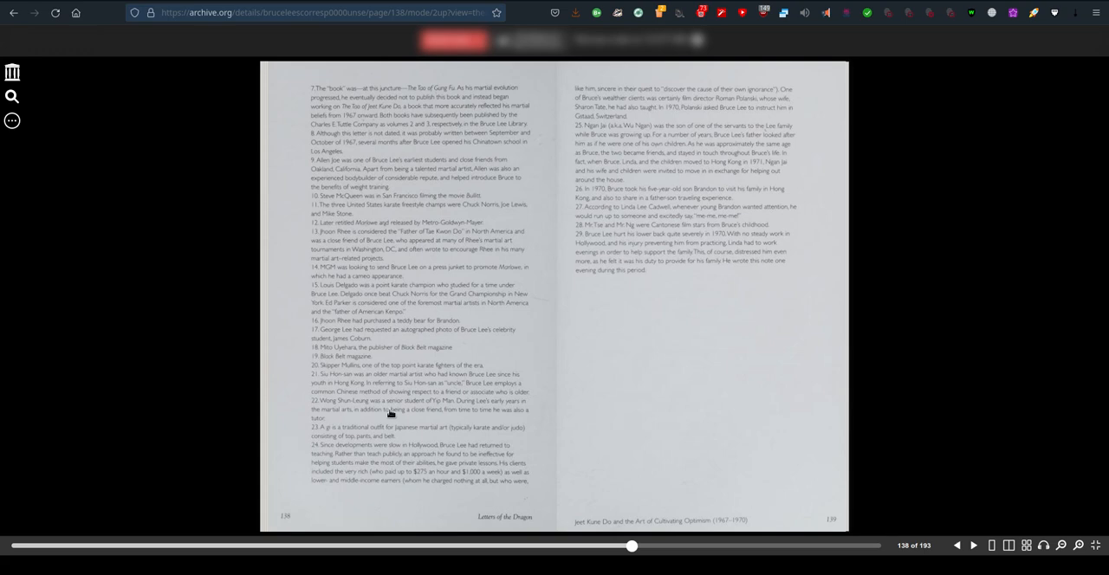
mouse_move(696, 294)
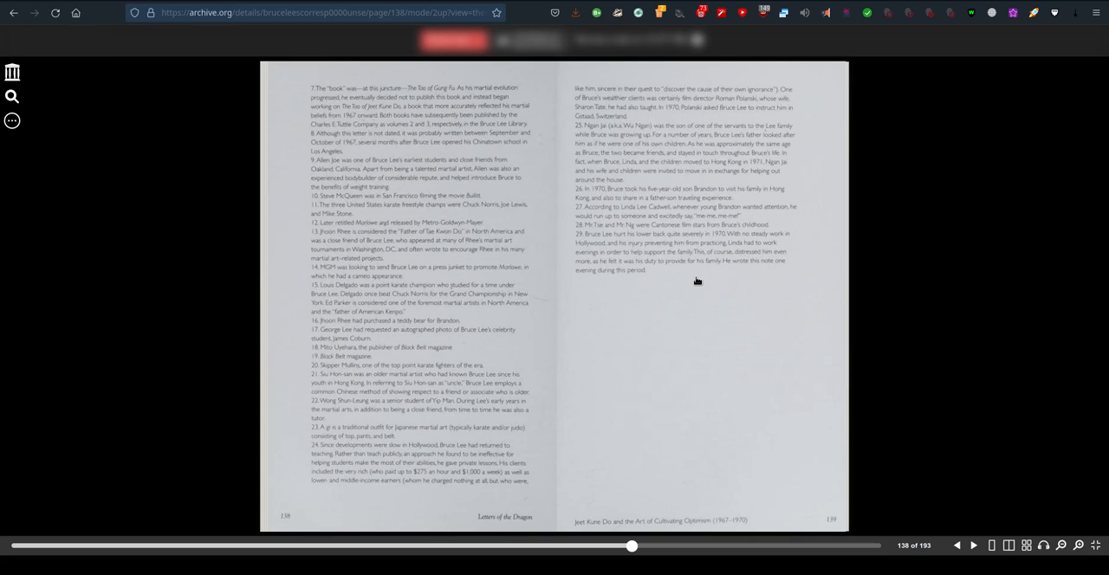
mouse_move(636, 235)
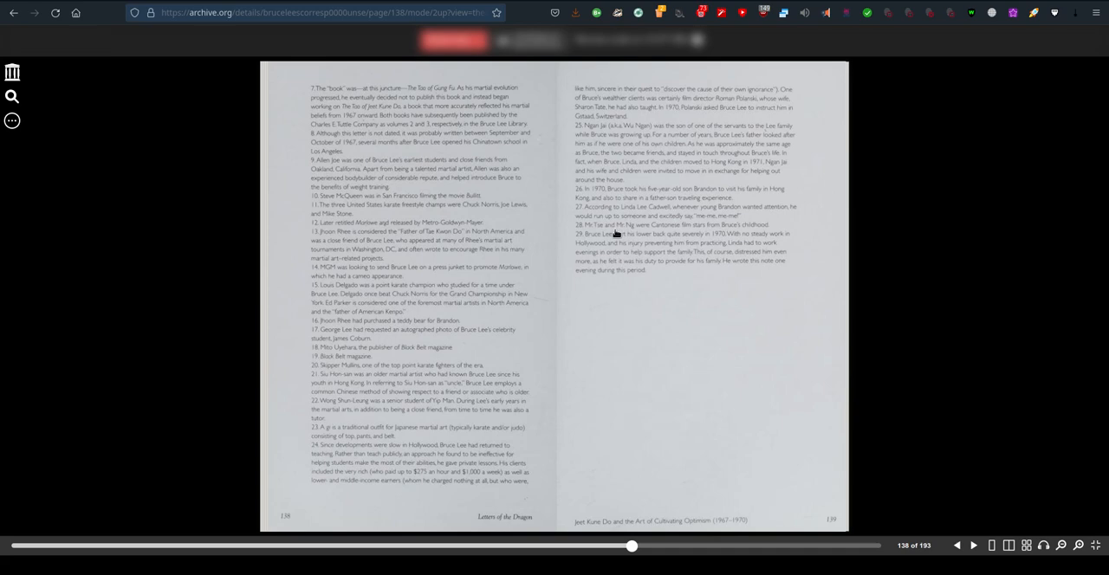
mouse_move(612, 235)
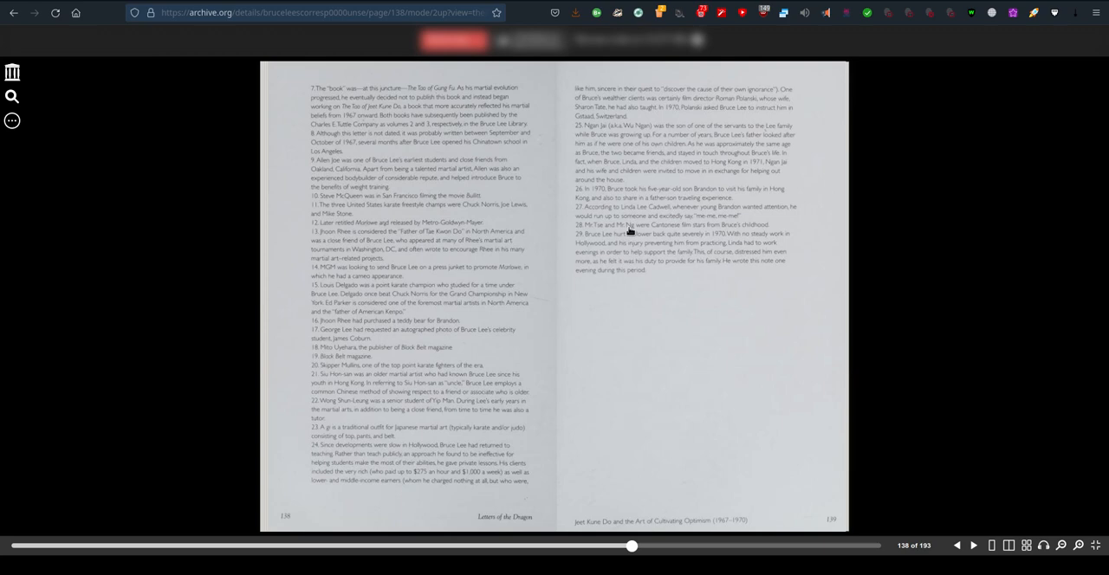
mouse_move(669, 274)
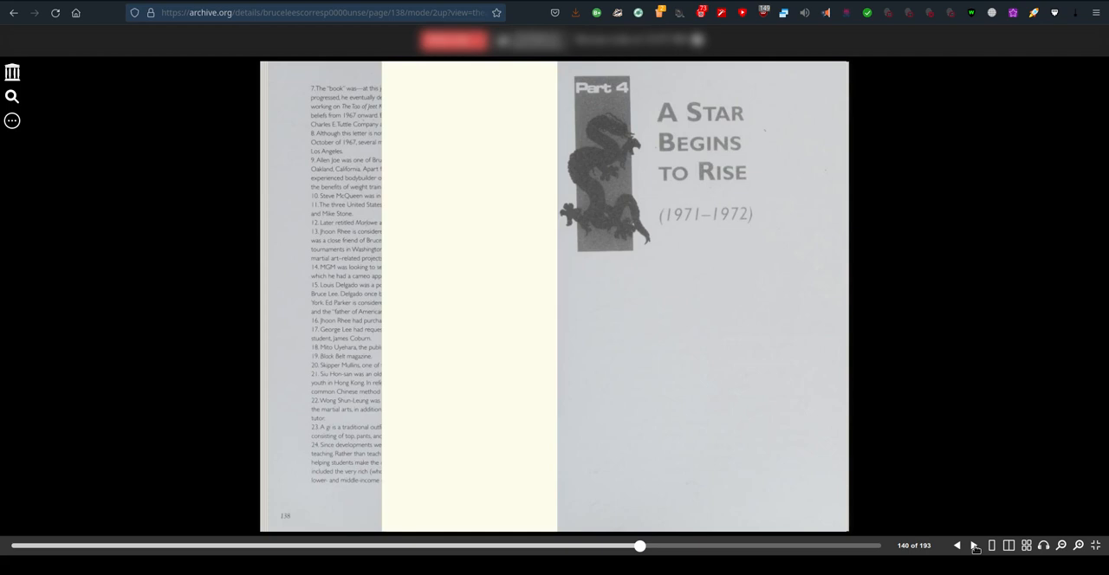
- Turn forward from the Part 4 opener and Ted Ashley letter toward pages 142–143
click(977, 546)
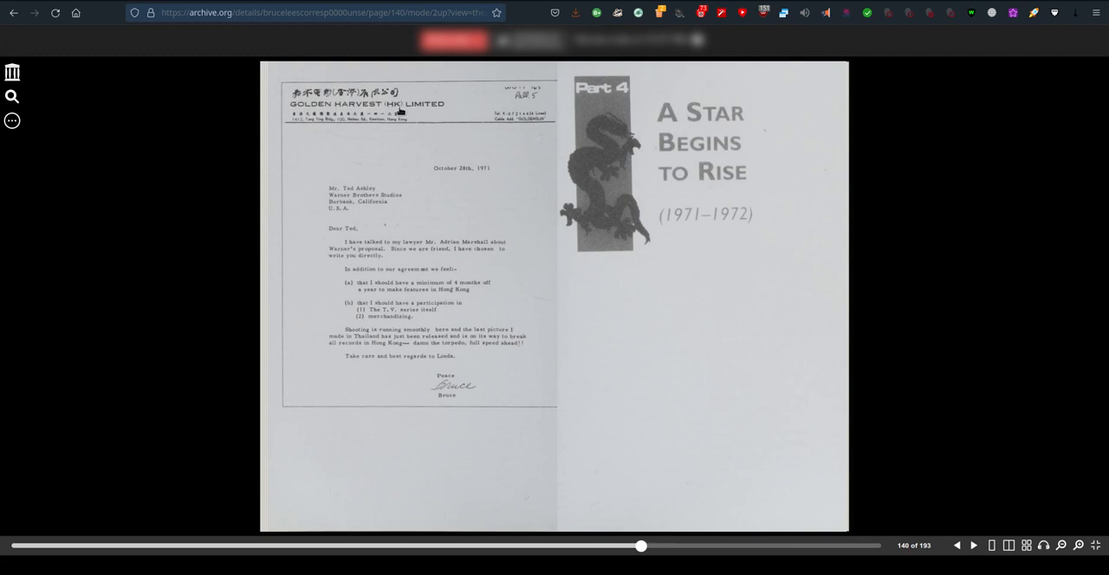
mouse_move(606, 400)
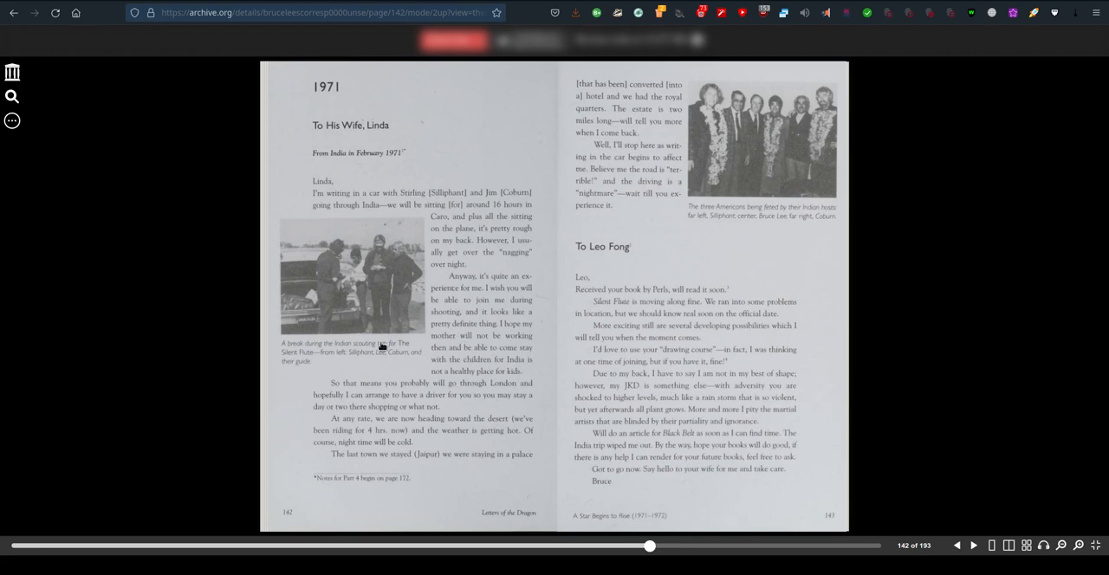
mouse_move(338, 255)
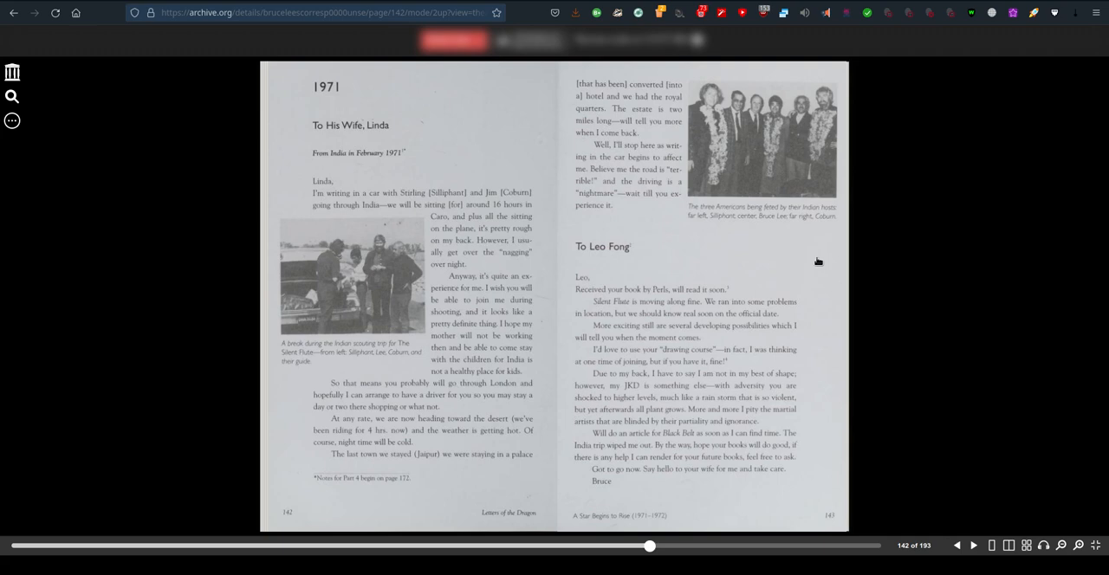
mouse_move(712, 190)
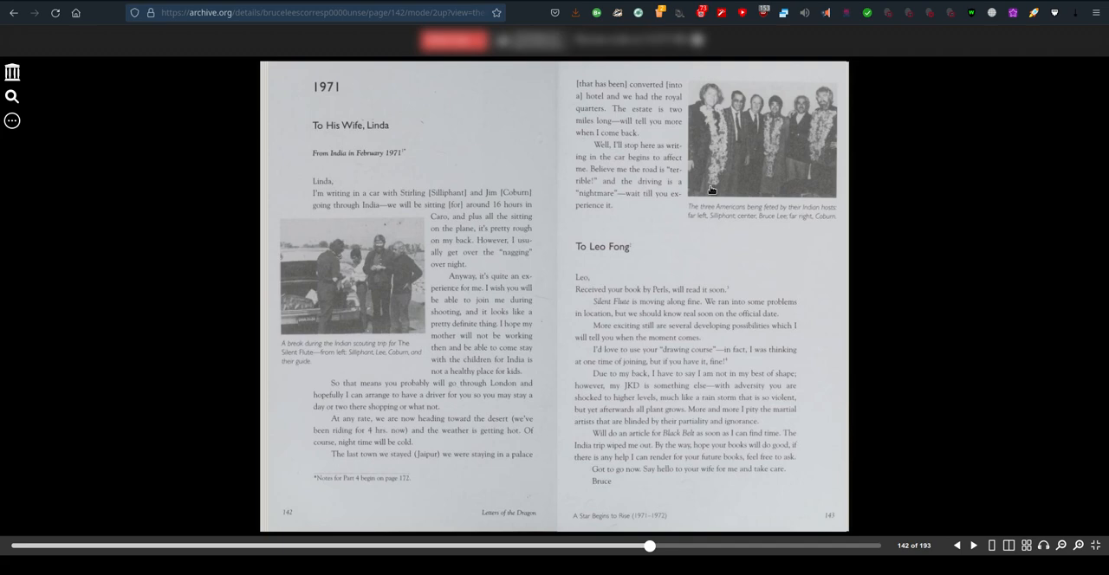
mouse_move(702, 134)
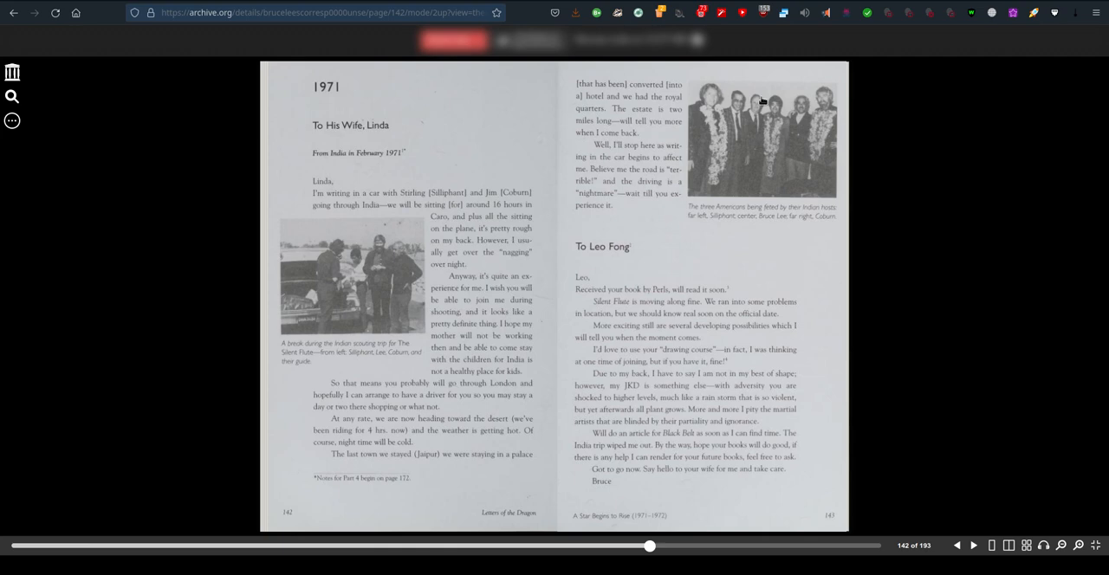
mouse_move(789, 121)
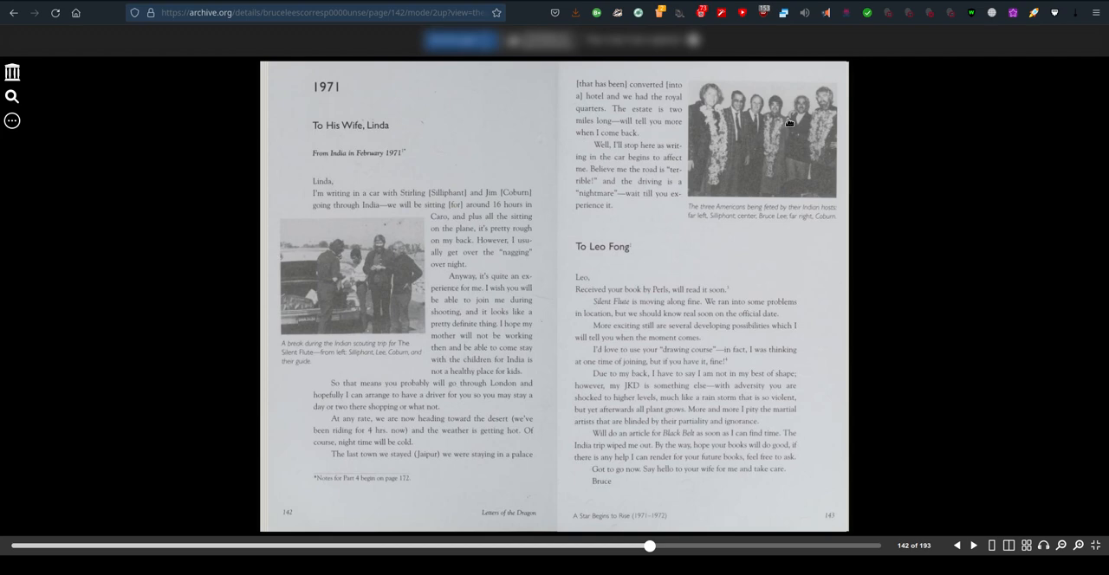
mouse_move(949, 552)
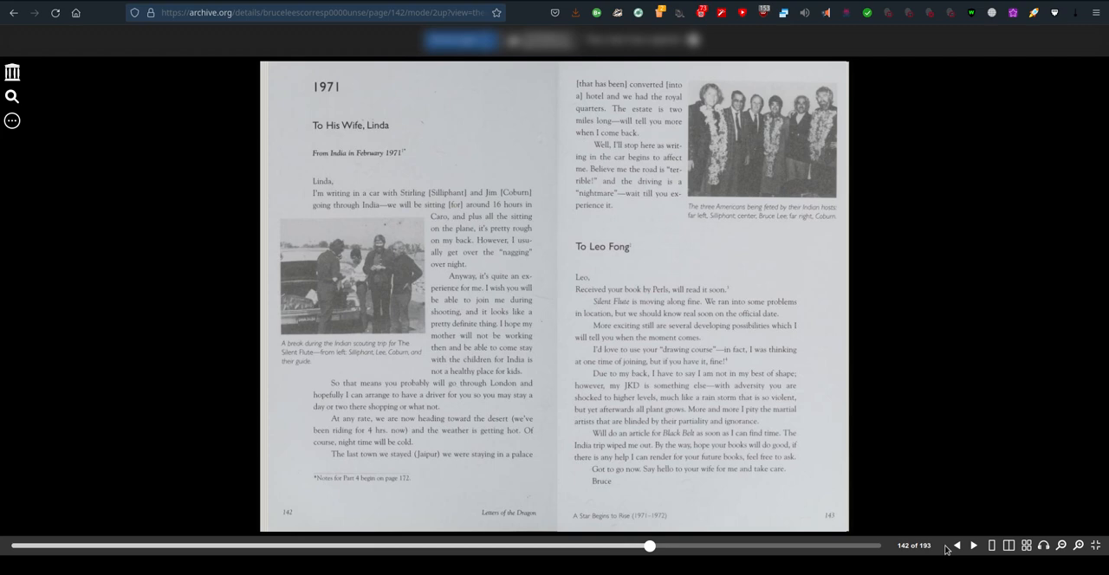
- Advance to page 146, where the letter ends with the 'Who Thinks He Can' poem
click(972, 548)
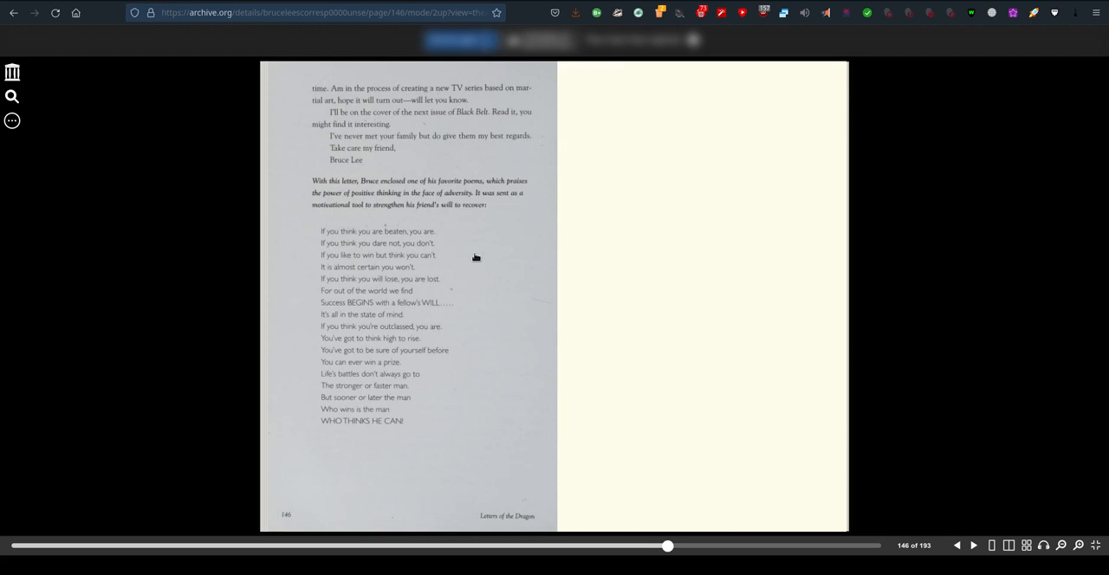
mouse_move(507, 325)
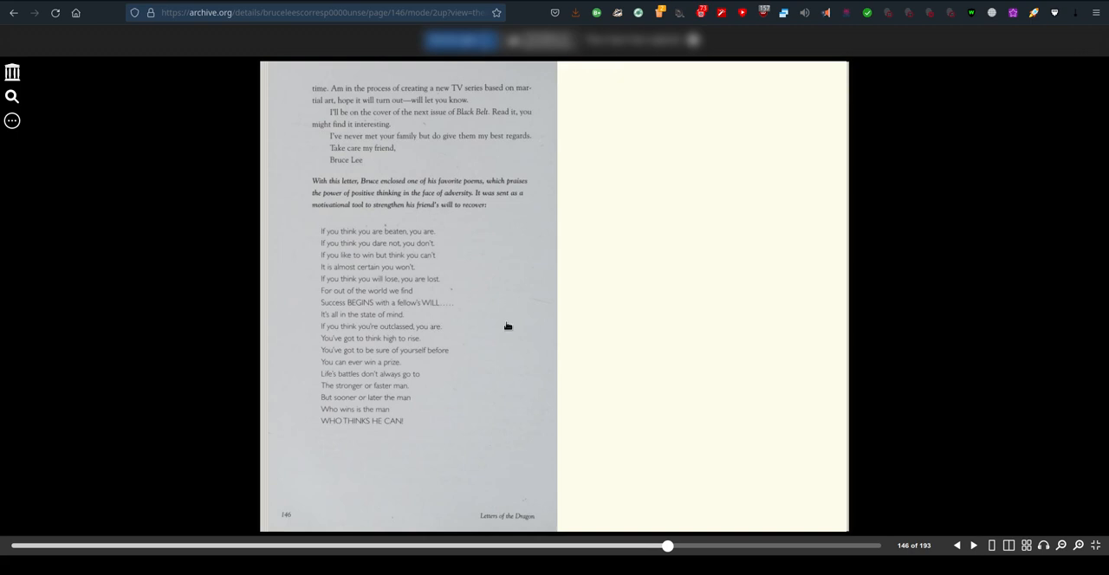
mouse_move(453, 232)
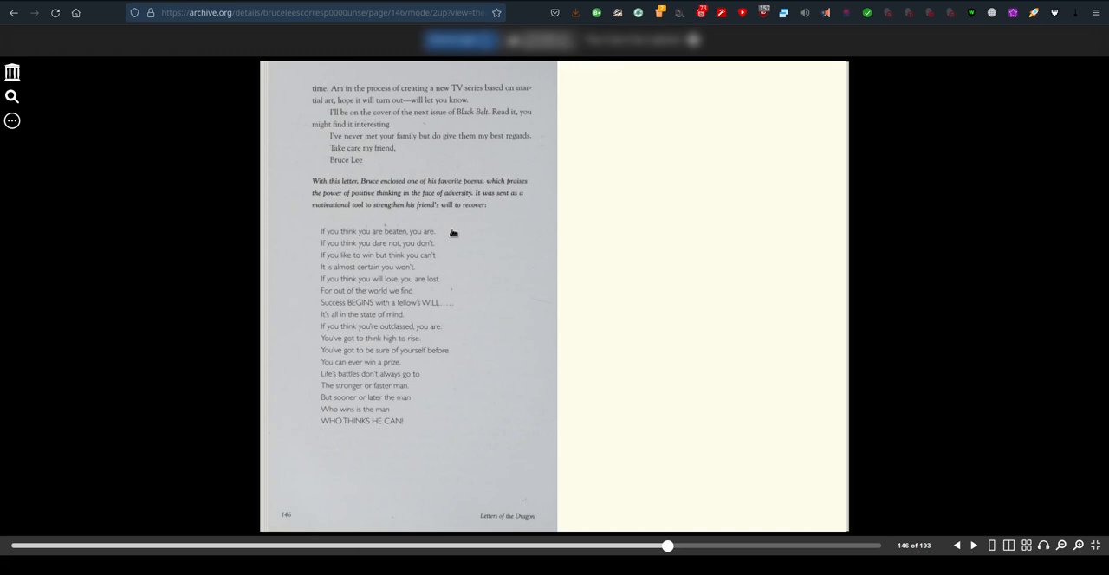